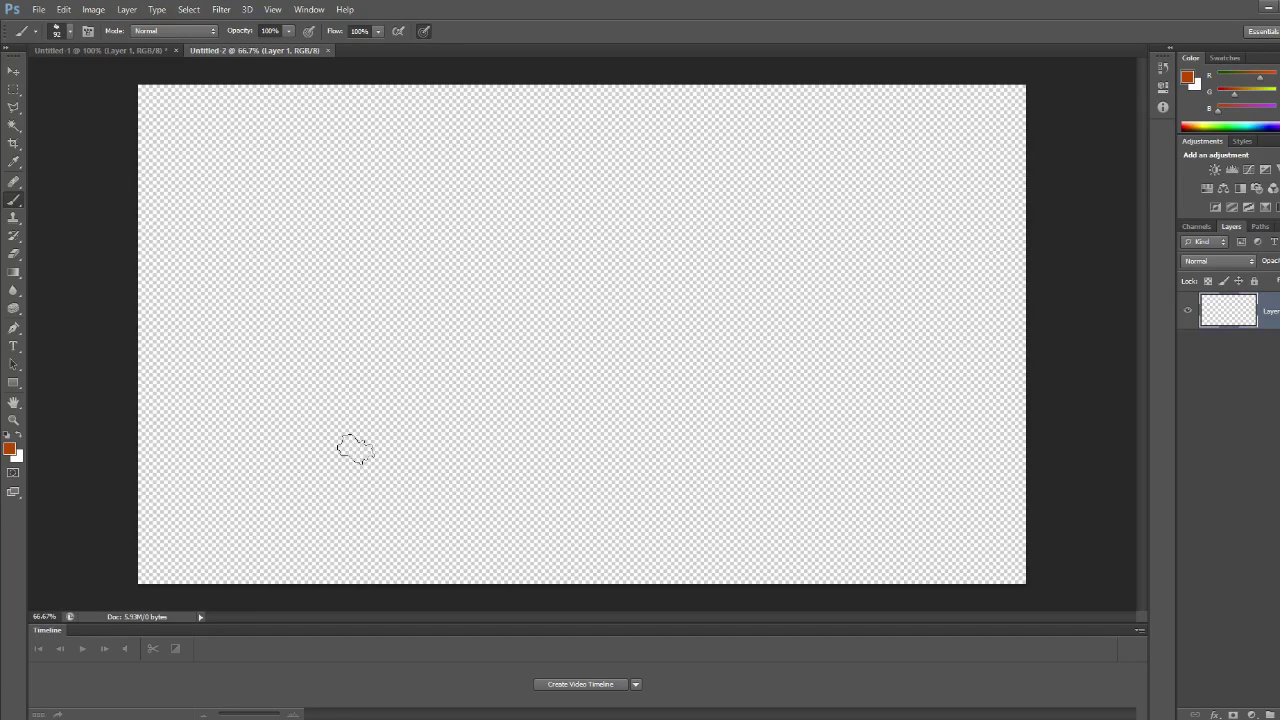
{"action": "mouse_move", "coordinate": [632, 324]}
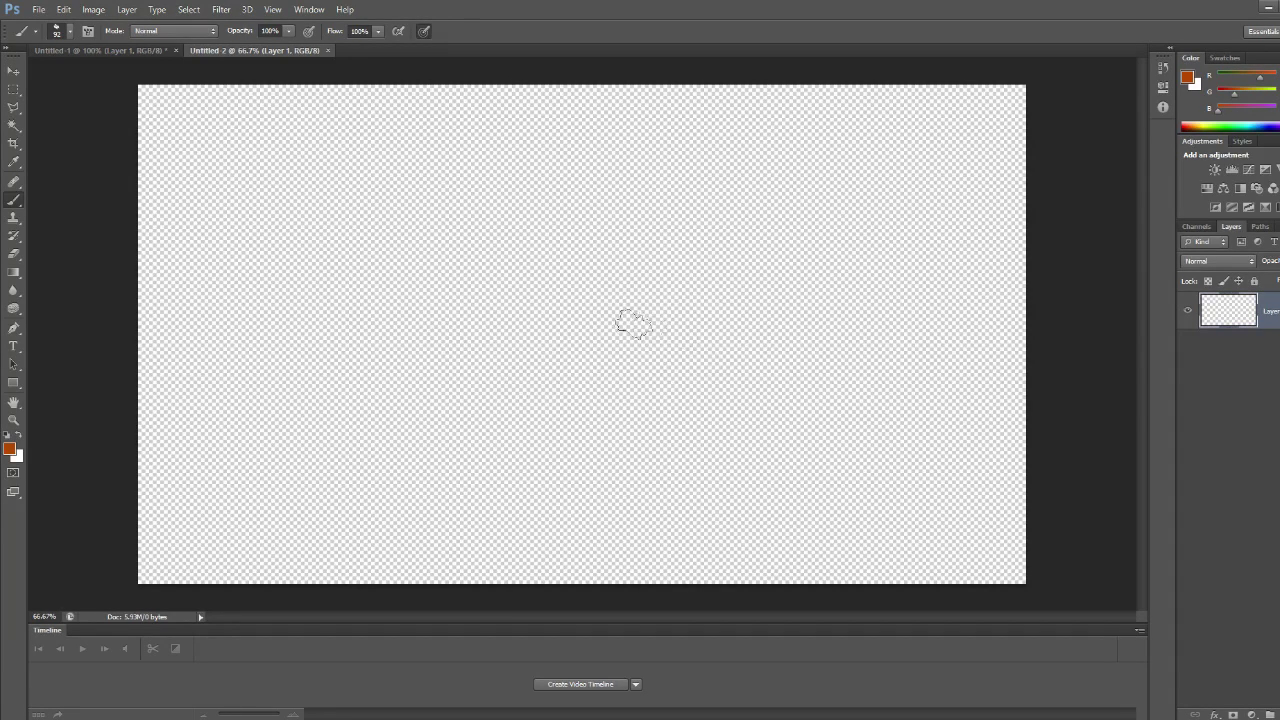
{"action": "mouse_move", "coordinate": [528, 376]}
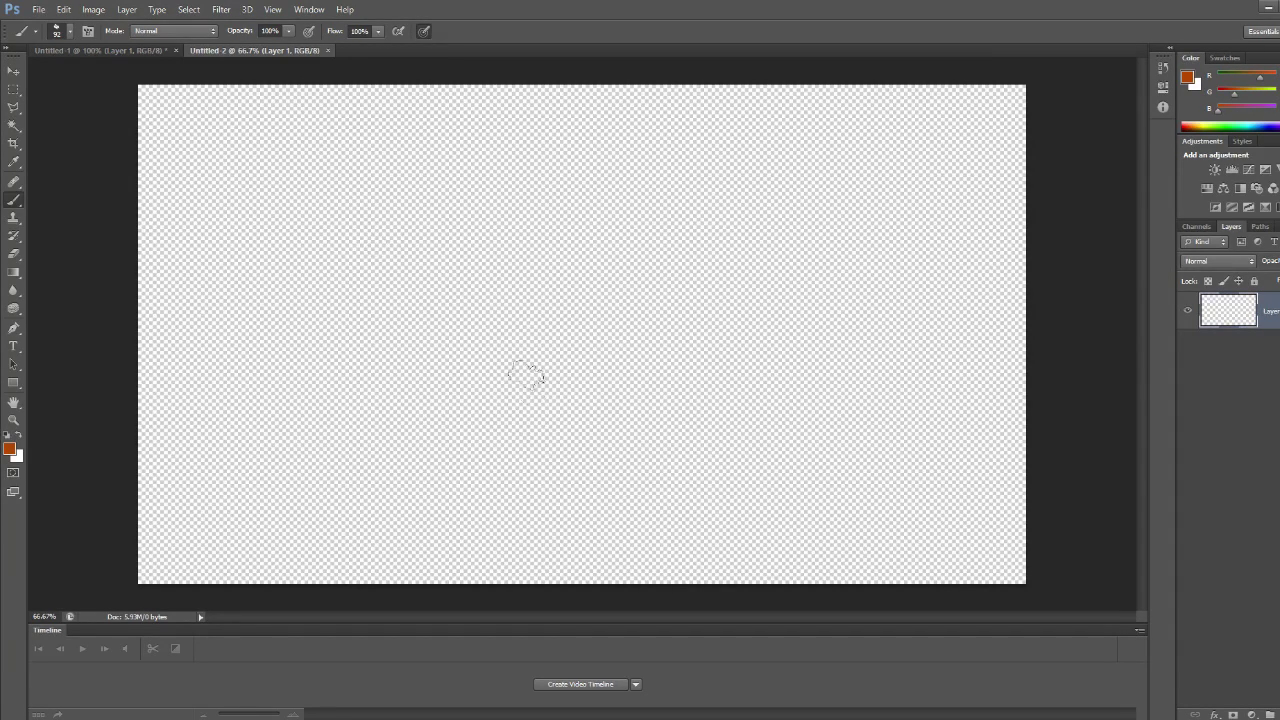
{"action": "mouse_move", "coordinate": [440, 264]}
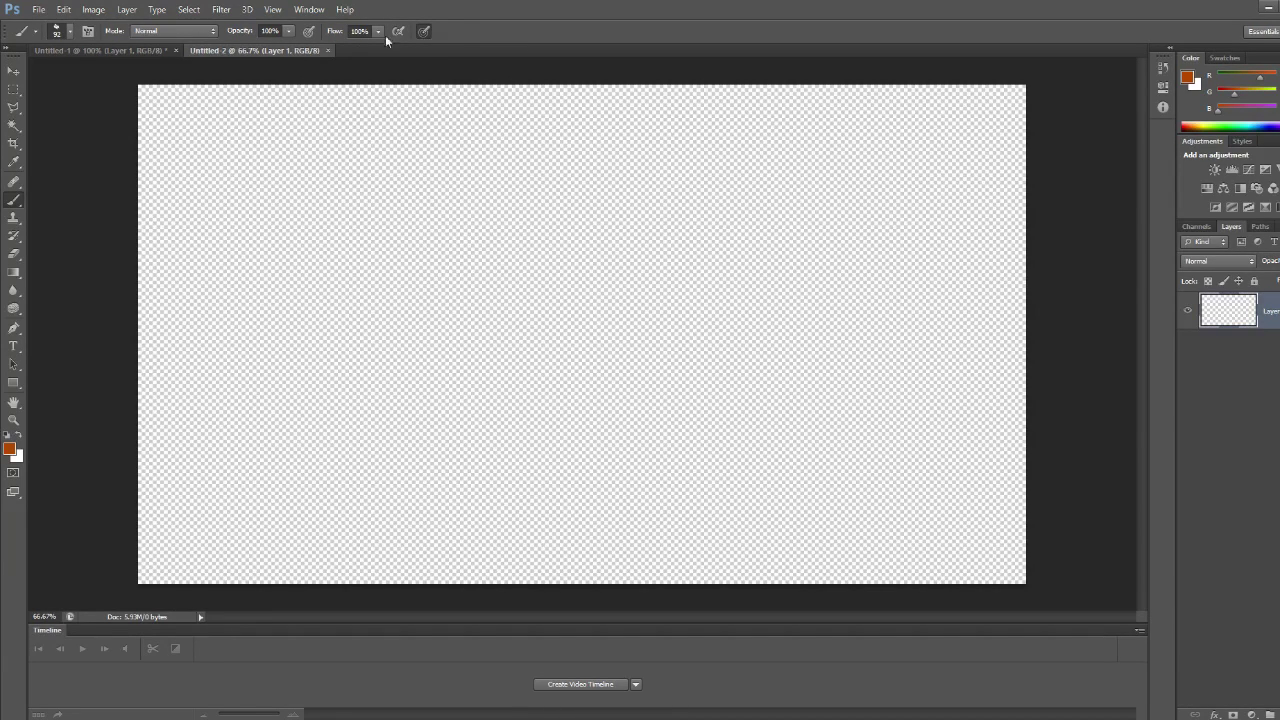
{"action": "mouse_move", "coordinate": [430, 32]}
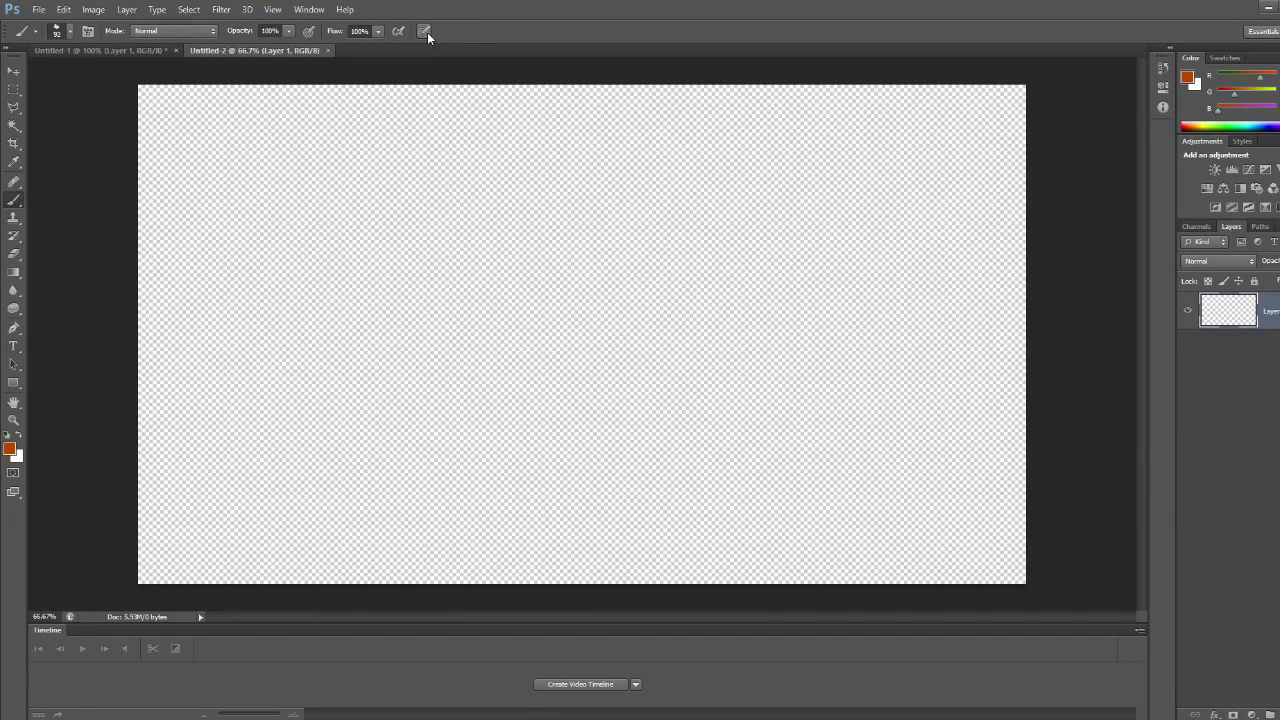
{"action": "mouse_move", "coordinate": [344, 482]}
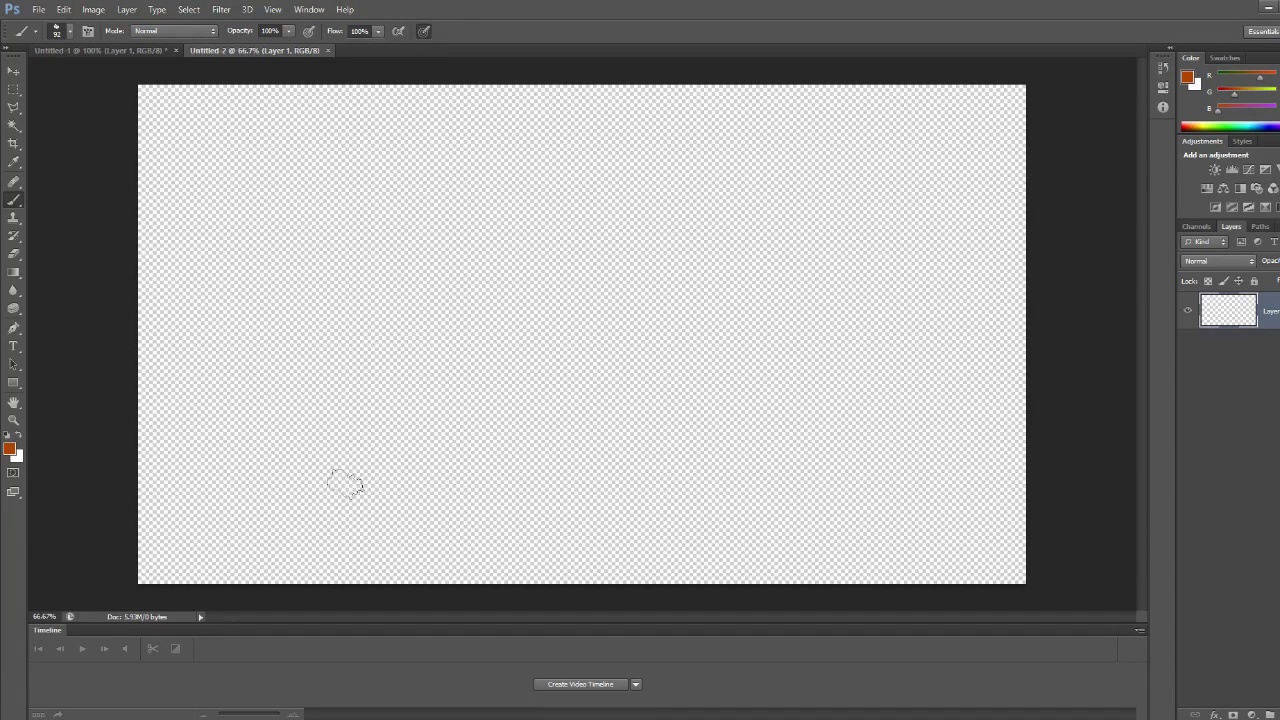
Paint several rust-coloured test brush strokes across the upper part of the canvas.
{"action": "left_click_drag", "start_coordinate": [270, 512], "coordinate": [616, 222]}
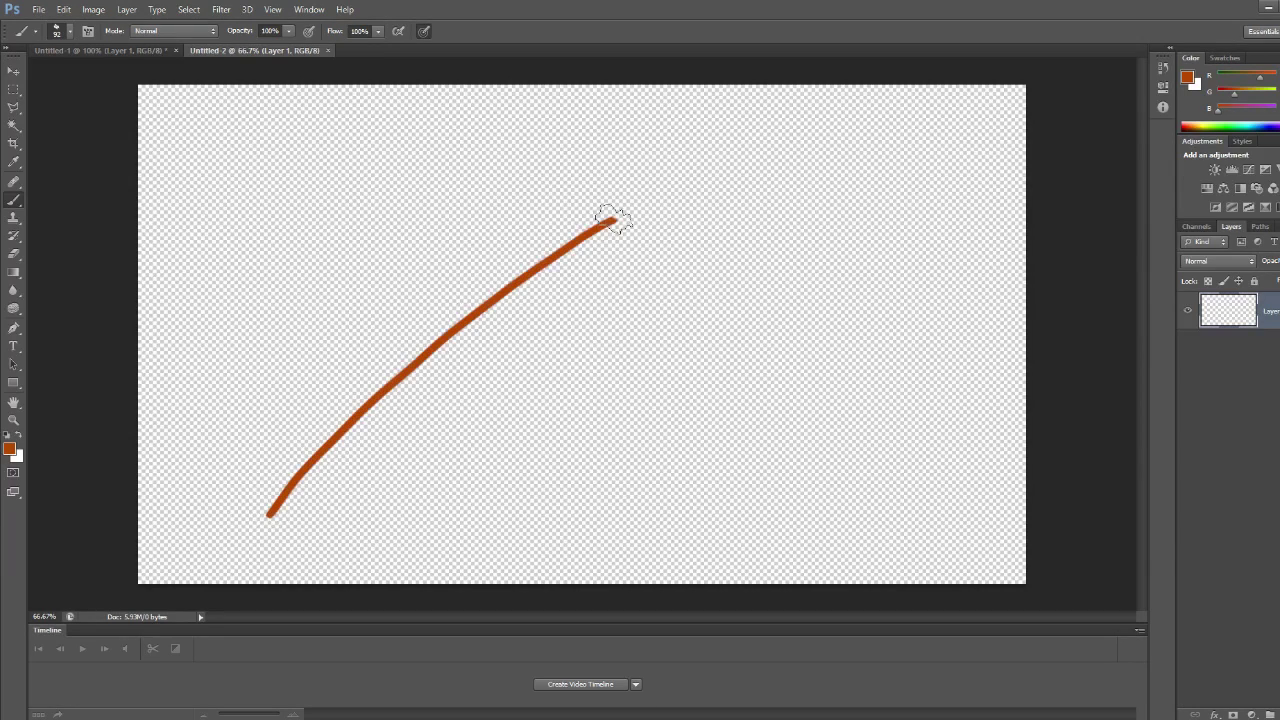
{"action": "left_click_drag", "start_coordinate": [600, 230], "coordinate": [520, 376]}
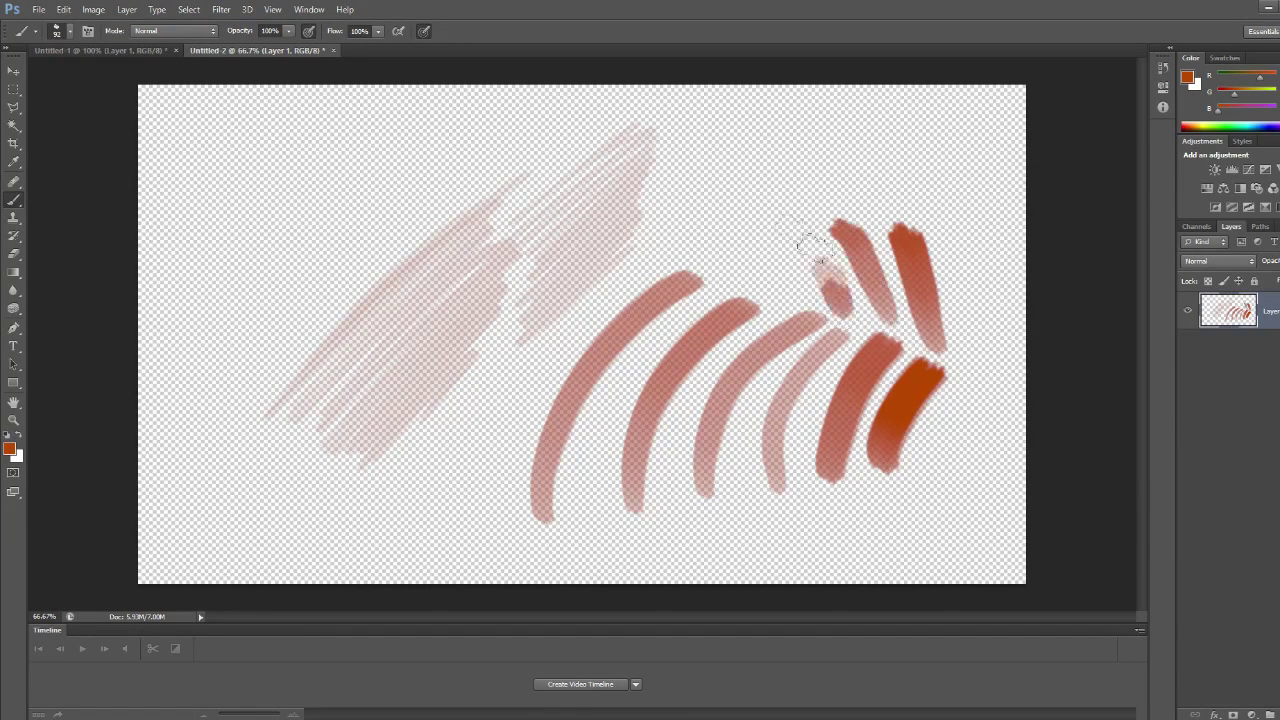
{"action": "left_click_drag", "start_coordinate": [810, 240], "coordinate": [690, 264]}
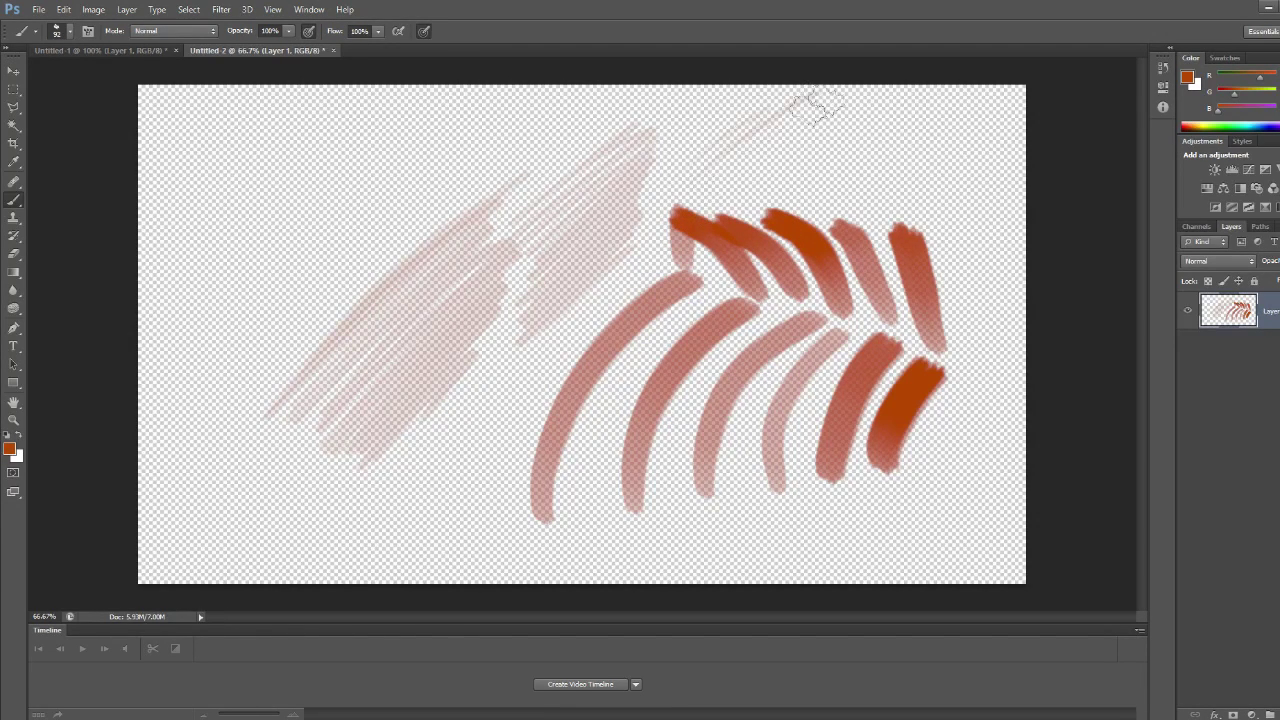
{"action": "left_click_drag", "start_coordinate": [660, 156], "coordinate": [956, 140]}
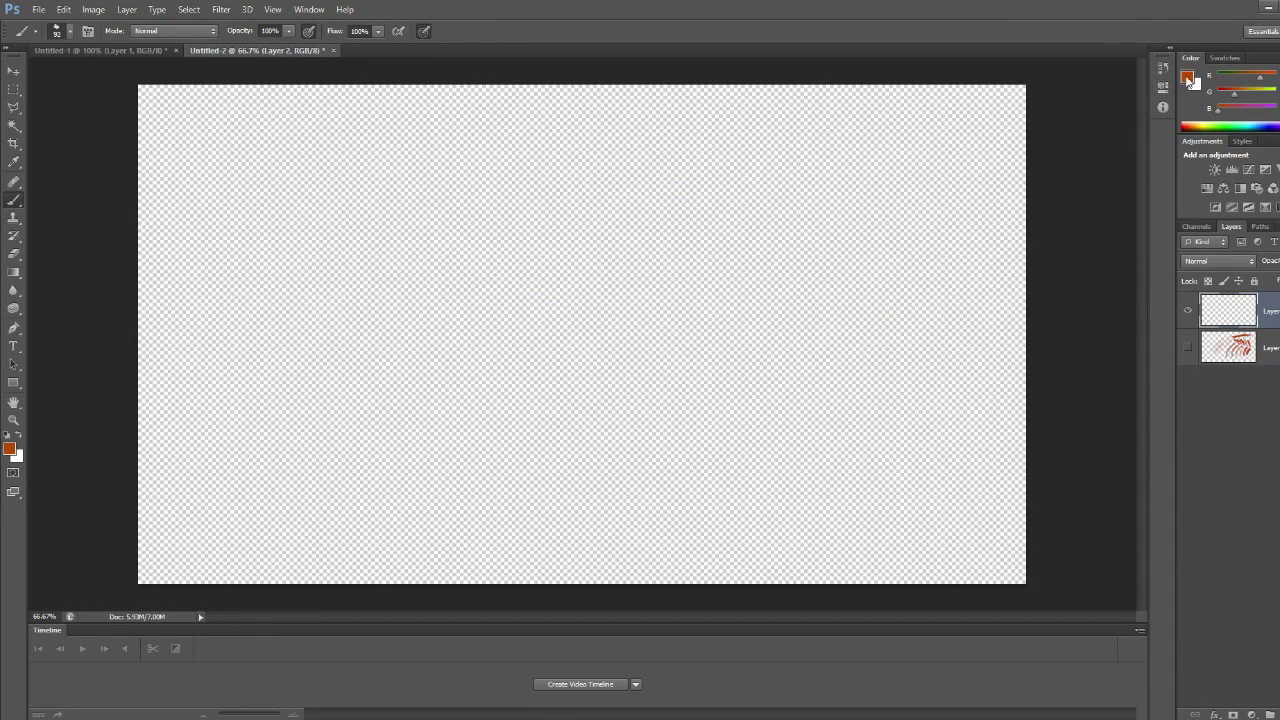
Set the foreground colour to a light tan in the Color Picker and confirm it.
{"action": "left_click", "coordinate": [8, 448]}
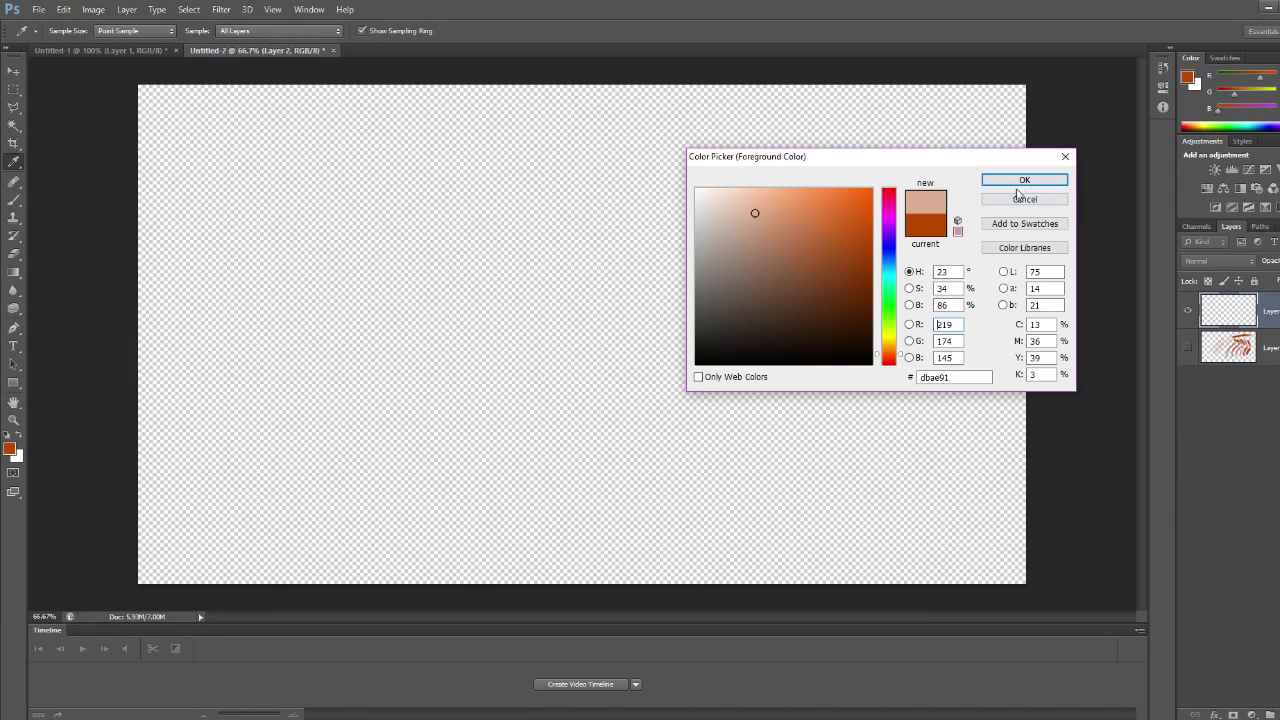
{"action": "triple_click", "coordinate": [944, 324]}
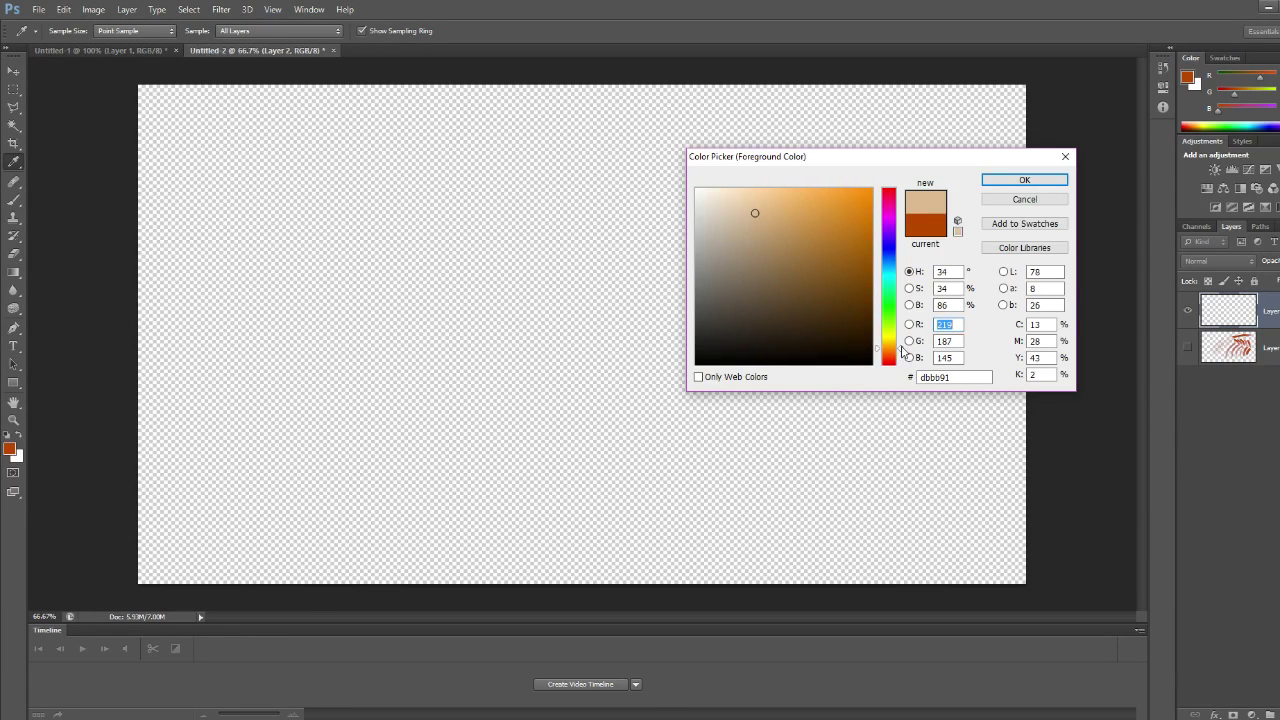
{"action": "left_click", "coordinate": [1024, 180]}
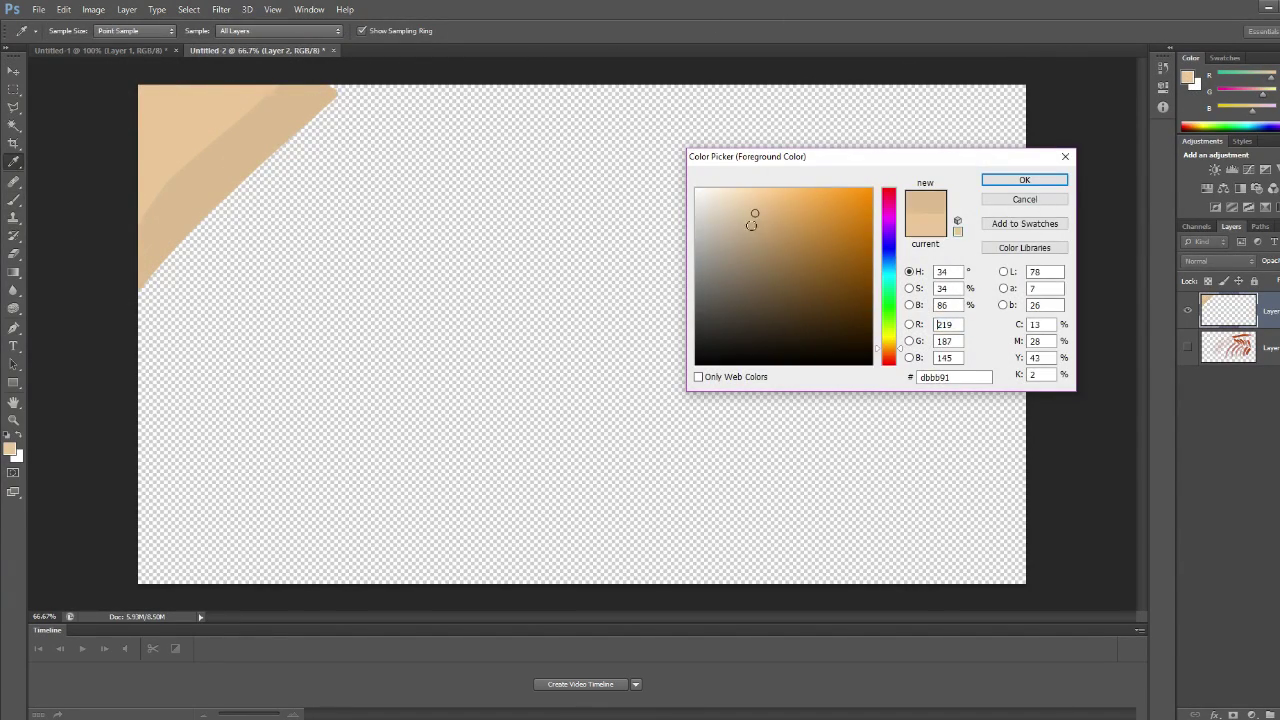
{"action": "left_click", "coordinate": [1024, 180]}
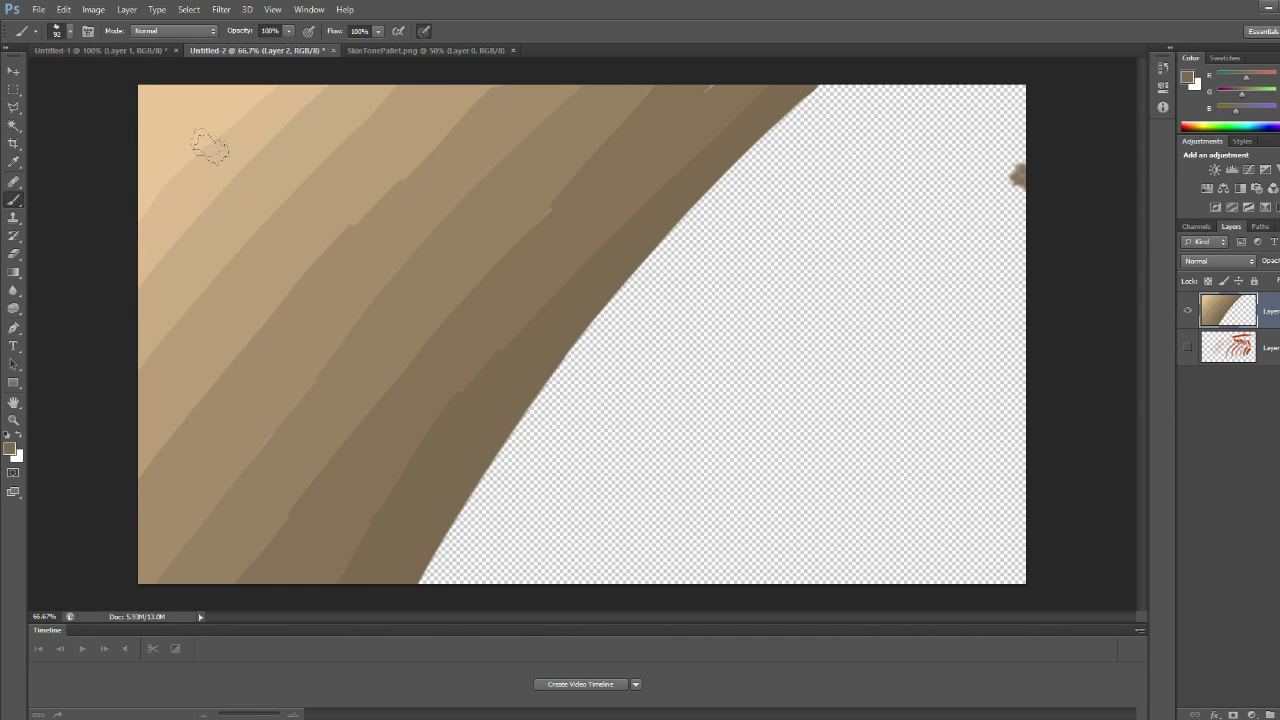
Smooth the diagonal edge of the lightest tan band near the top-left corner.
{"action": "left_click_drag", "start_coordinate": [190, 136], "coordinate": [450, 350]}
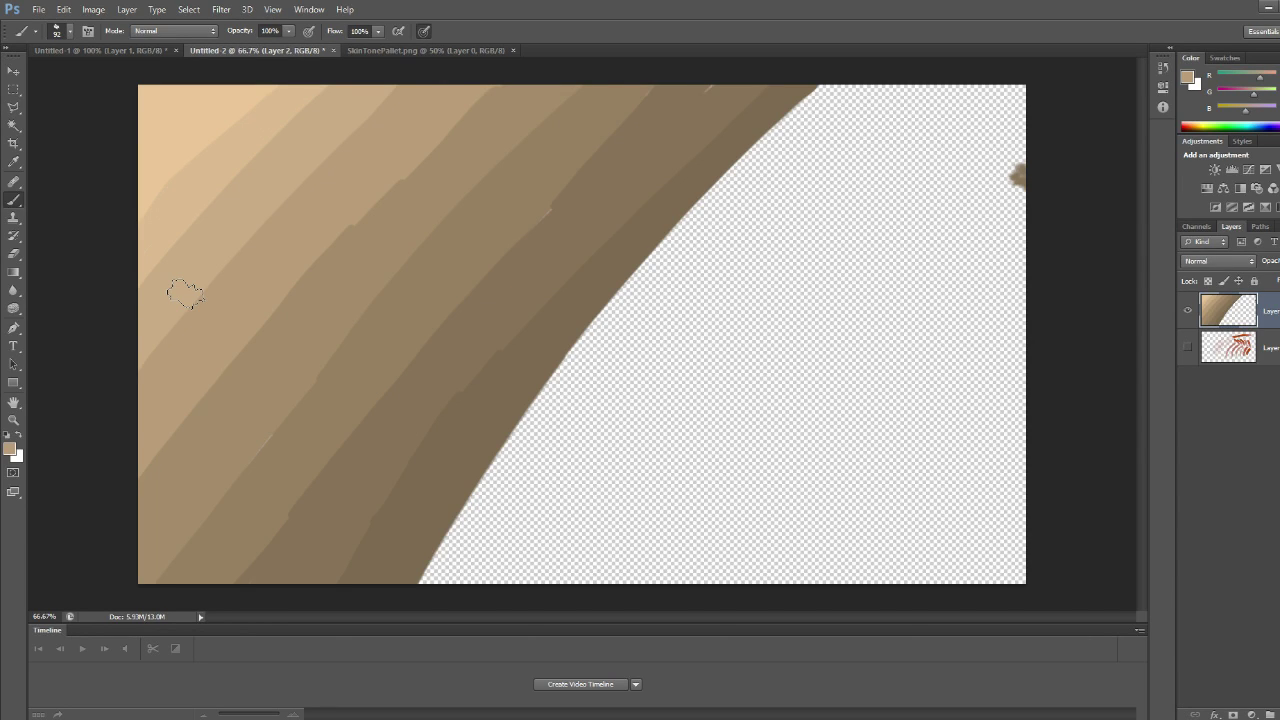
{"action": "mouse_move", "coordinate": [284, 376]}
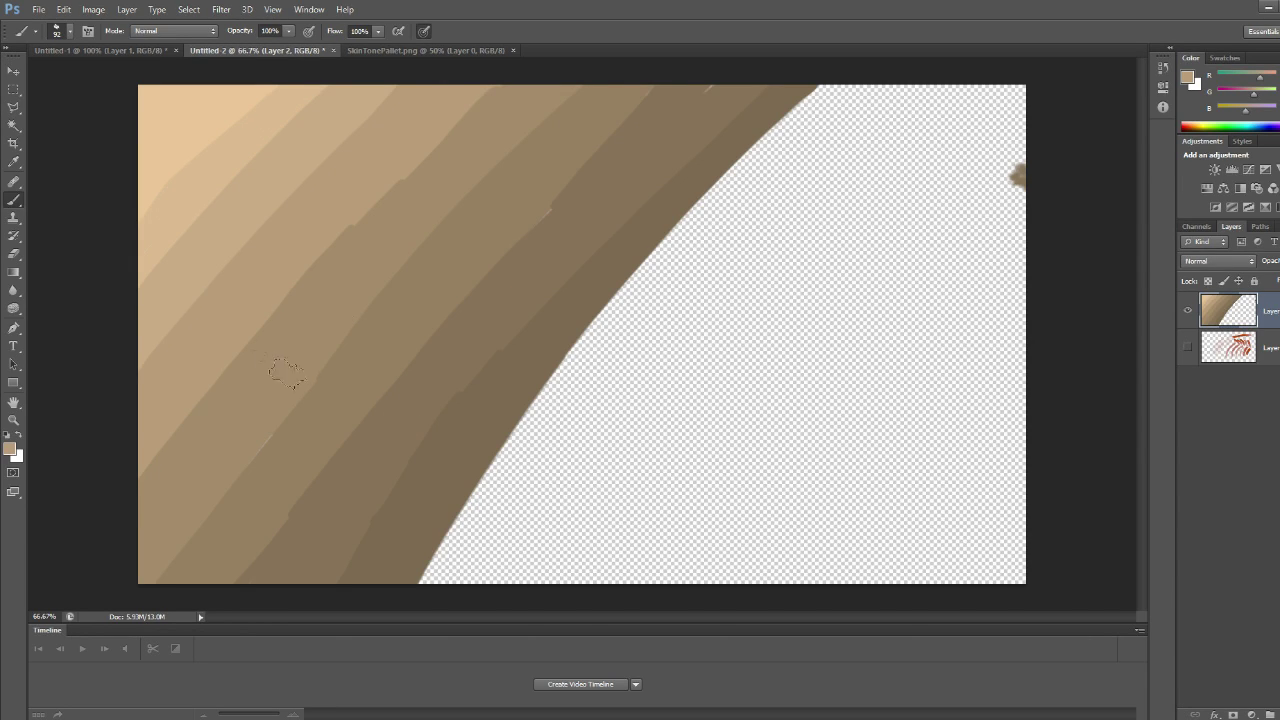
{"action": "mouse_move", "coordinate": [130, 170]}
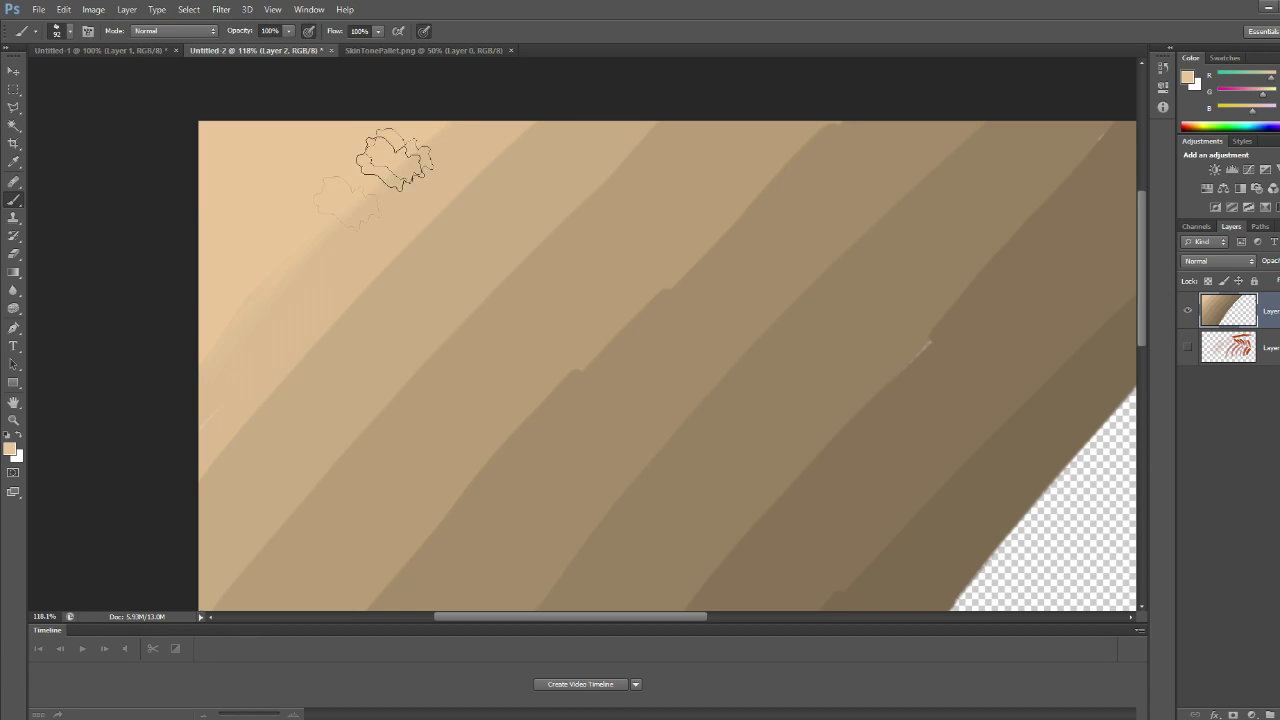
Brush along the borders of the top-left light tan bands so they blend together.
{"action": "left_click_drag", "start_coordinate": [390, 176], "coordinate": [230, 330]}
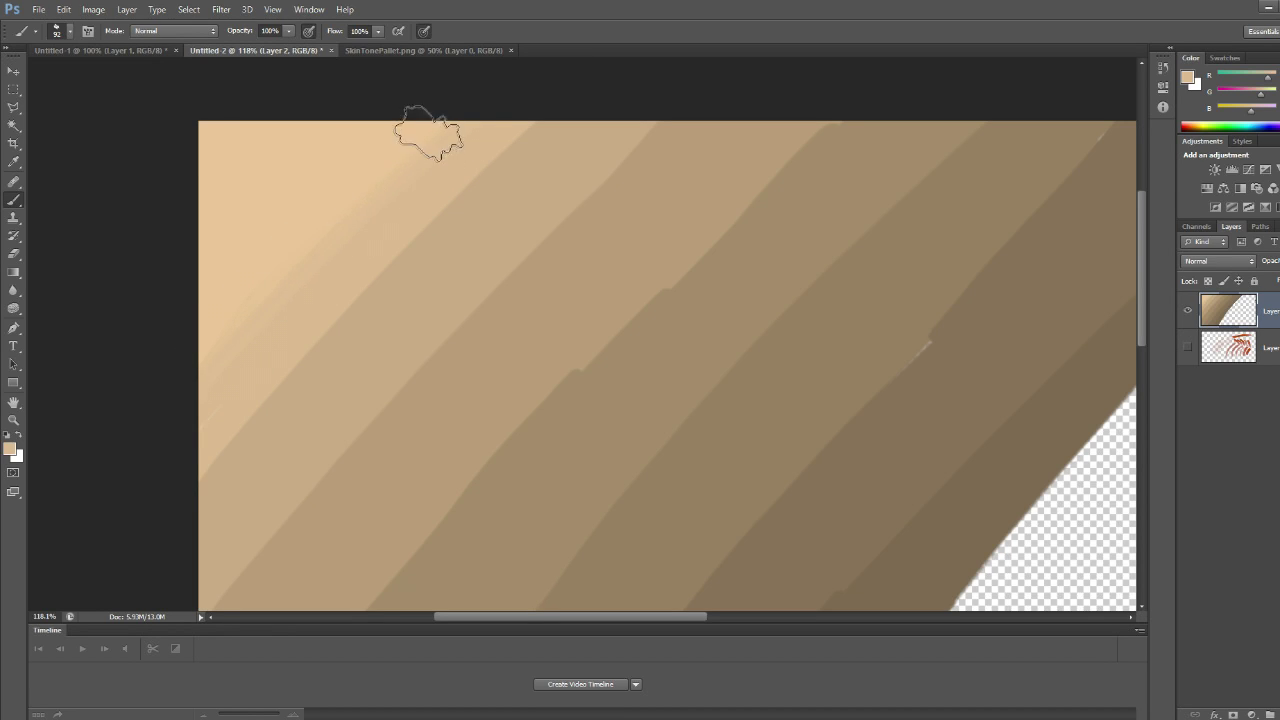
{"action": "mouse_move", "coordinate": [164, 430]}
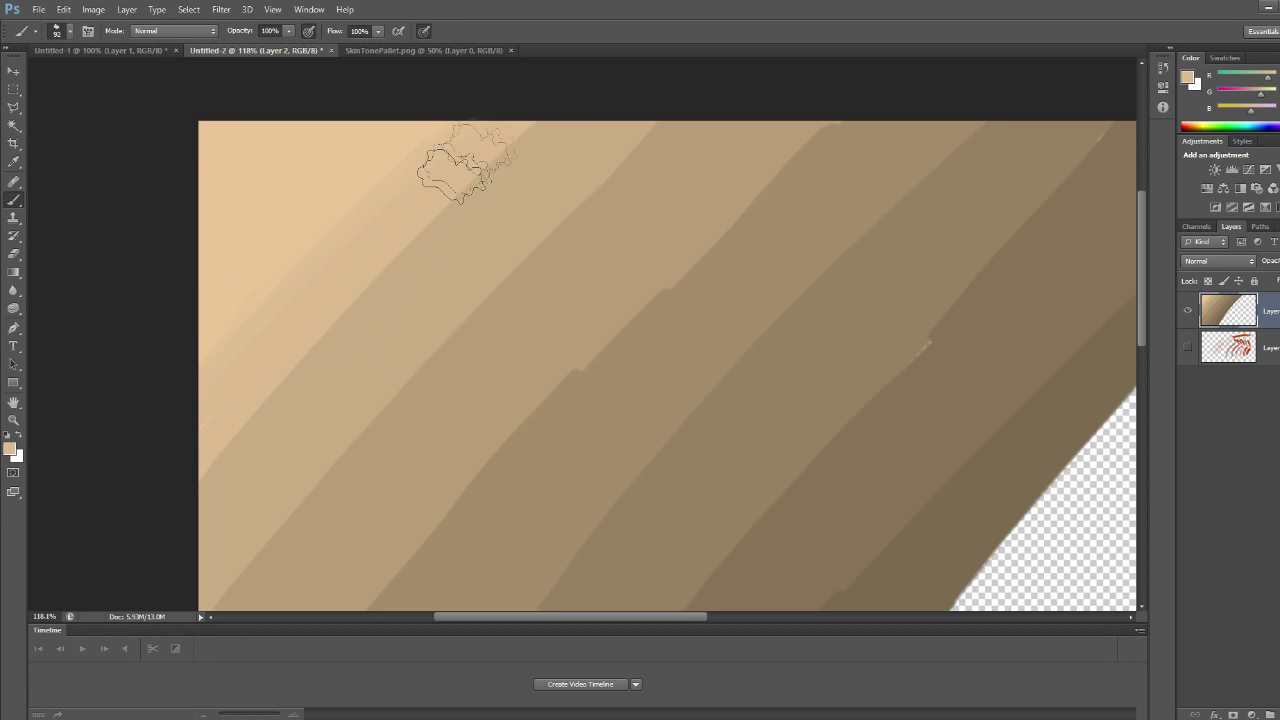
{"action": "left_click_drag", "start_coordinate": [464, 164], "coordinate": [364, 316]}
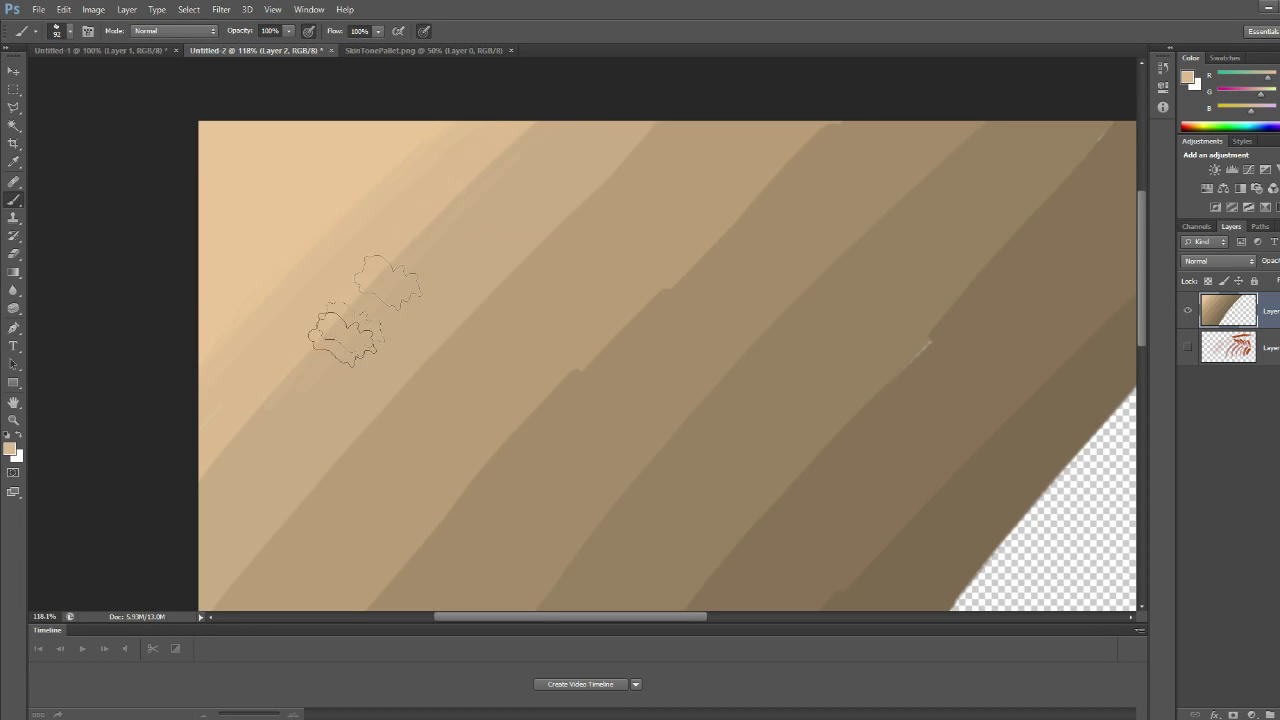
{"action": "left_click_drag", "start_coordinate": [364, 310], "coordinate": [250, 450]}
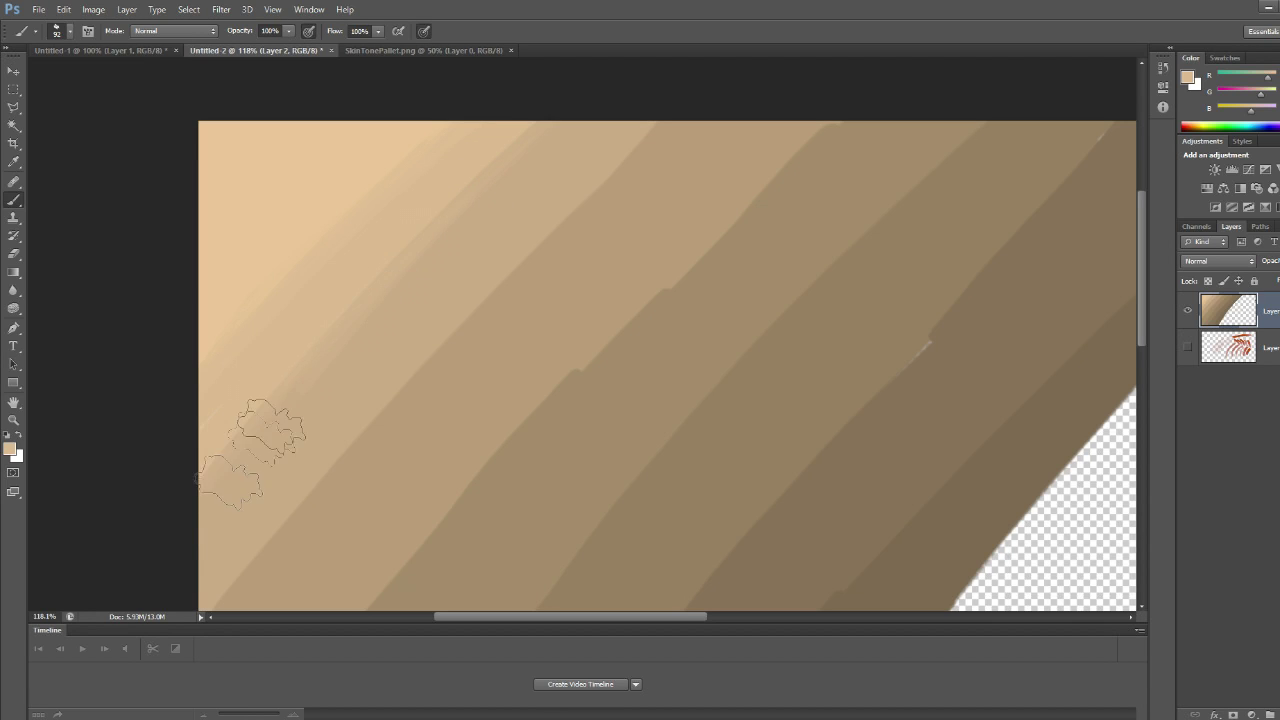
{"action": "left_click_drag", "start_coordinate": [250, 460], "coordinate": [290, 376]}
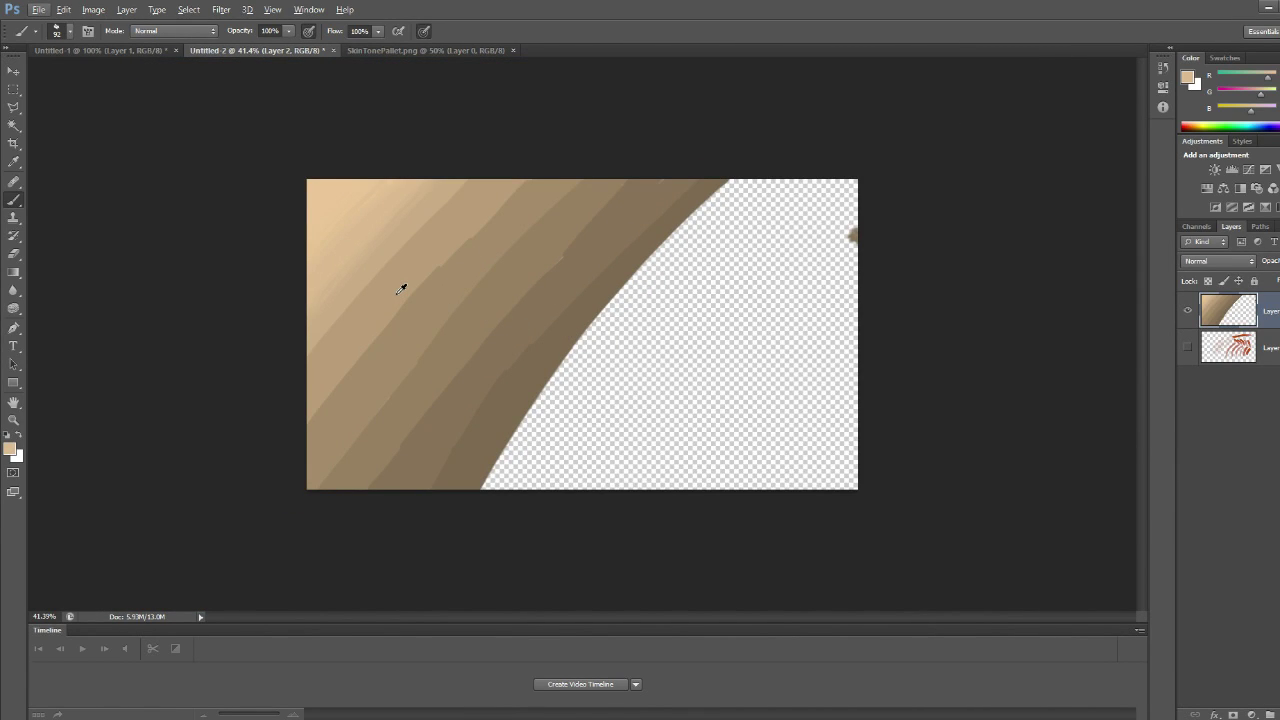
{"action": "mouse_move", "coordinate": [680, 318]}
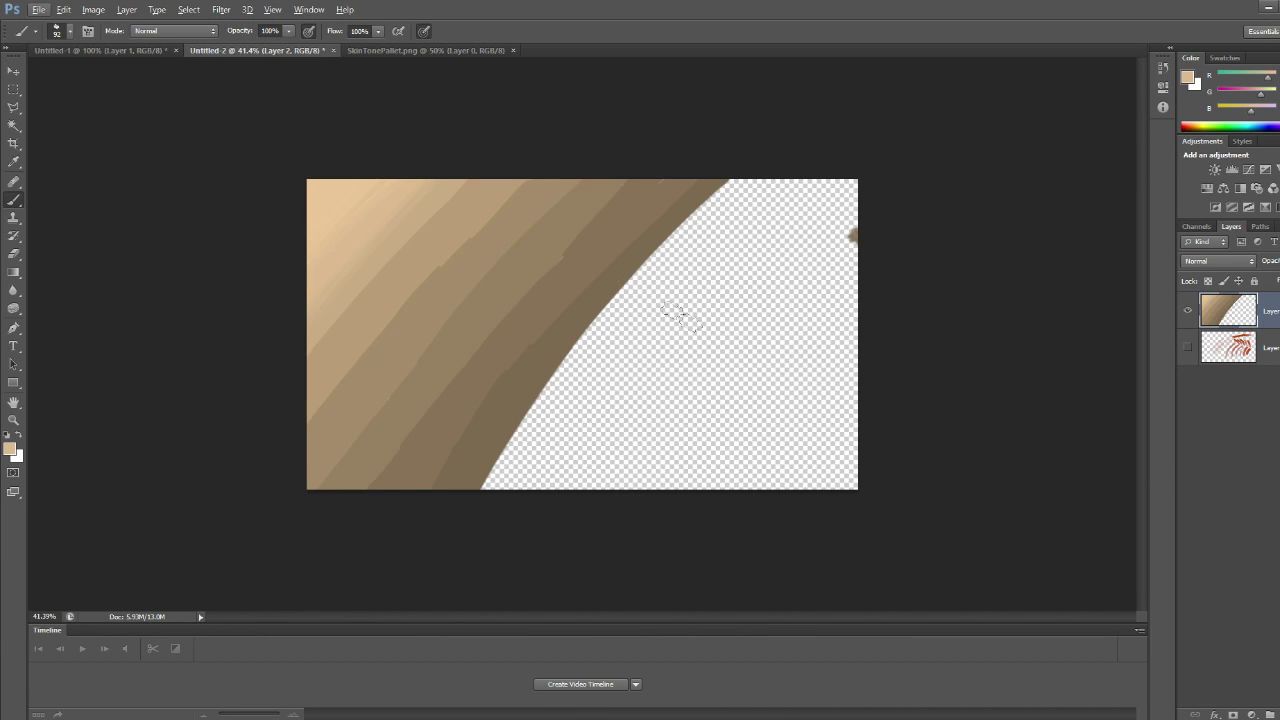
{"action": "left_click", "coordinate": [424, 50]}
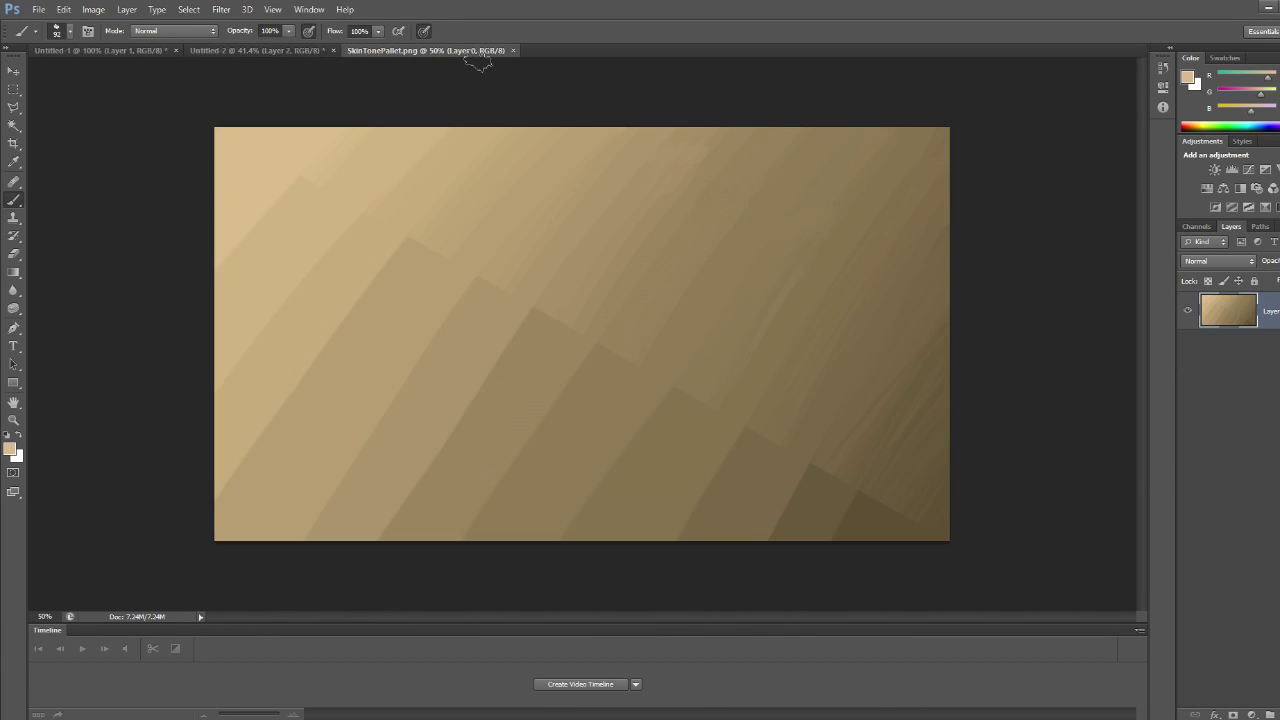
{"action": "mouse_move", "coordinate": [608, 364]}
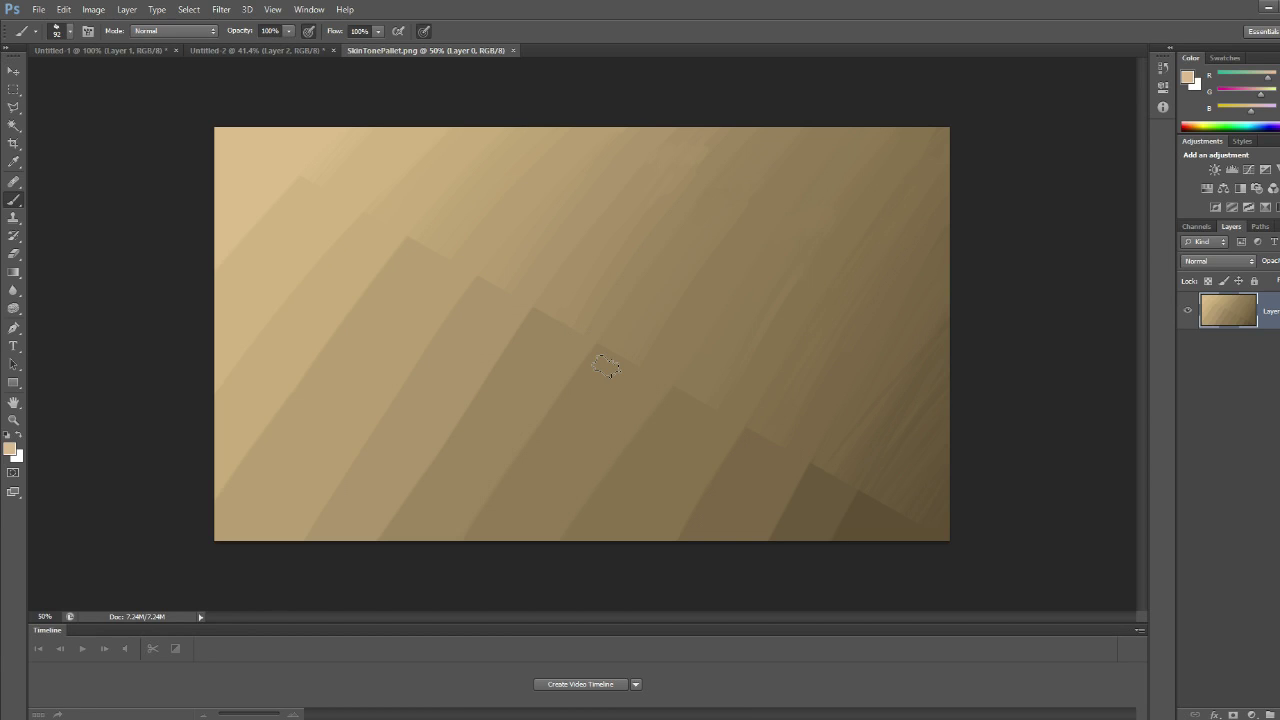
{"action": "mouse_move", "coordinate": [656, 176]}
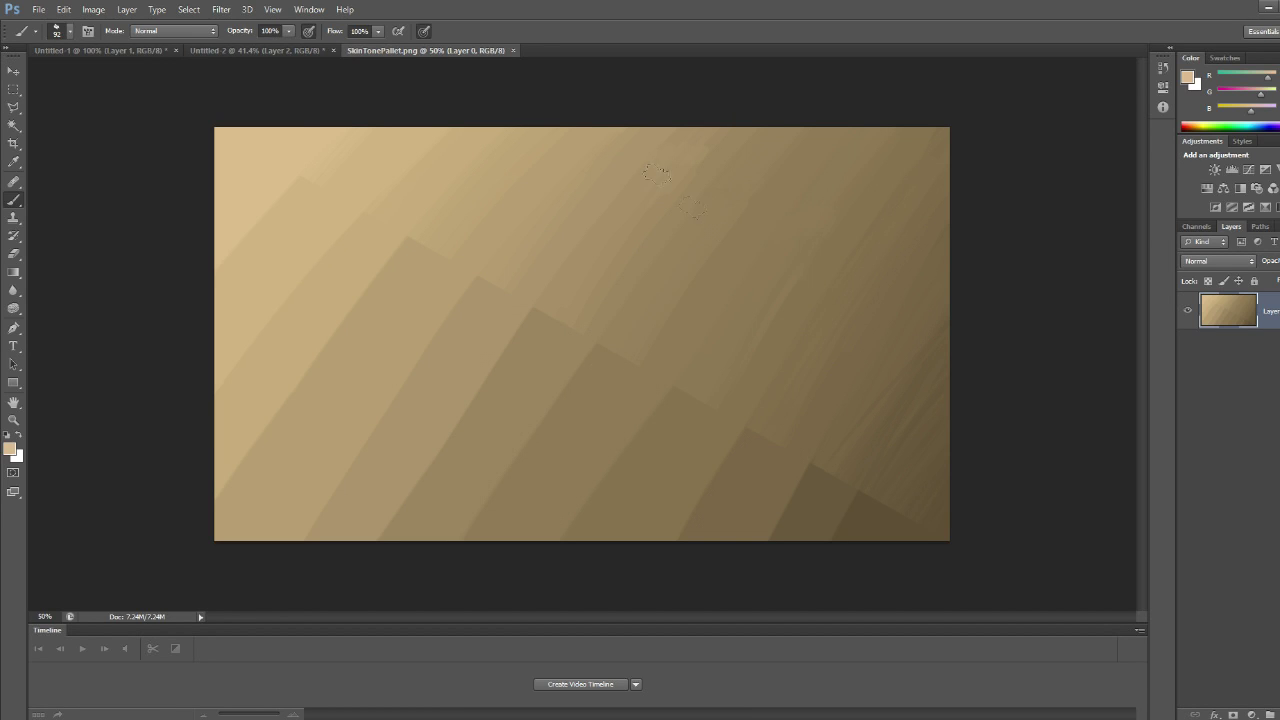
{"action": "left_click", "coordinate": [256, 50]}
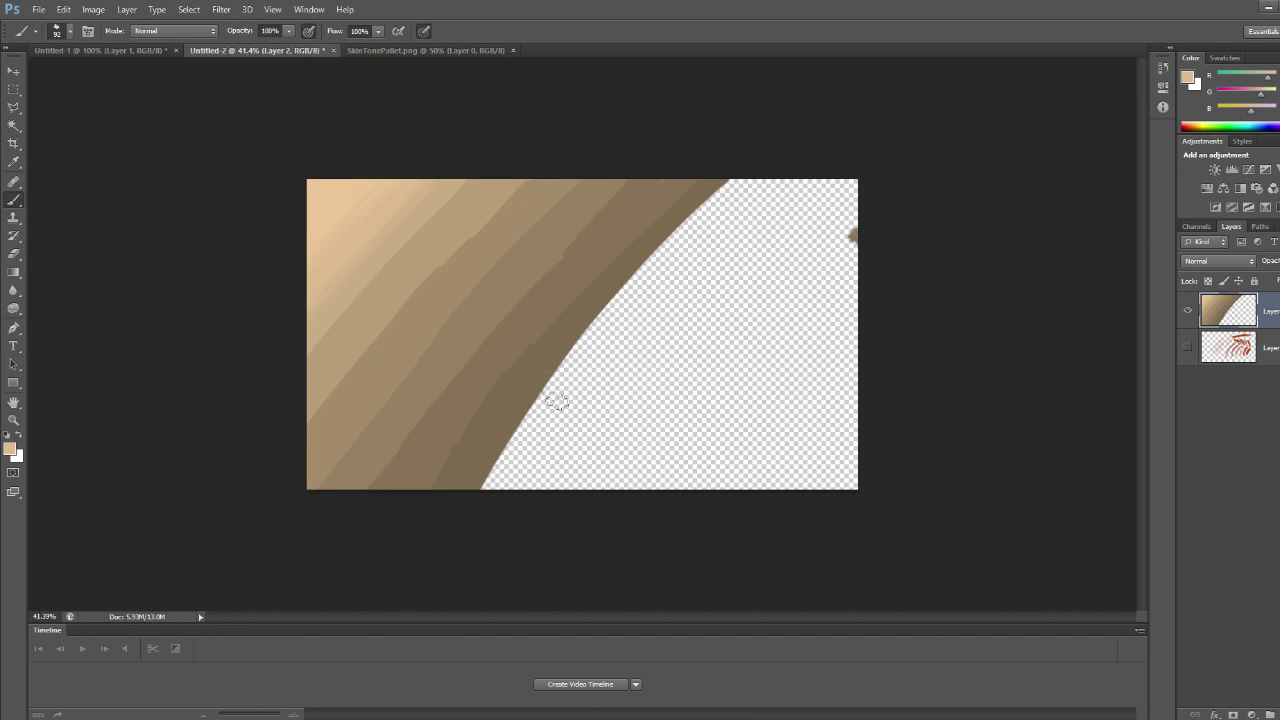
{"action": "mouse_move", "coordinate": [416, 260]}
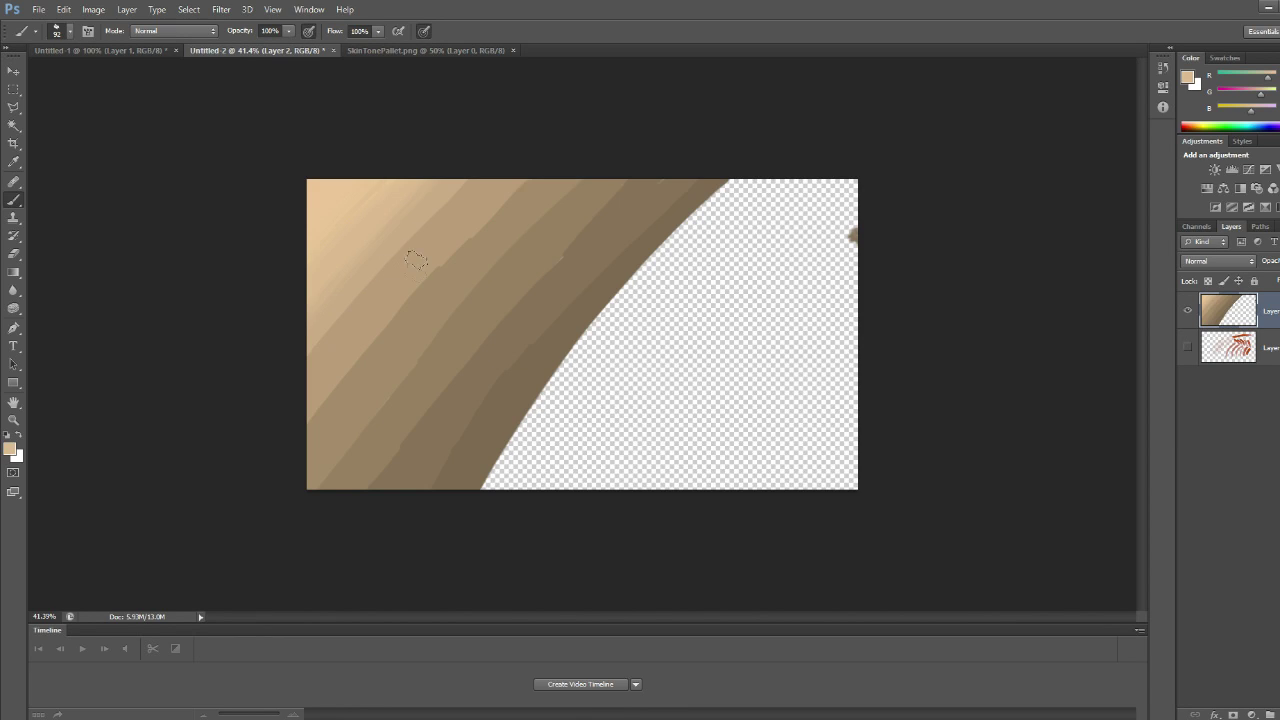
{"action": "mouse_move", "coordinate": [380, 268]}
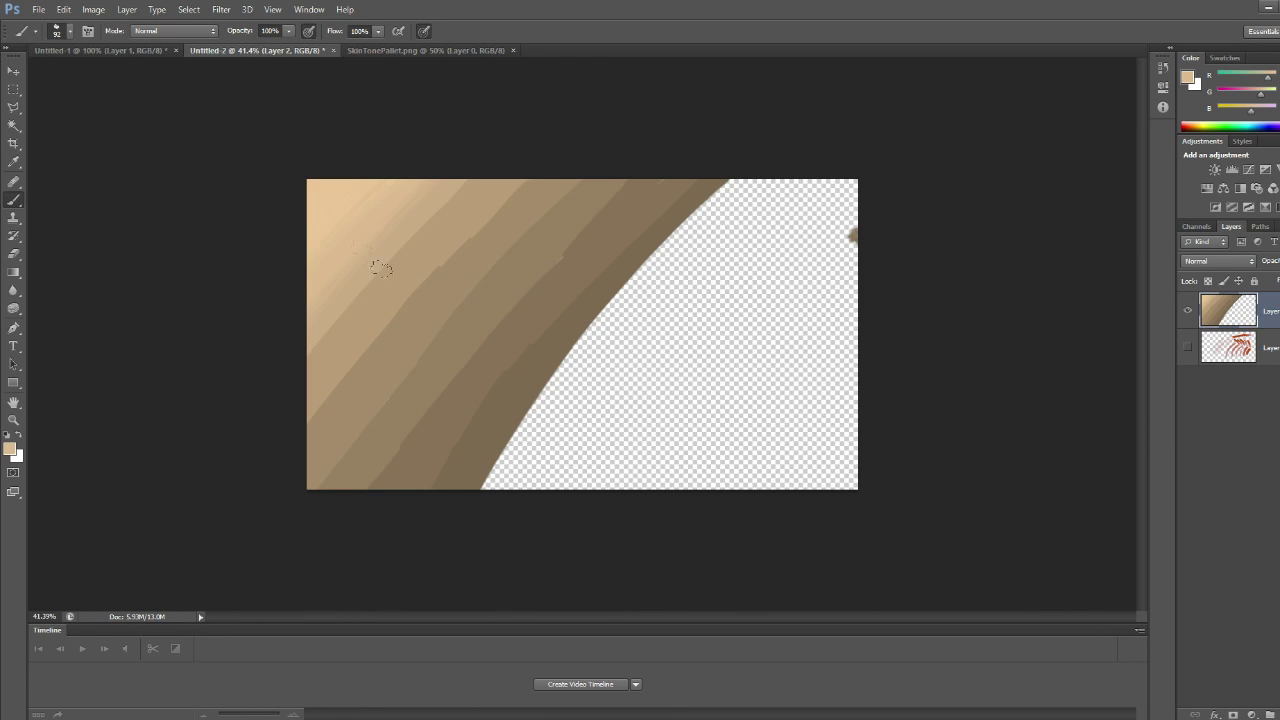
{"action": "mouse_move", "coordinate": [484, 304]}
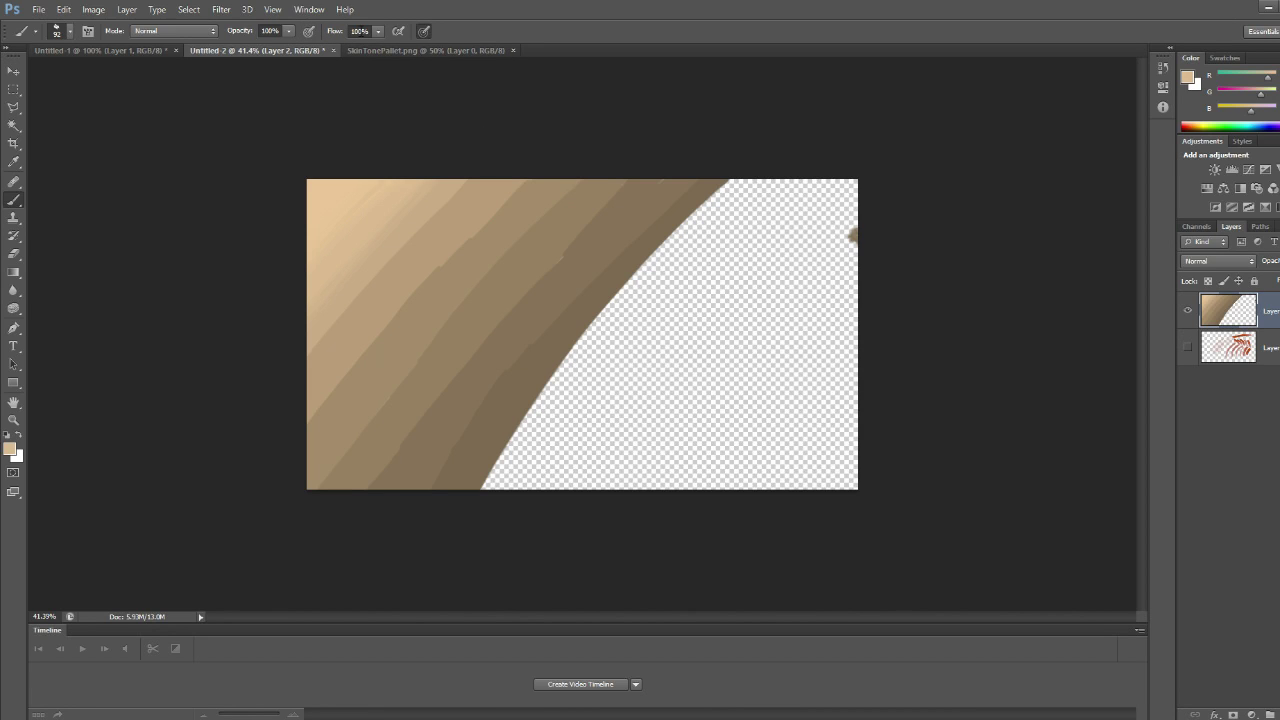
Switch to the SkinTonePalette document and choose the Polygonal Lasso tool.
{"action": "left_click", "coordinate": [424, 50]}
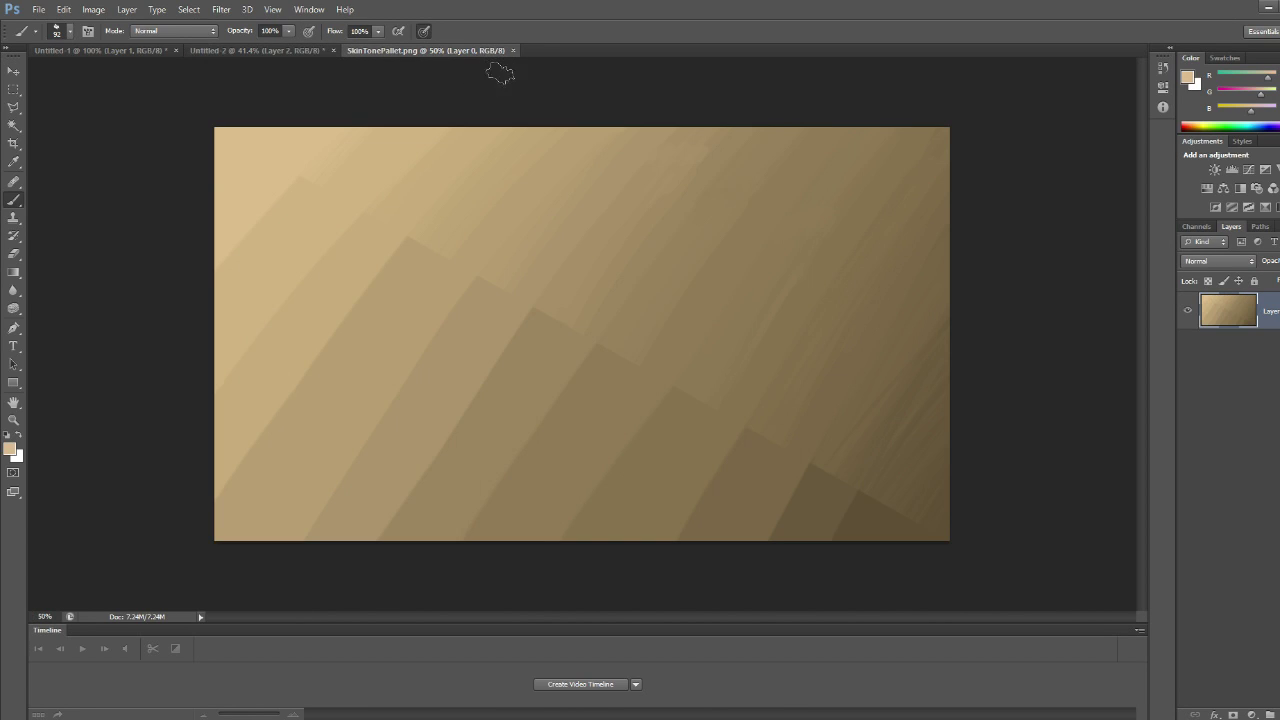
{"action": "mouse_move", "coordinate": [772, 322]}
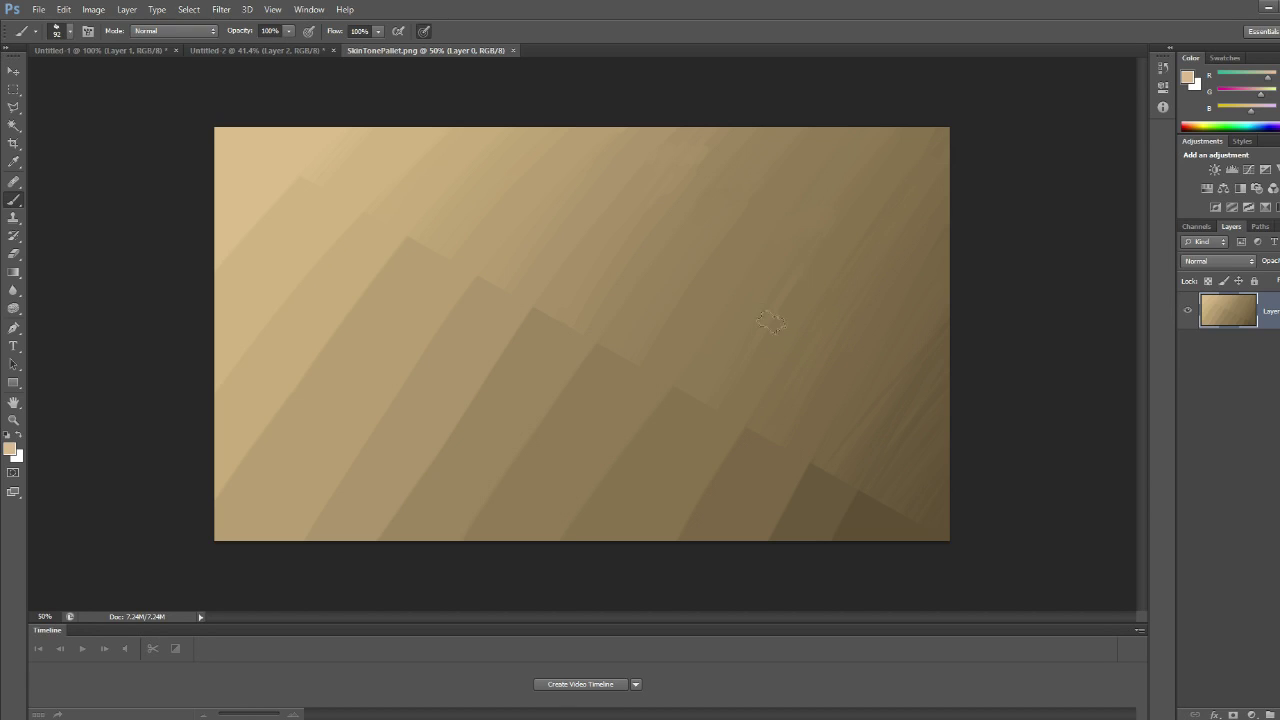
{"action": "mouse_move", "coordinate": [744, 272]}
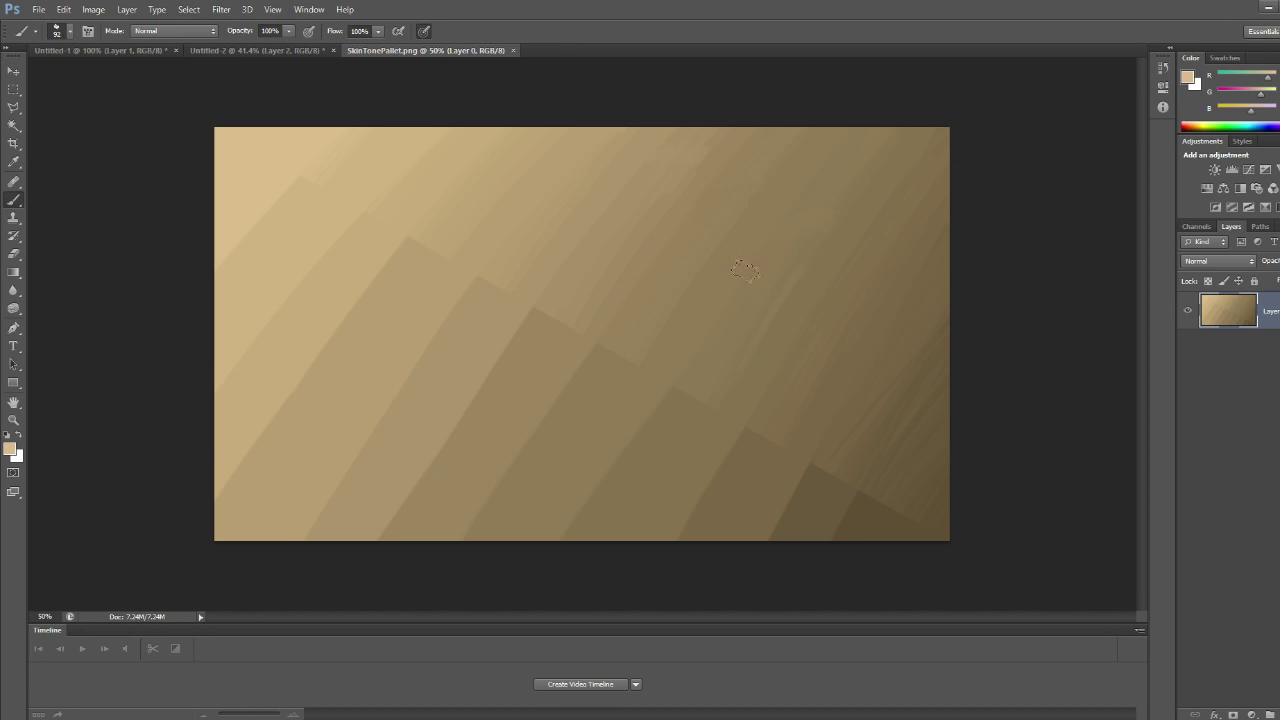
{"action": "mouse_move", "coordinate": [376, 168]}
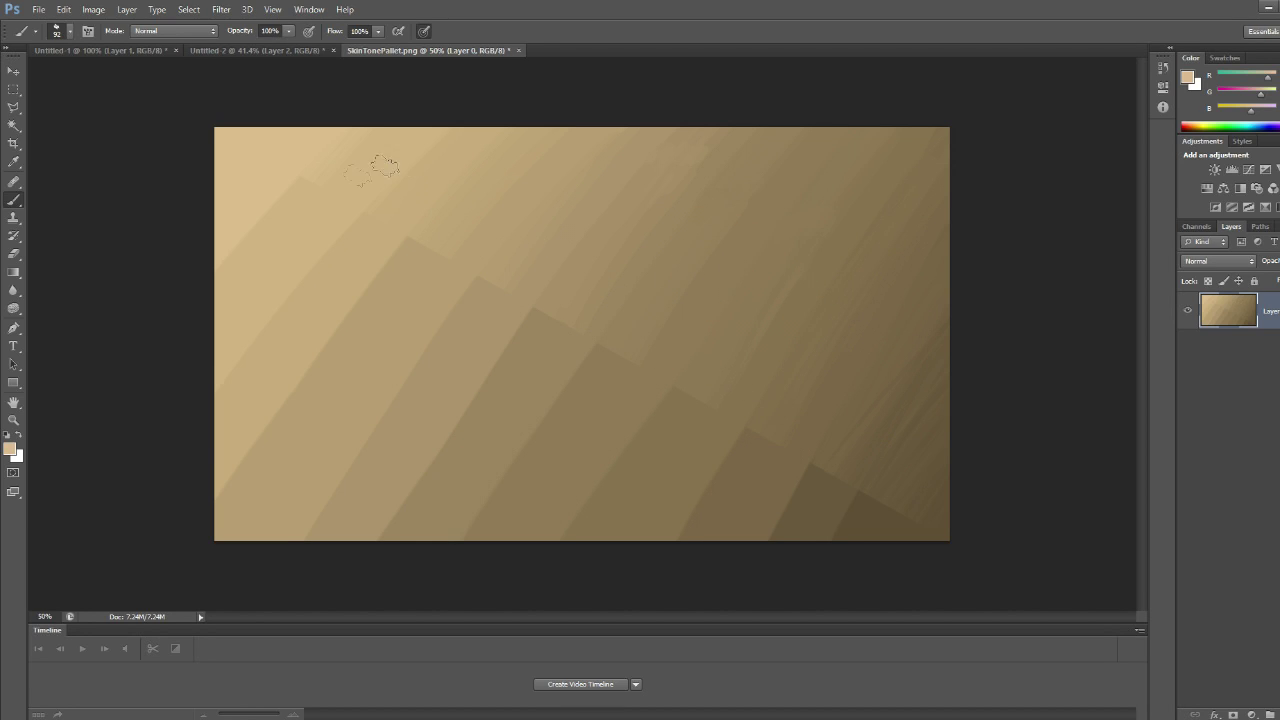
{"action": "mouse_move", "coordinate": [256, 124]}
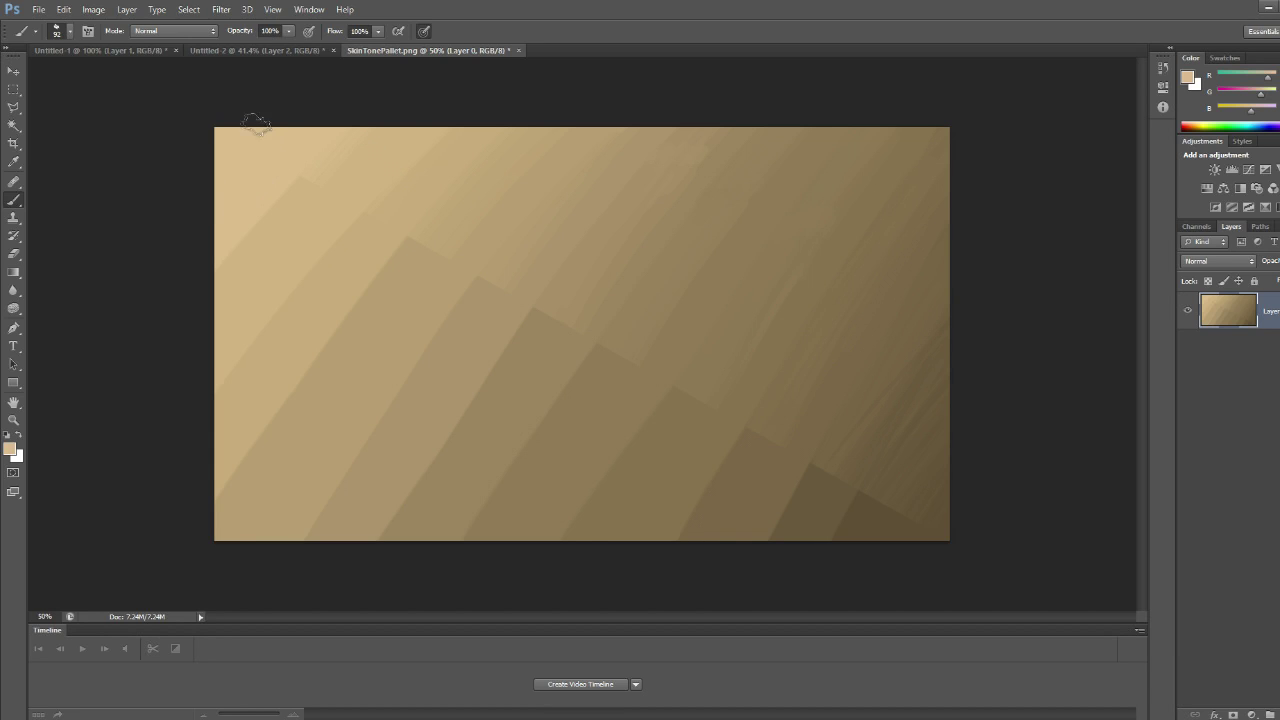
{"action": "mouse_move", "coordinate": [268, 164]}
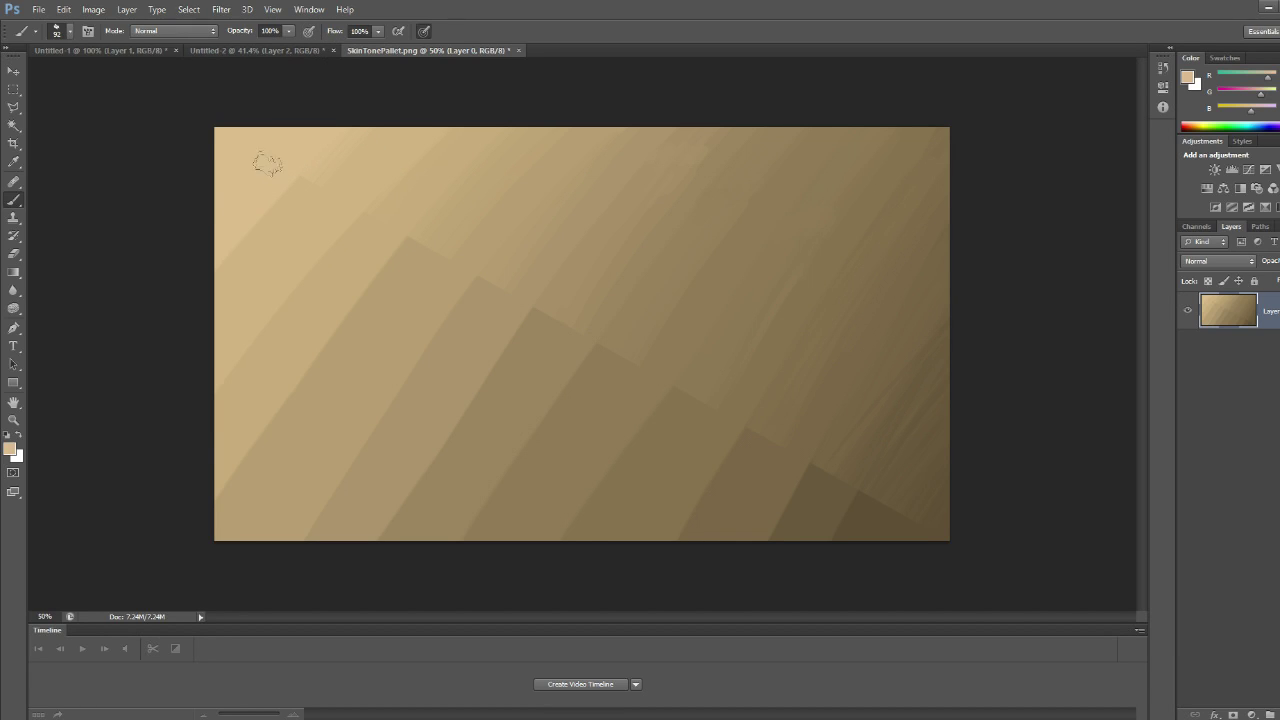
{"action": "mouse_move", "coordinate": [222, 278]}
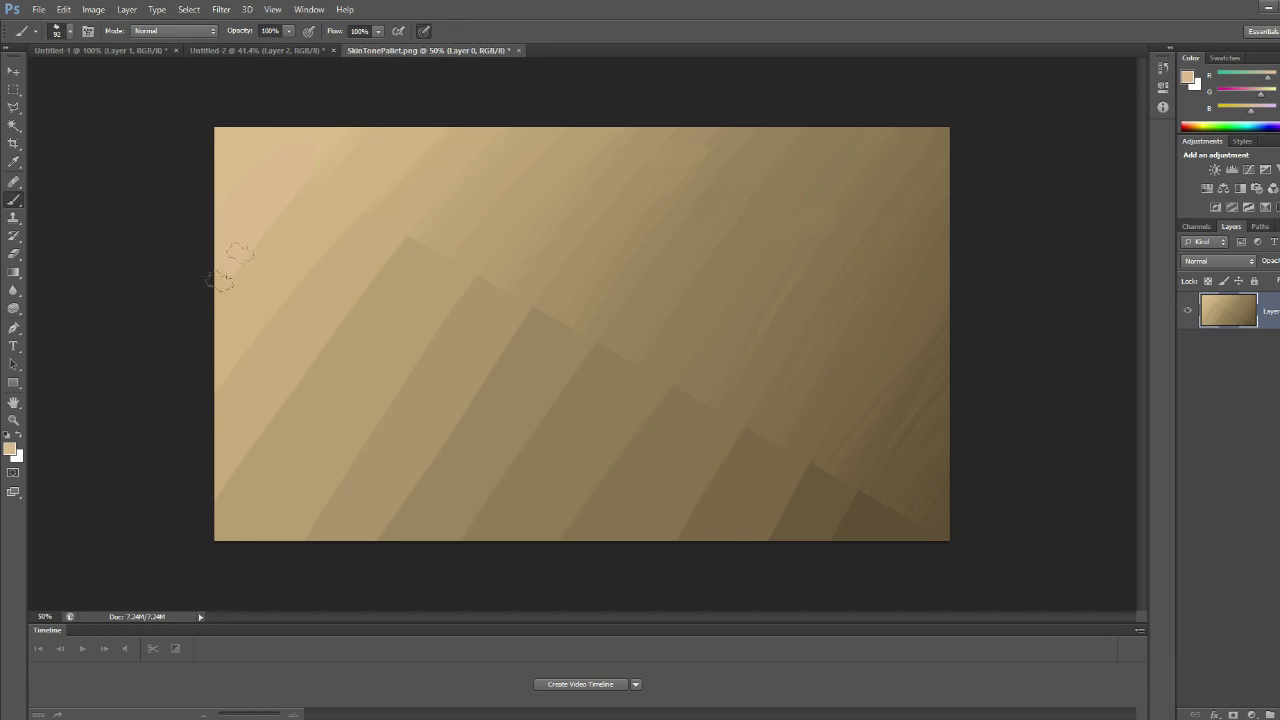
{"action": "mouse_move", "coordinate": [610, 330]}
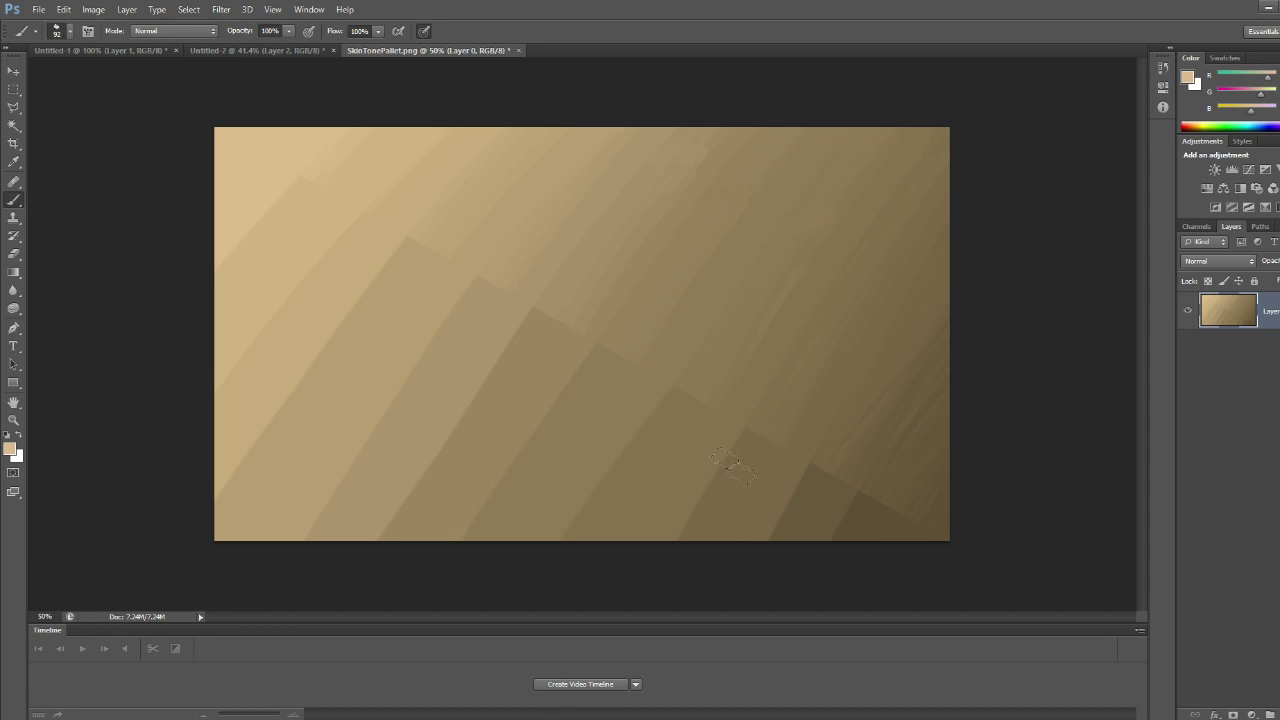
{"action": "mouse_move", "coordinate": [480, 190]}
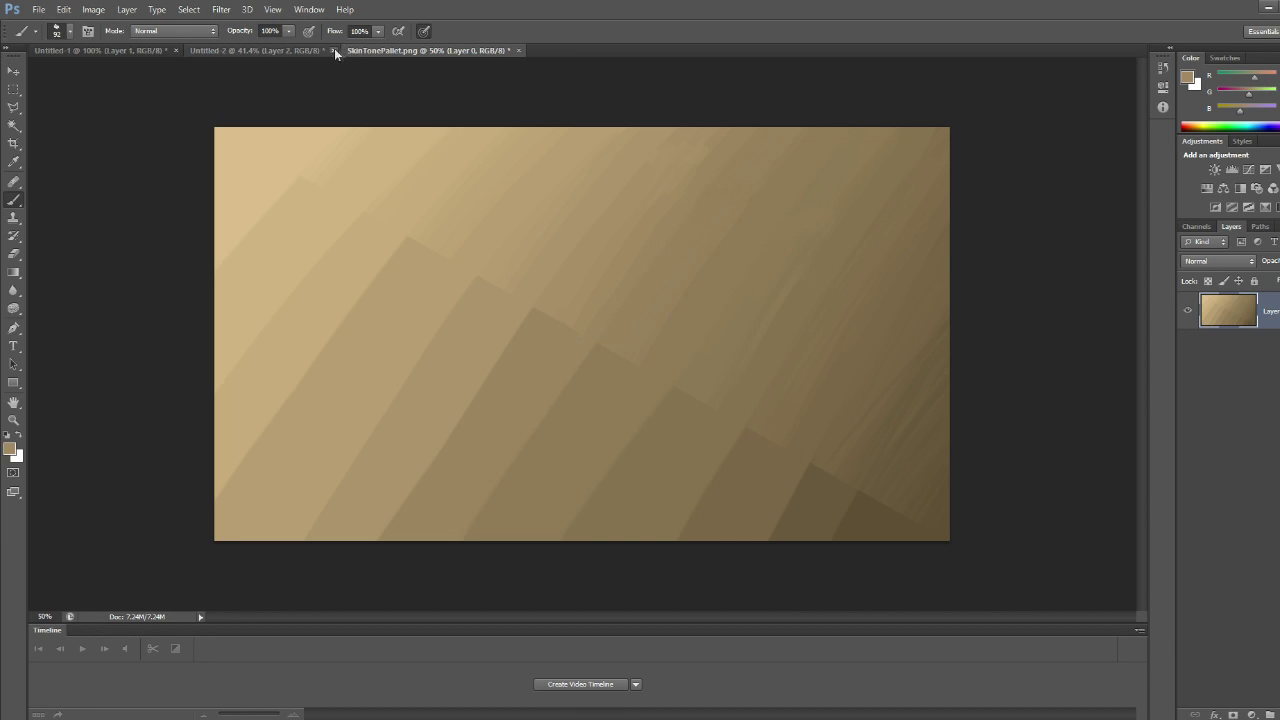
{"action": "left_click", "coordinate": [430, 50]}
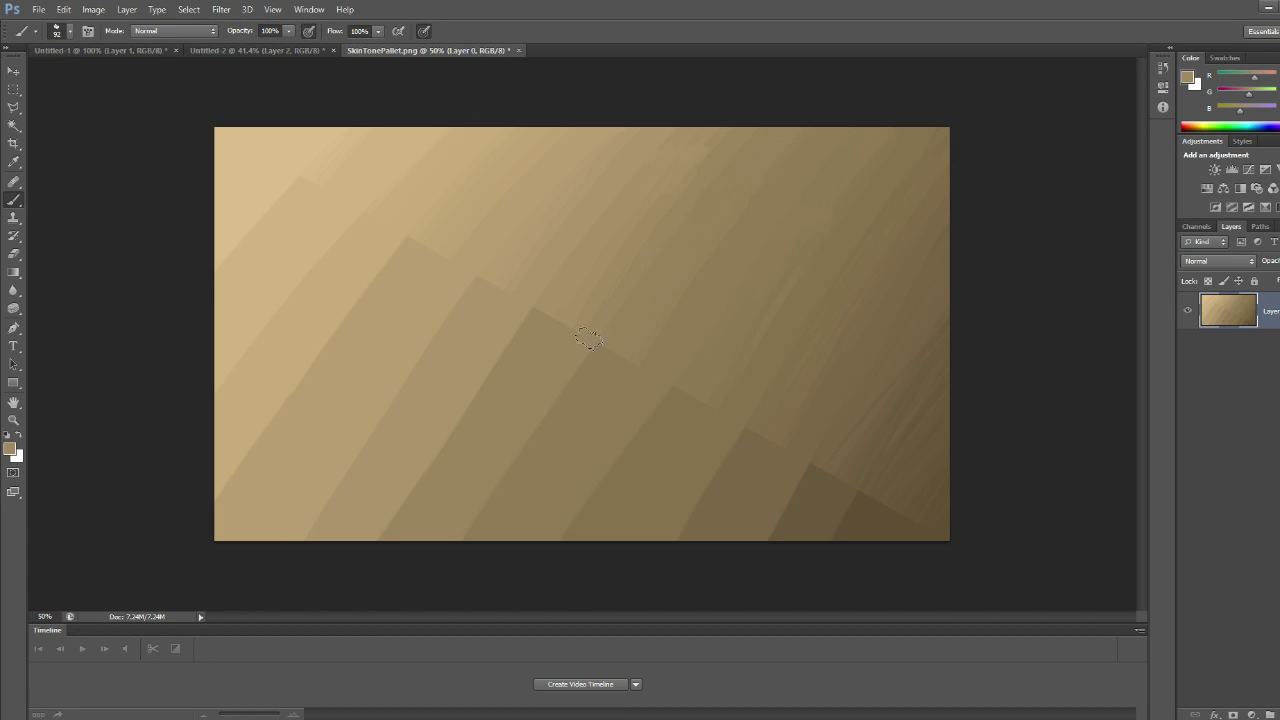
{"action": "mouse_move", "coordinate": [714, 164]}
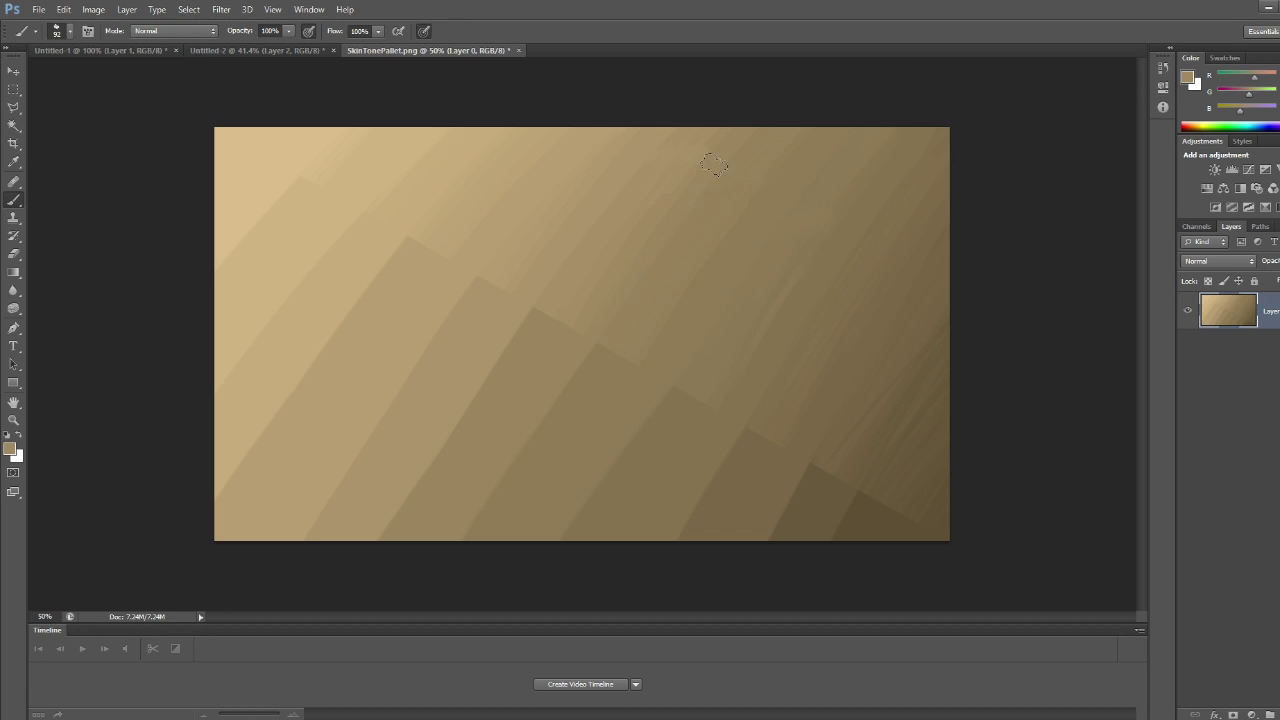
{"action": "mouse_move", "coordinate": [644, 240]}
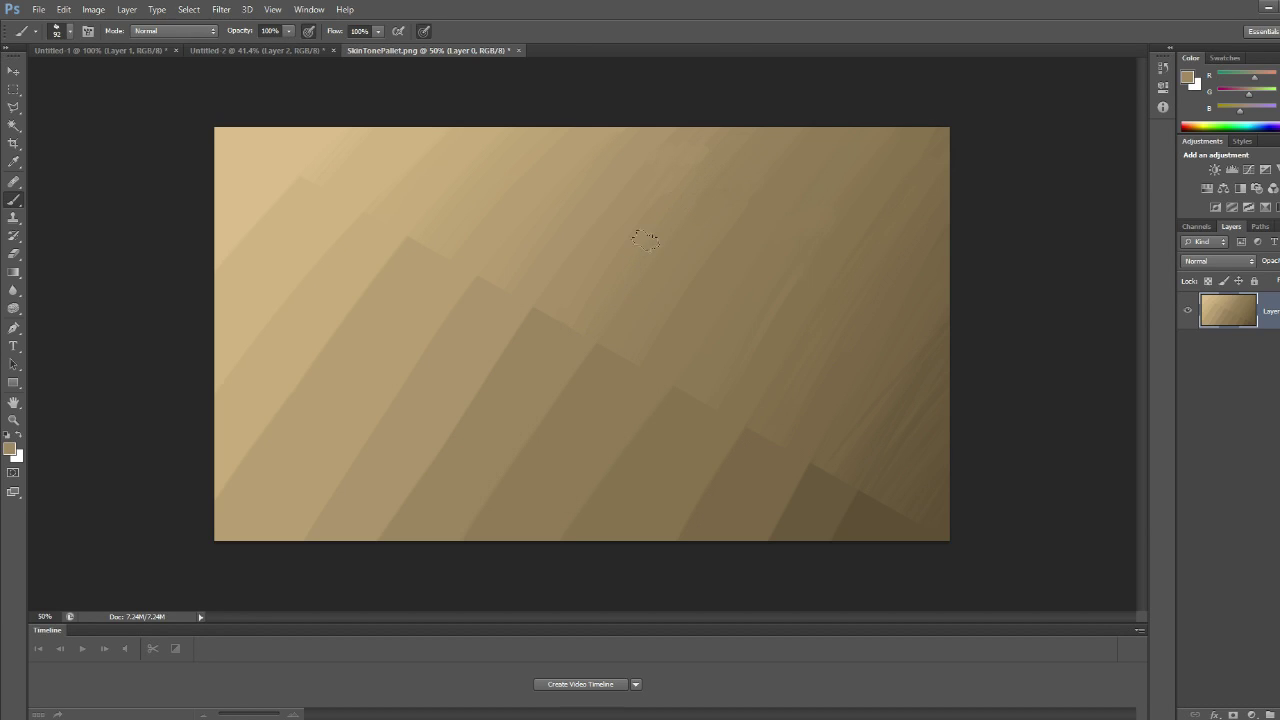
{"action": "mouse_move", "coordinate": [736, 136]}
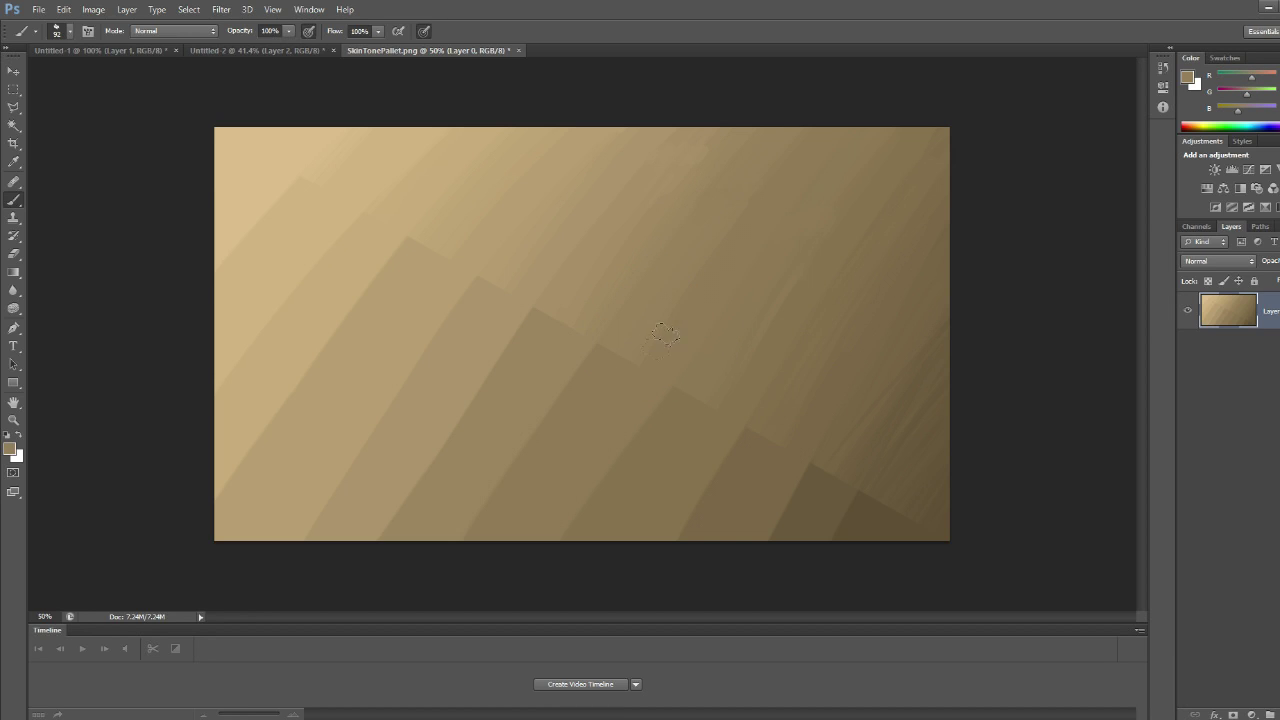
{"action": "mouse_move", "coordinate": [860, 414]}
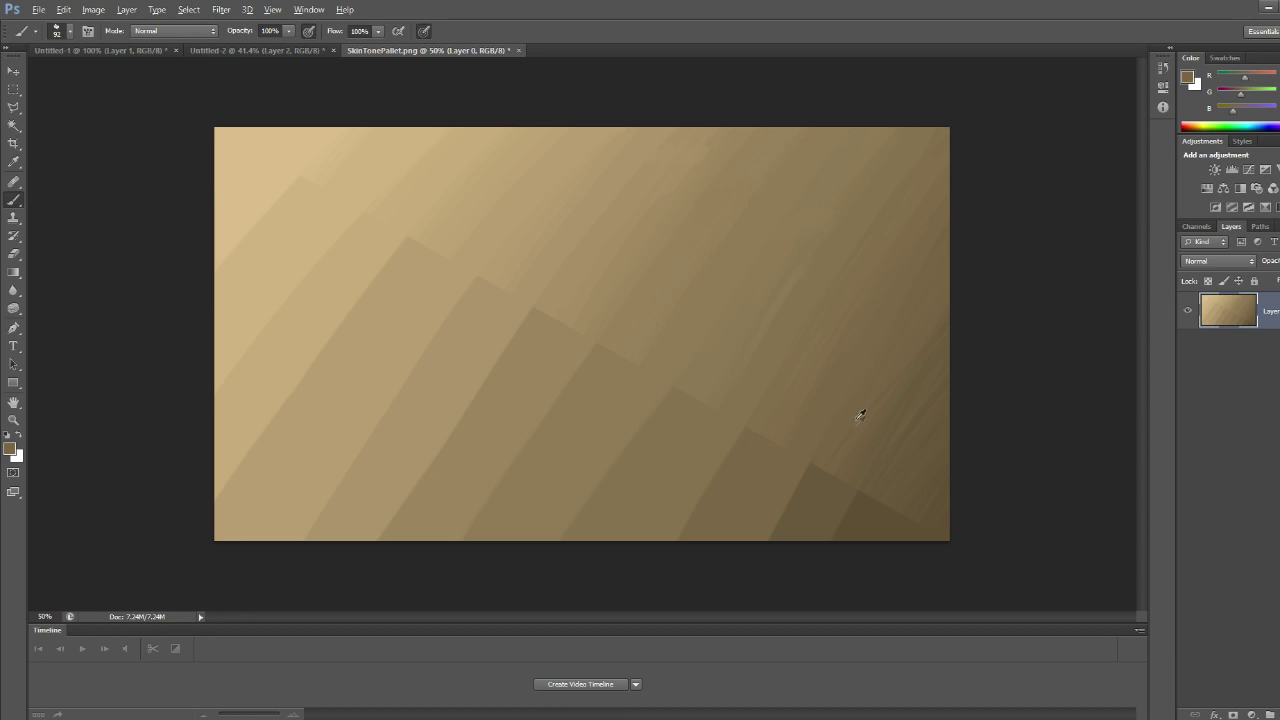
{"action": "mouse_move", "coordinate": [910, 356]}
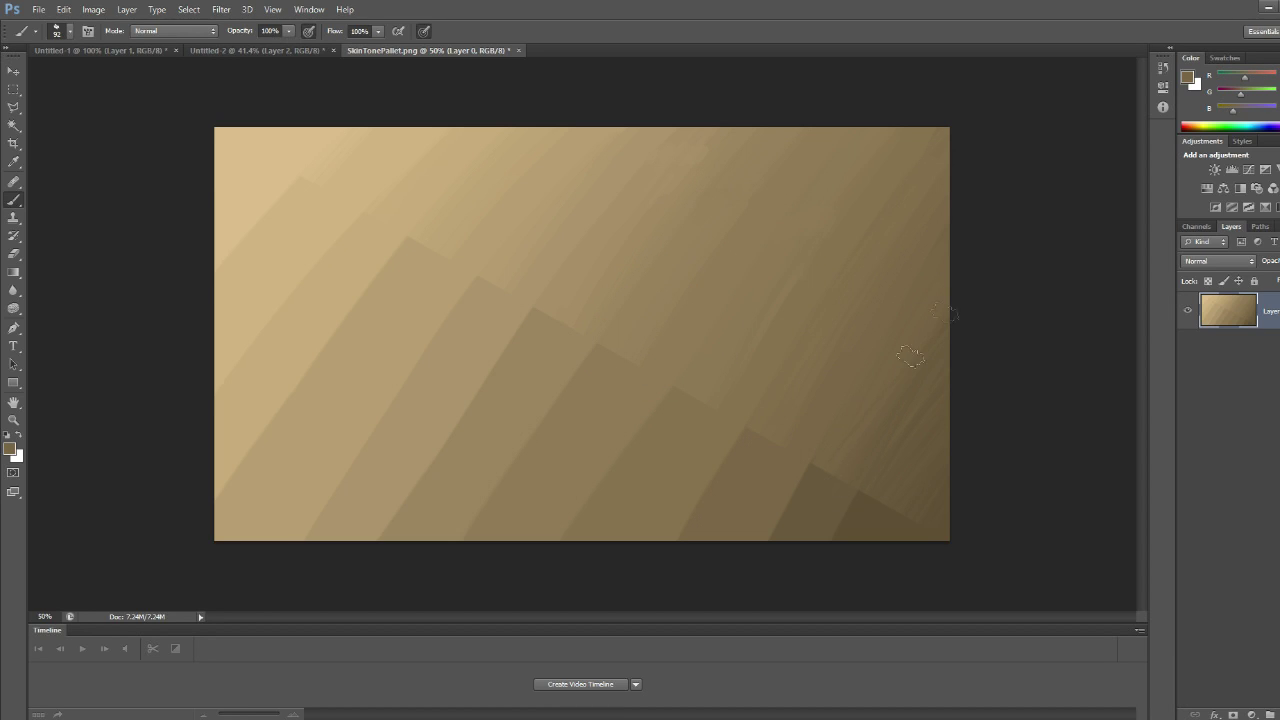
{"action": "mouse_move", "coordinate": [876, 458]}
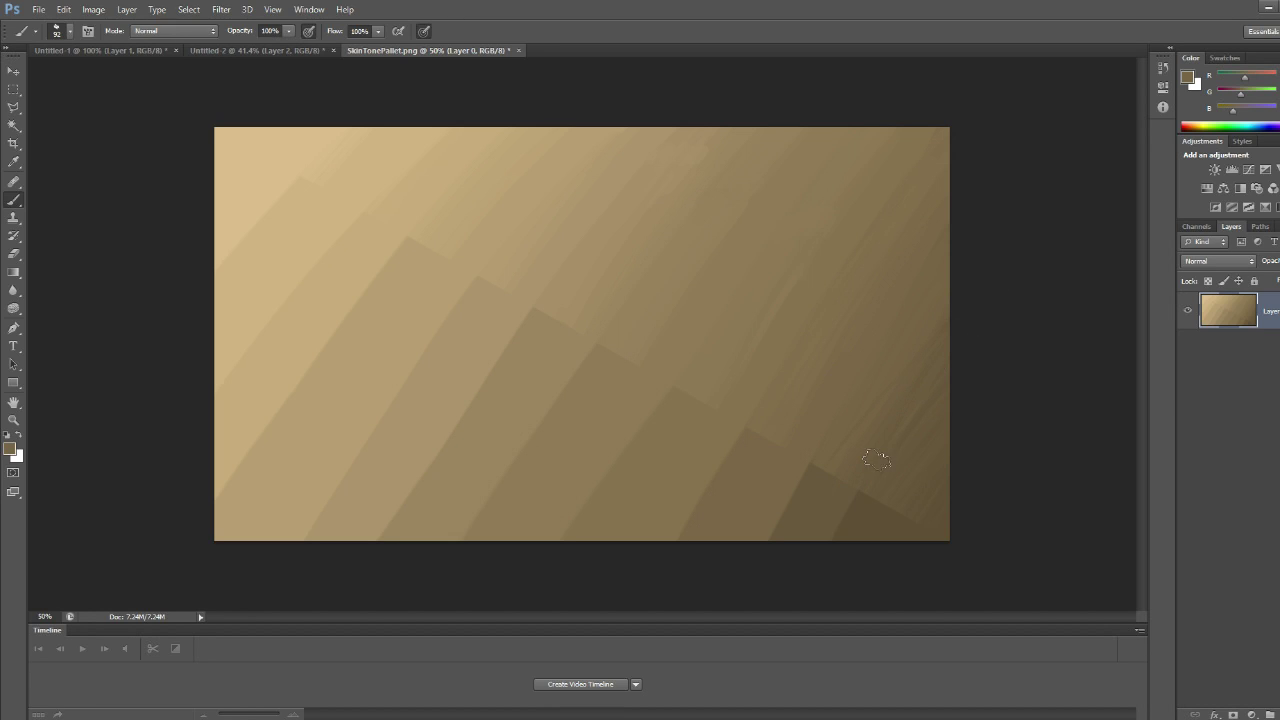
{"action": "left_click", "coordinate": [14, 108]}
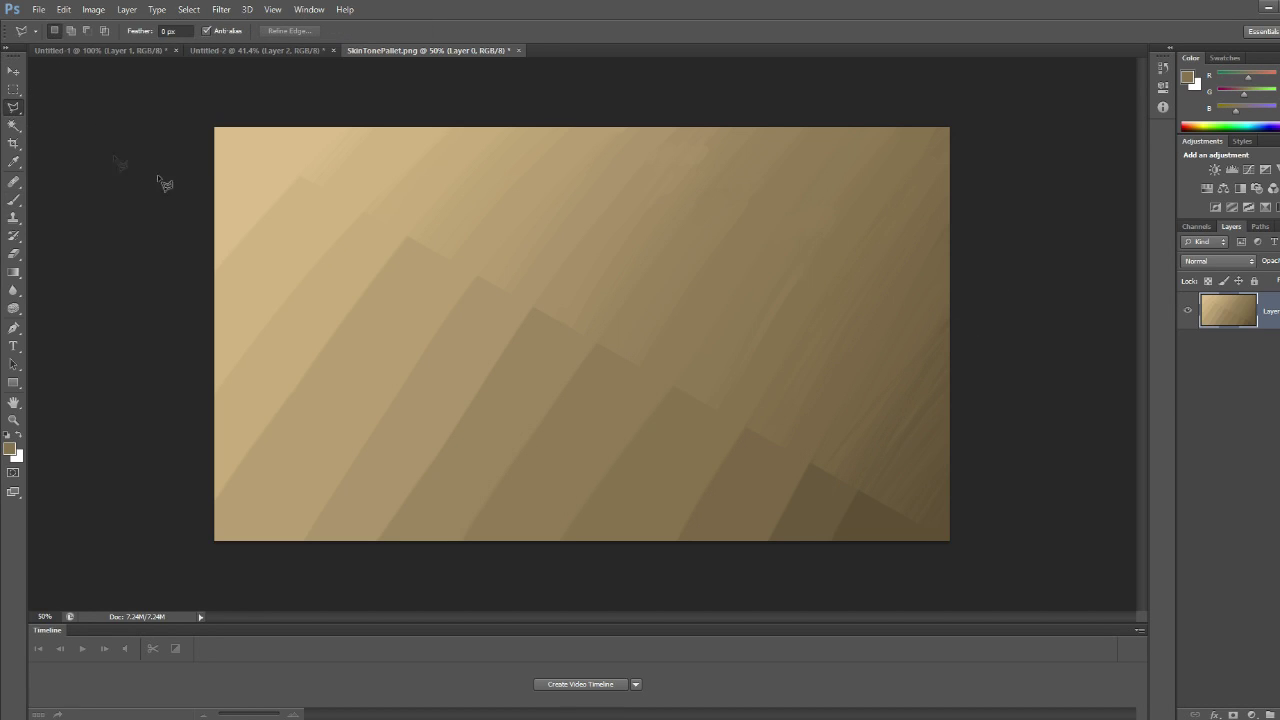
{"action": "mouse_move", "coordinate": [340, 378]}
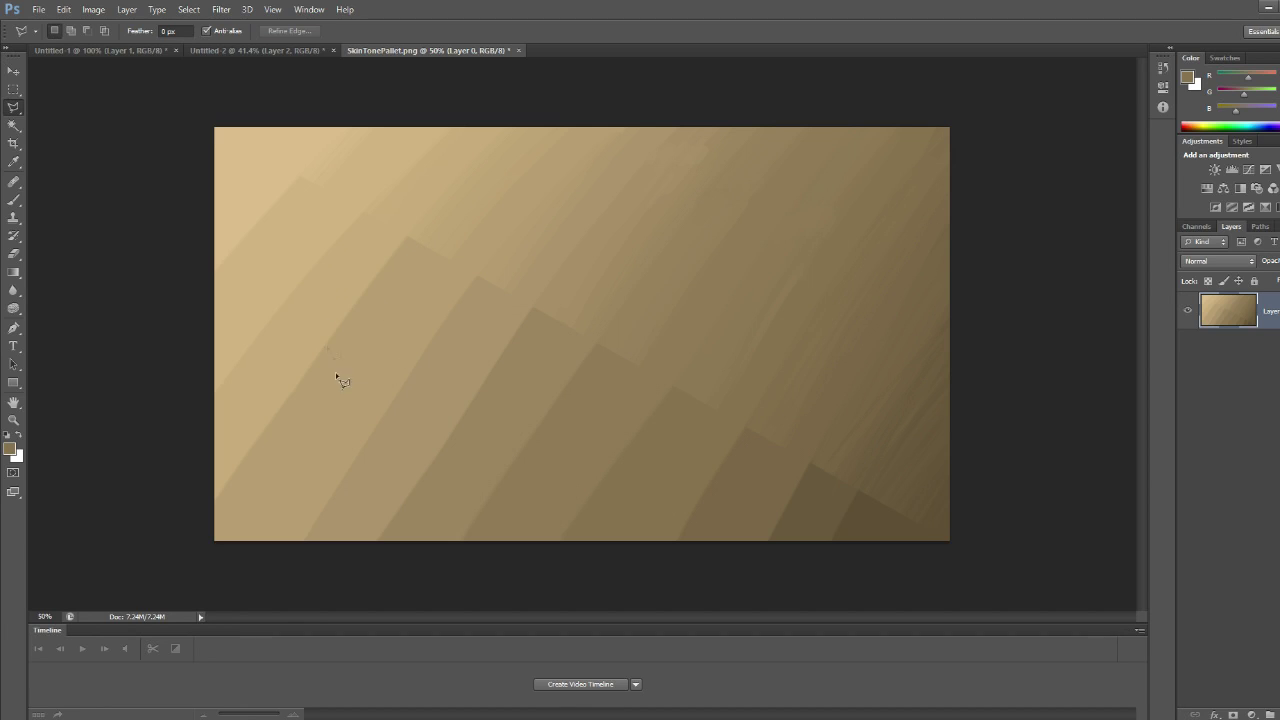
{"action": "mouse_move", "coordinate": [224, 136]}
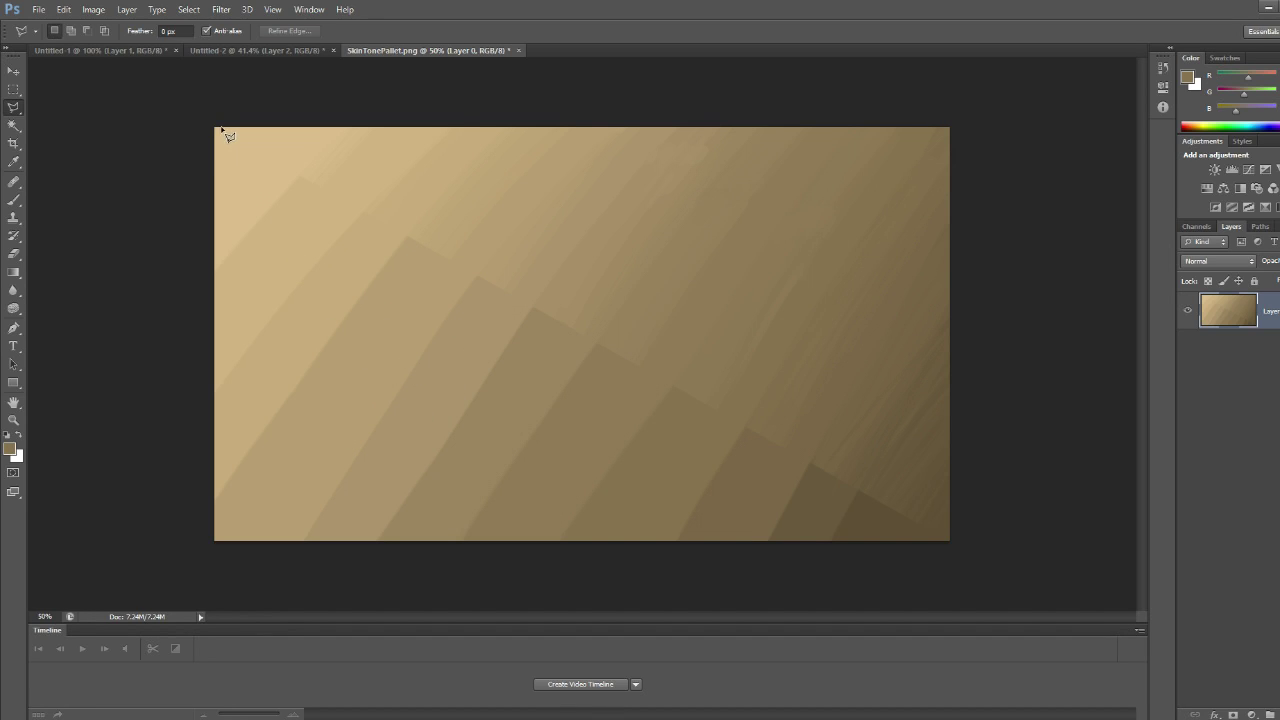
{"action": "left_click_drag", "start_coordinate": [222, 132], "coordinate": [992, 578]}
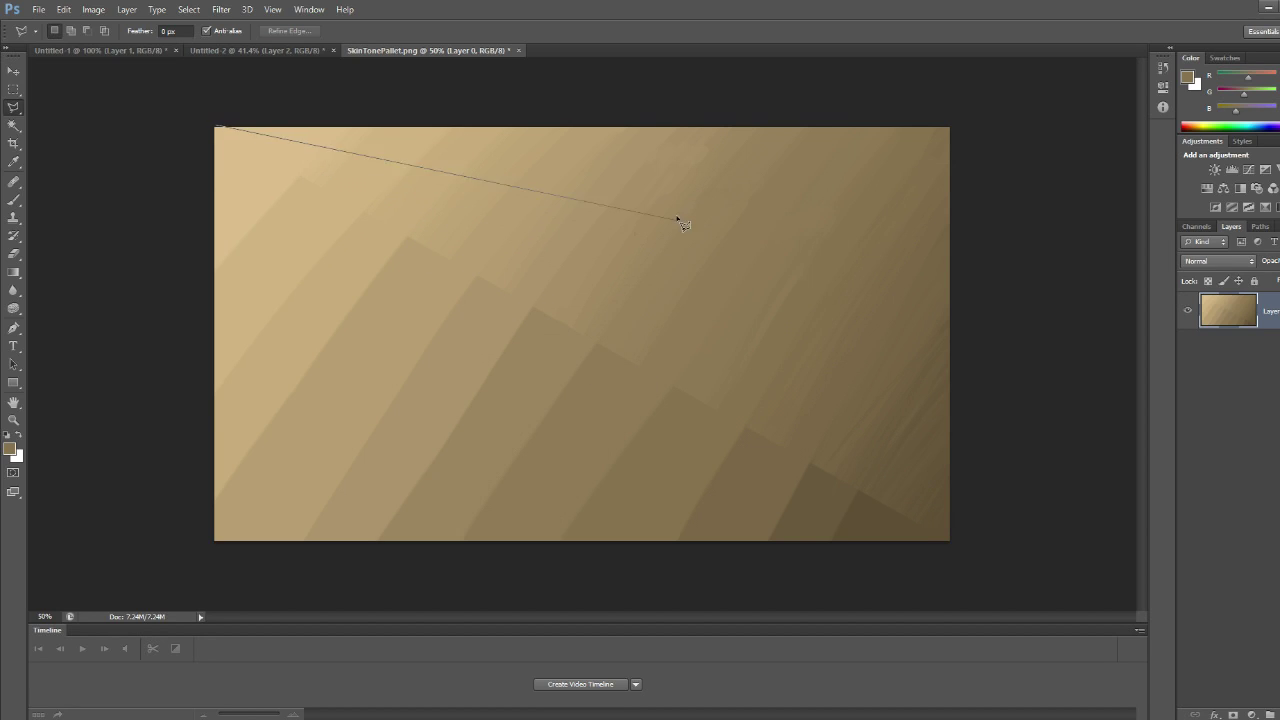
{"action": "left_click", "coordinate": [230, 140]}
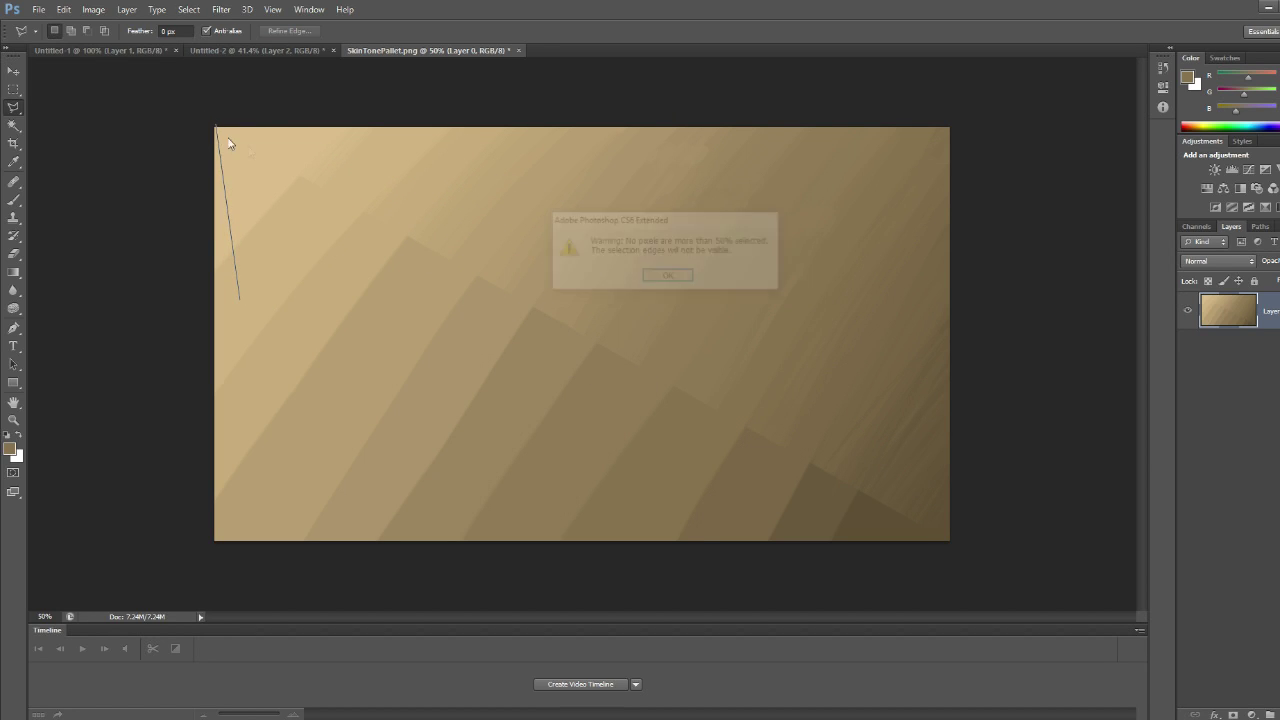
{"action": "left_click", "coordinate": [668, 276]}
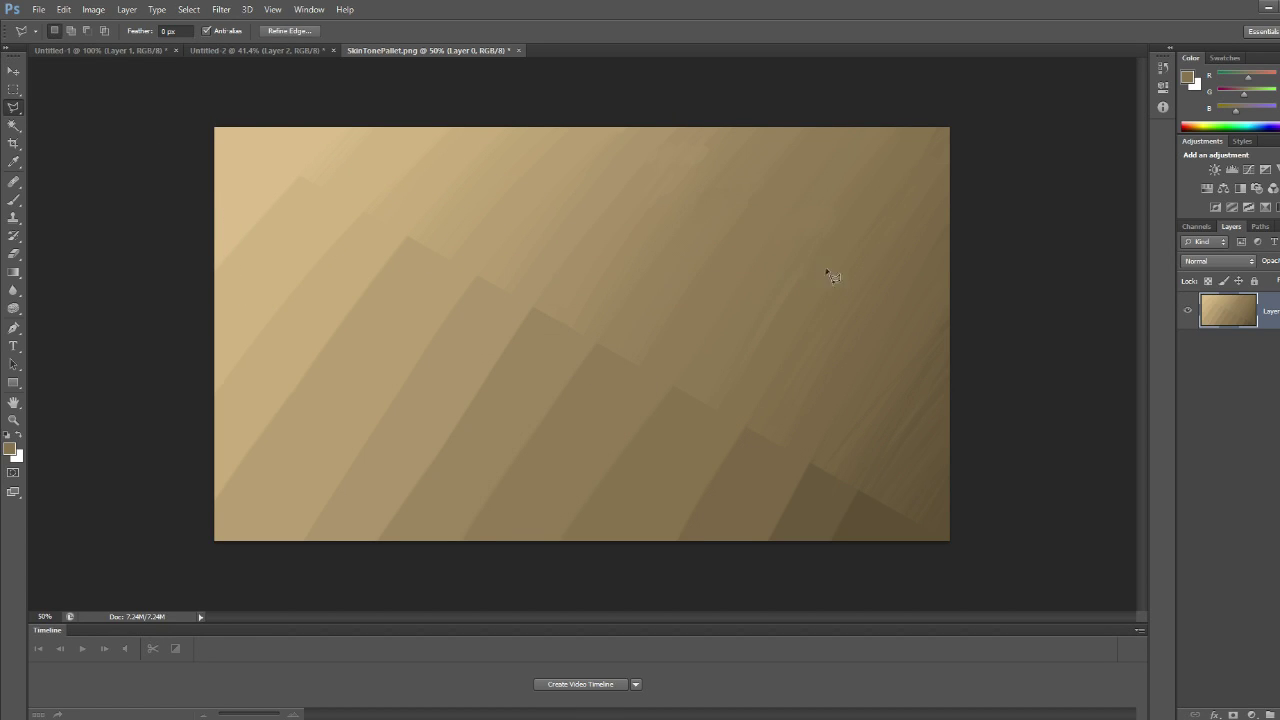
{"action": "mouse_move", "coordinate": [1130, 596]}
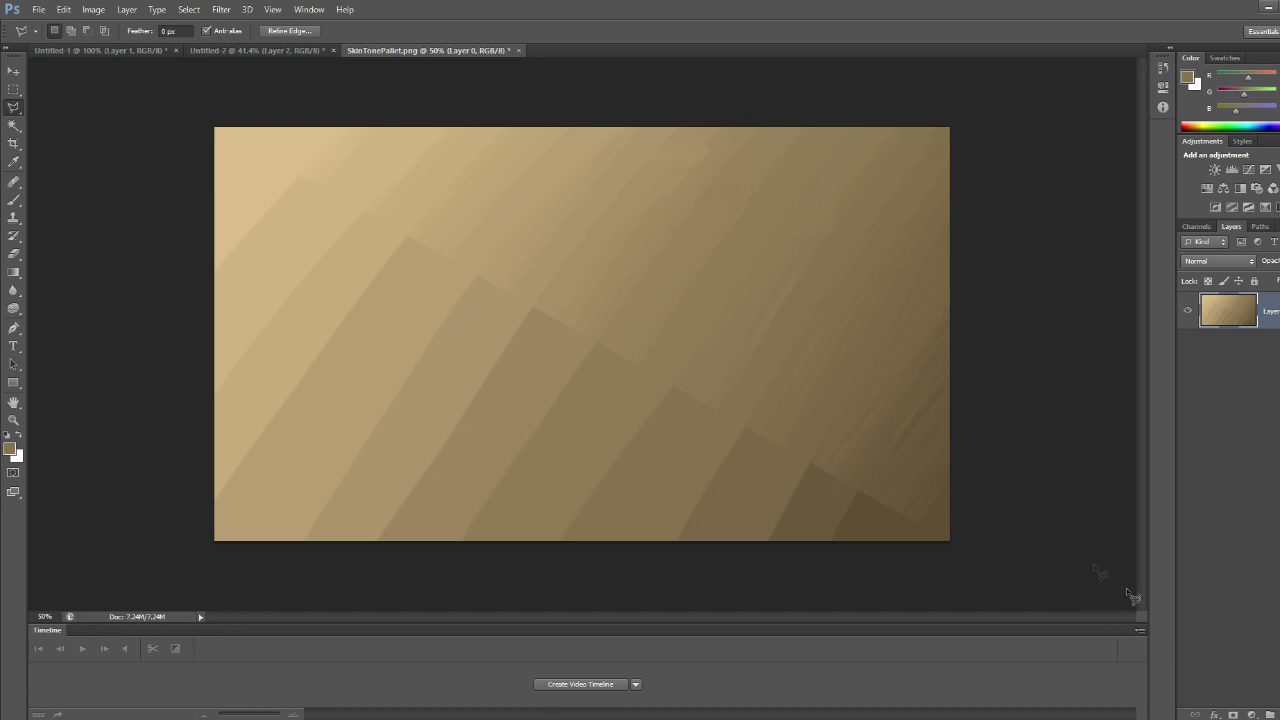
{"action": "left_click", "coordinate": [256, 50]}
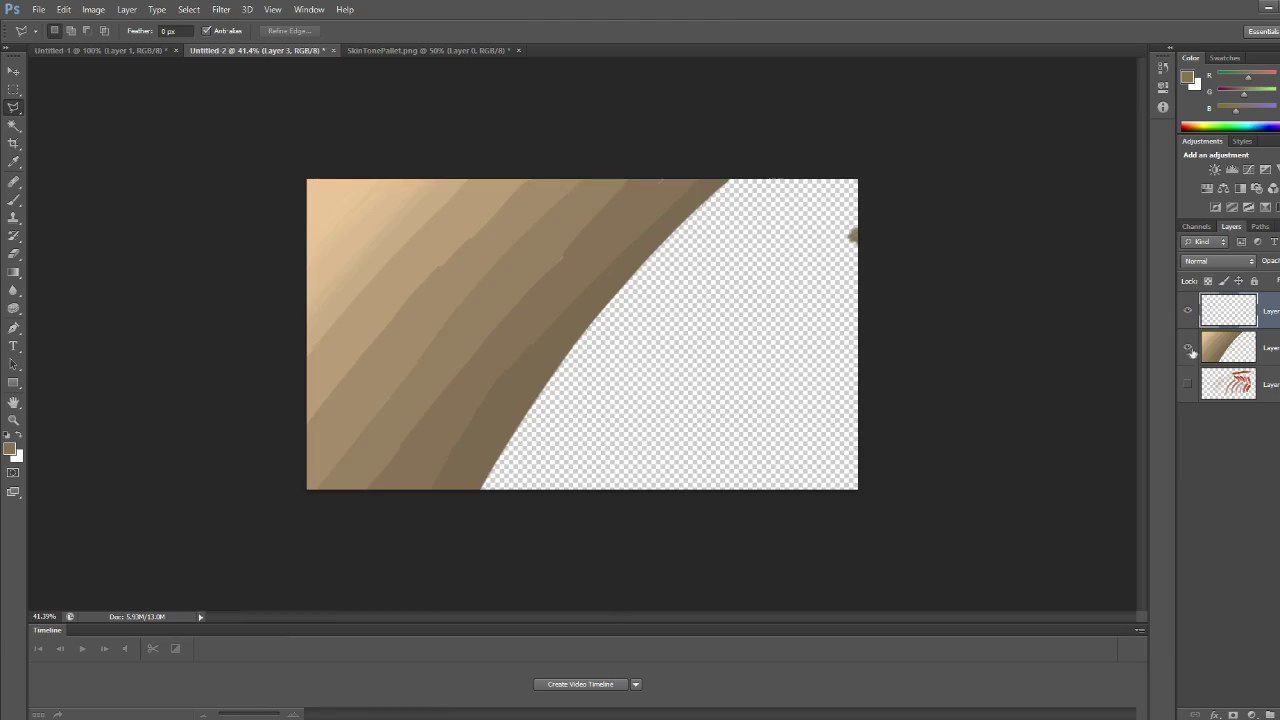
Select the Brush tool while the empty transparent layer is active.
{"action": "left_click", "coordinate": [1188, 348]}
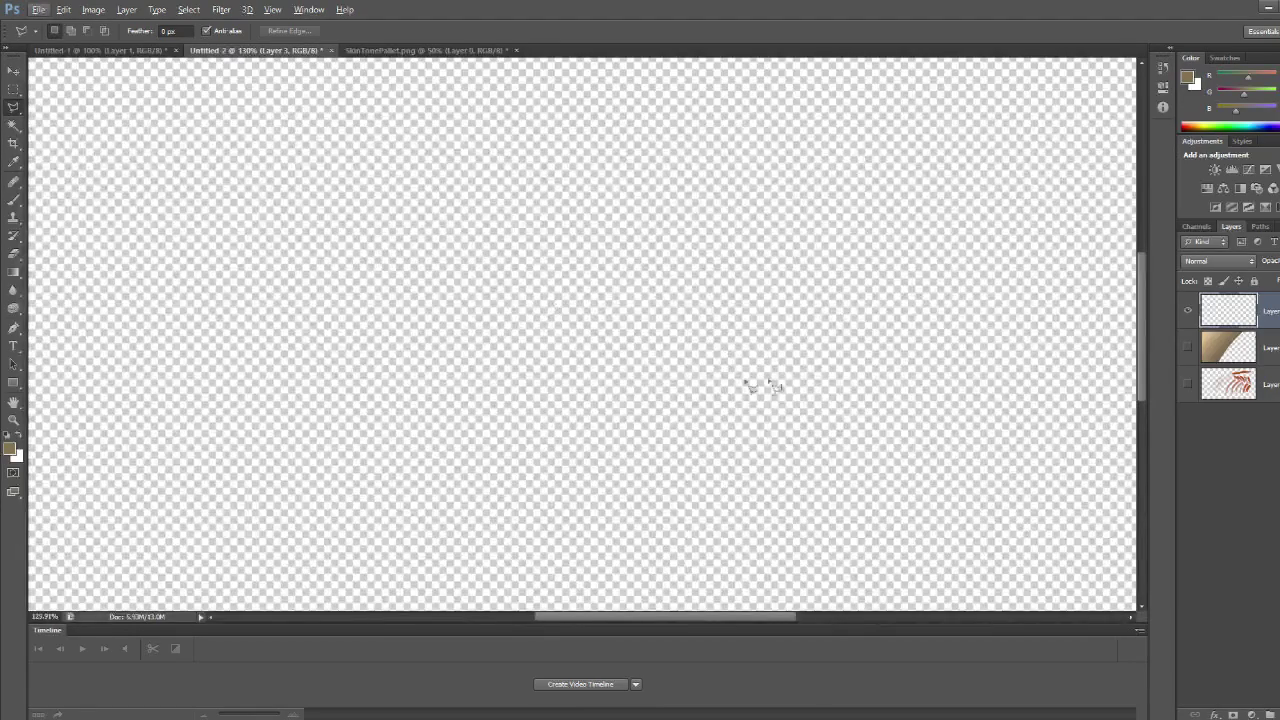
{"action": "mouse_move", "coordinate": [168, 222]}
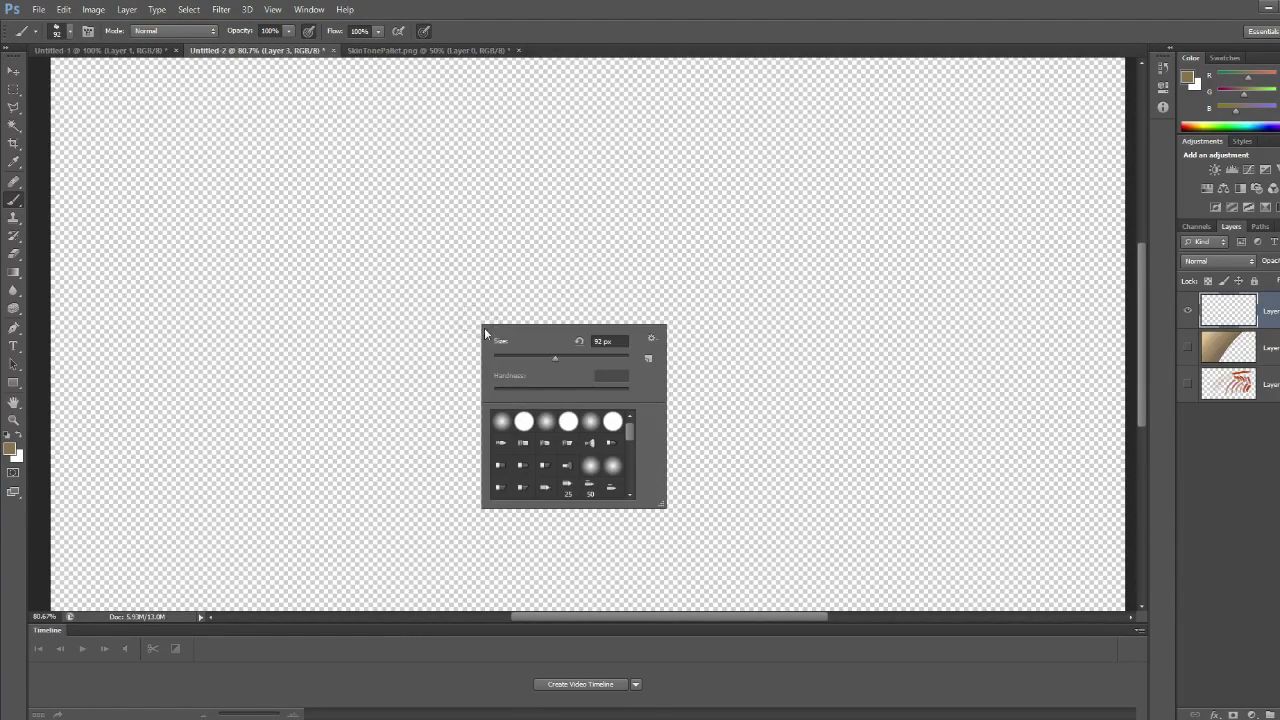
{"action": "mouse_move", "coordinate": [632, 432]}
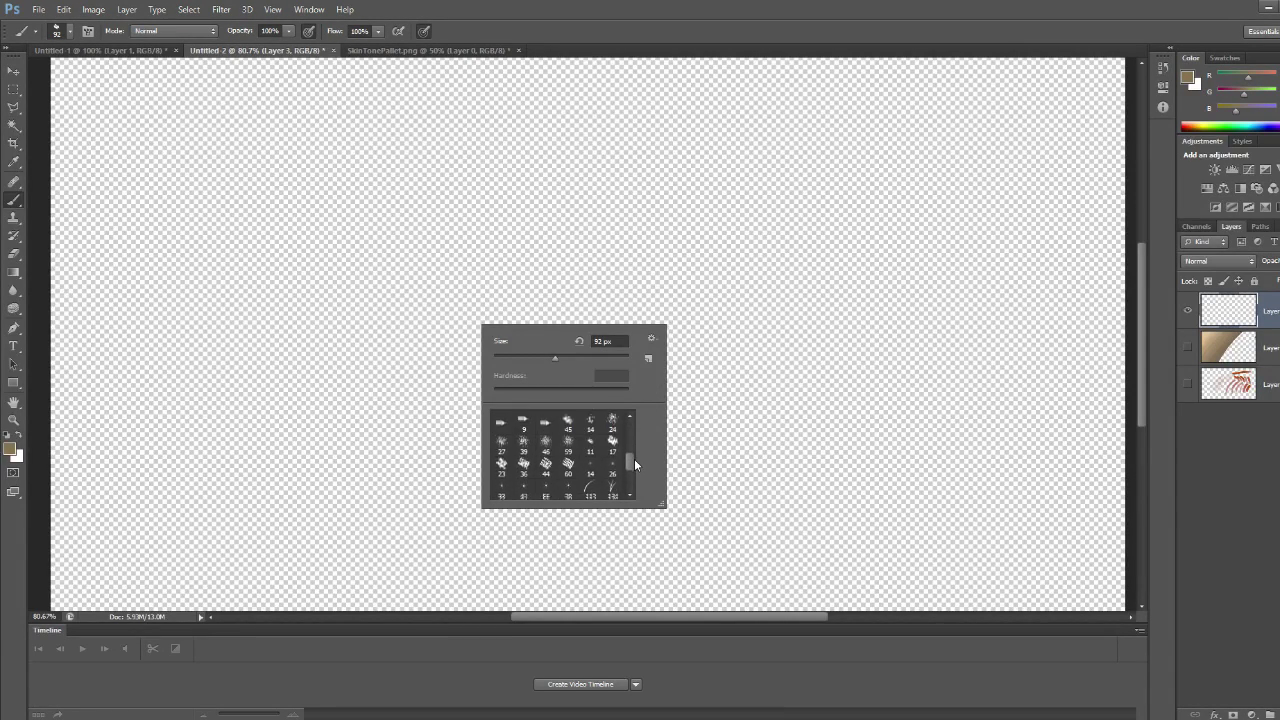
Pick a different brush tip from the presets and enter a smaller brush size.
{"action": "scroll", "scroll_direction": "down", "scroll_amount": 3}
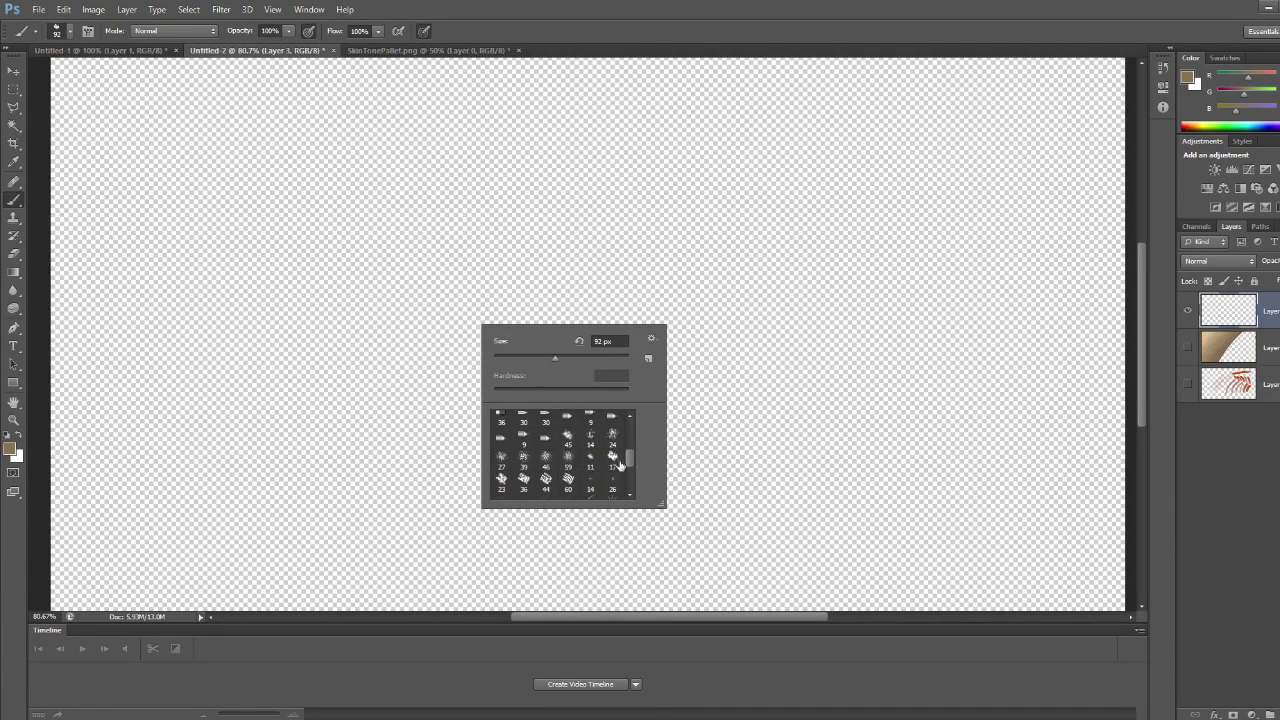
{"action": "scroll", "scroll_direction": "down", "scroll_amount": 3}
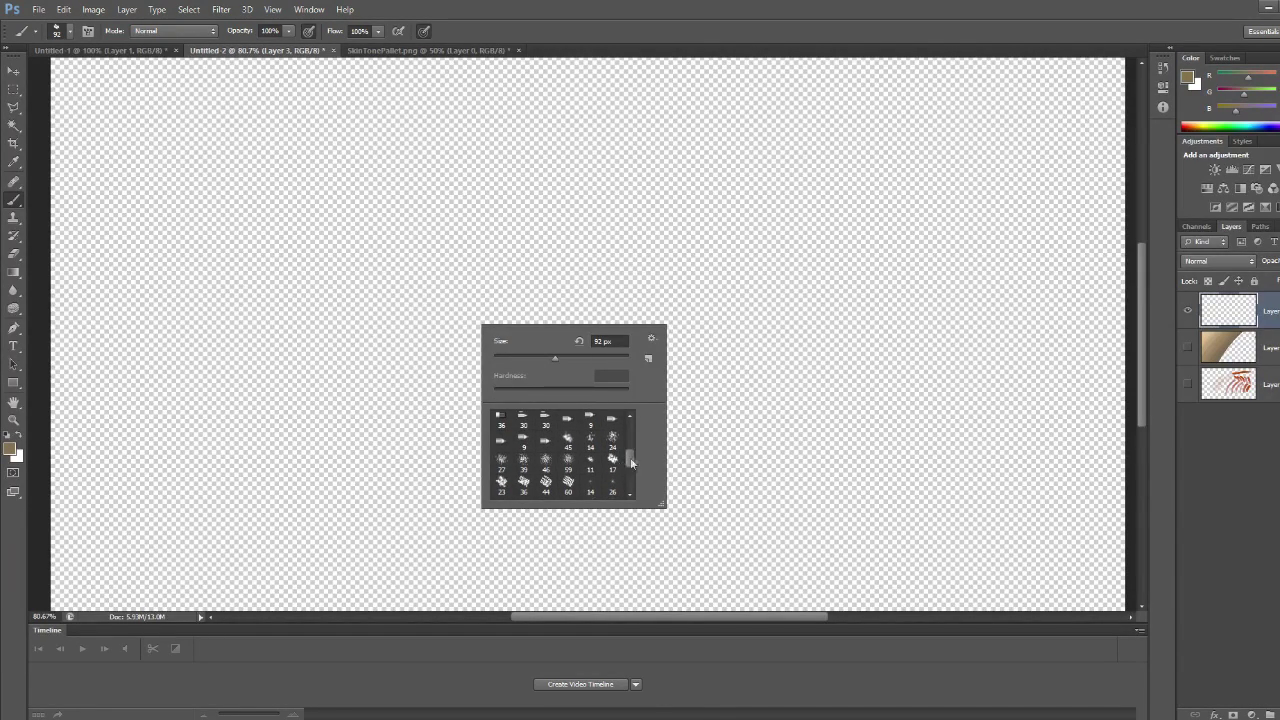
{"action": "left_click", "coordinate": [612, 464]}
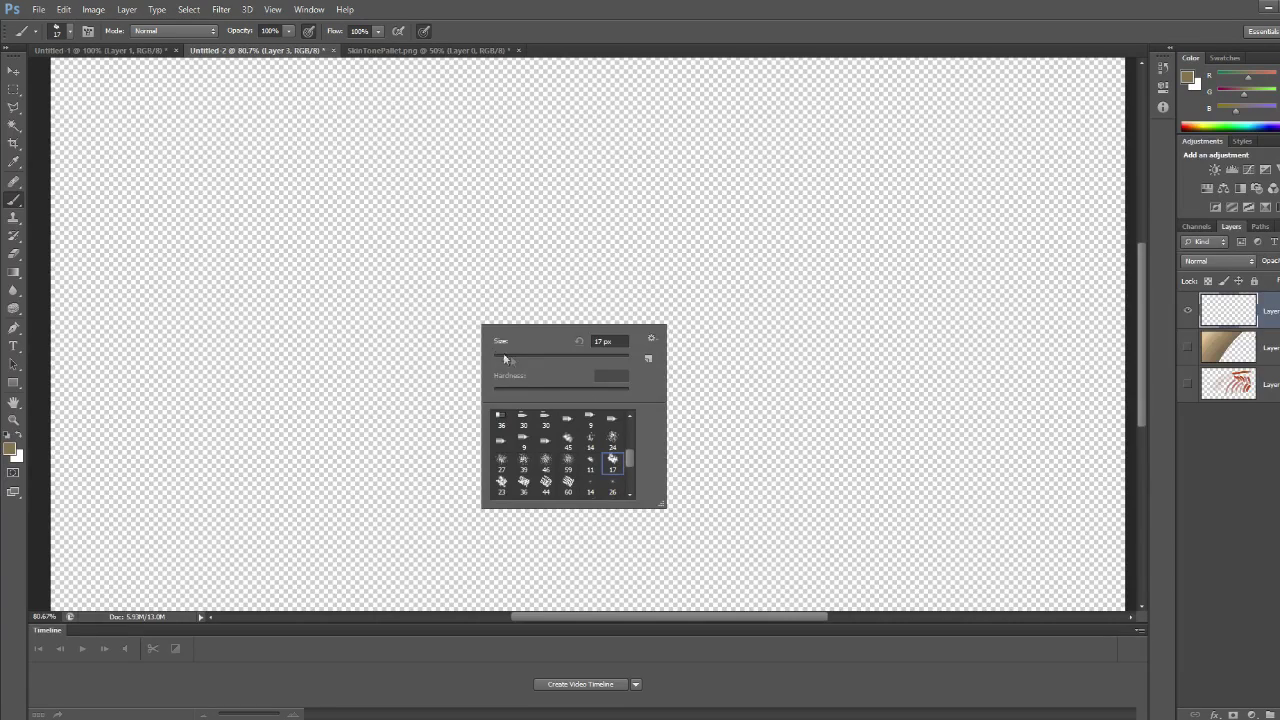
{"action": "triple_click", "coordinate": [610, 340]}
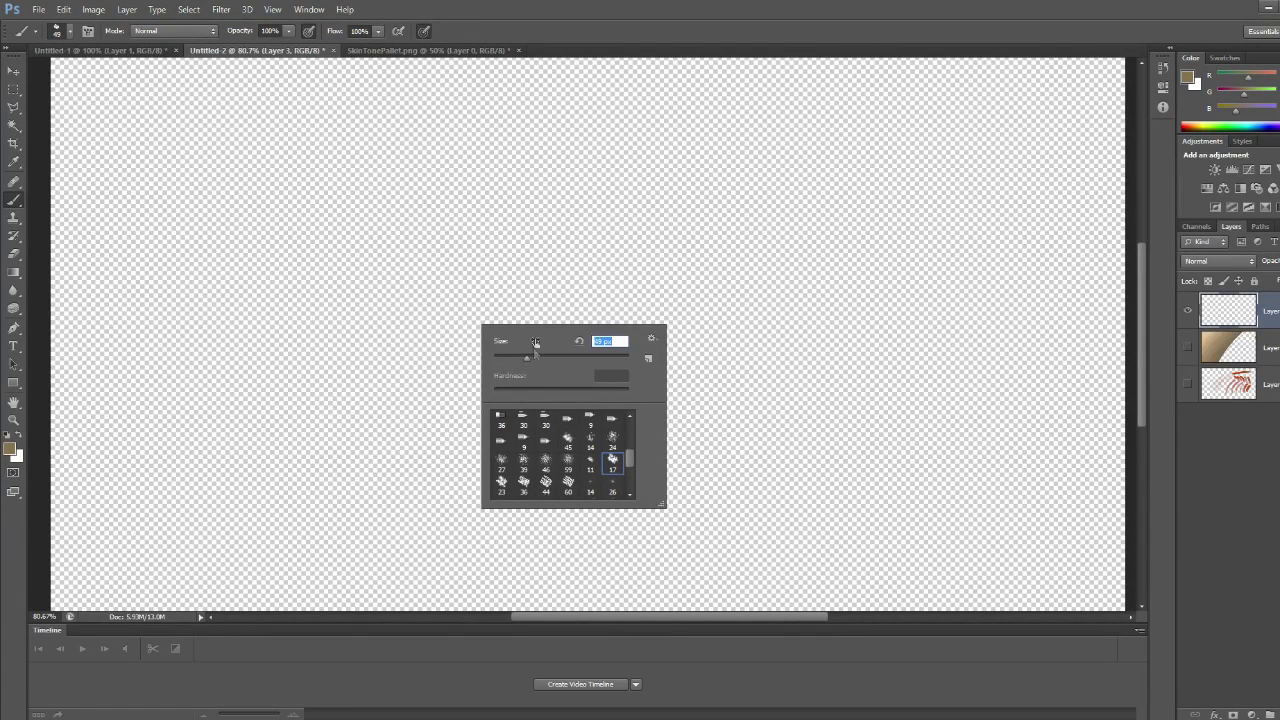
{"action": "left_click", "coordinate": [590, 448]}
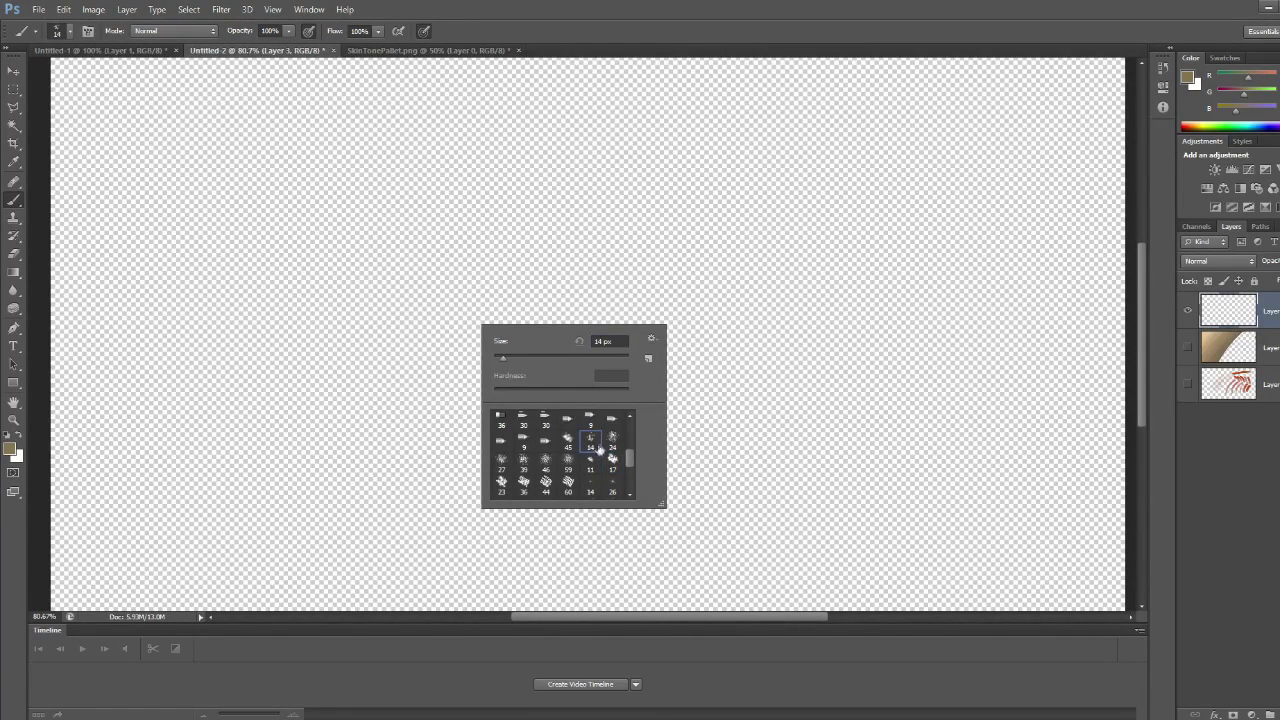
{"action": "left_click", "coordinate": [590, 468]}
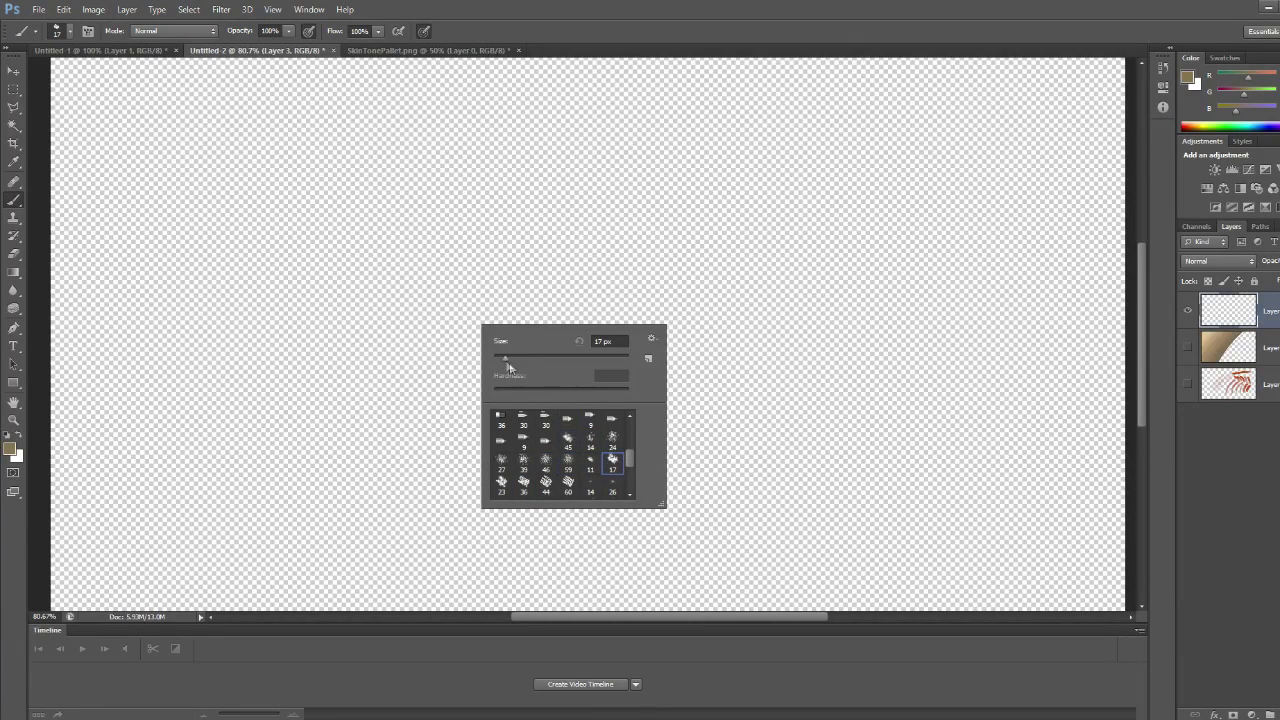
{"action": "triple_click", "coordinate": [604, 340]}
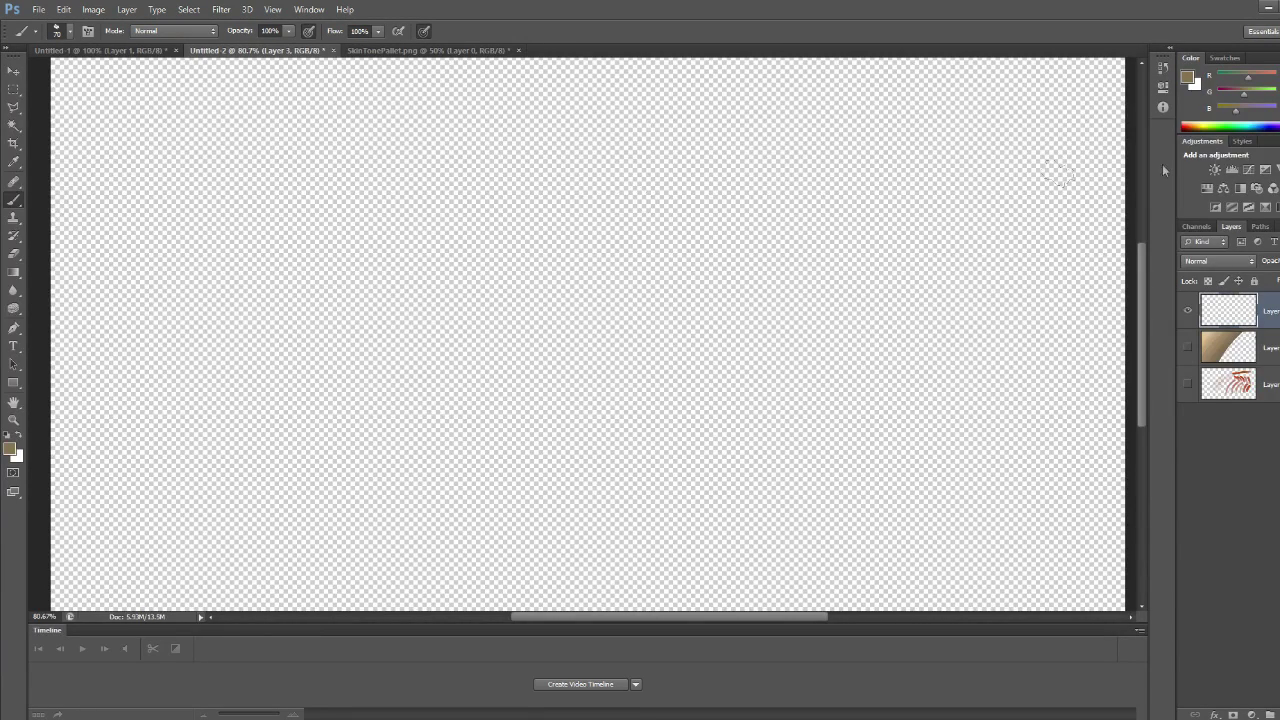
{"action": "mouse_move", "coordinate": [1164, 170]}
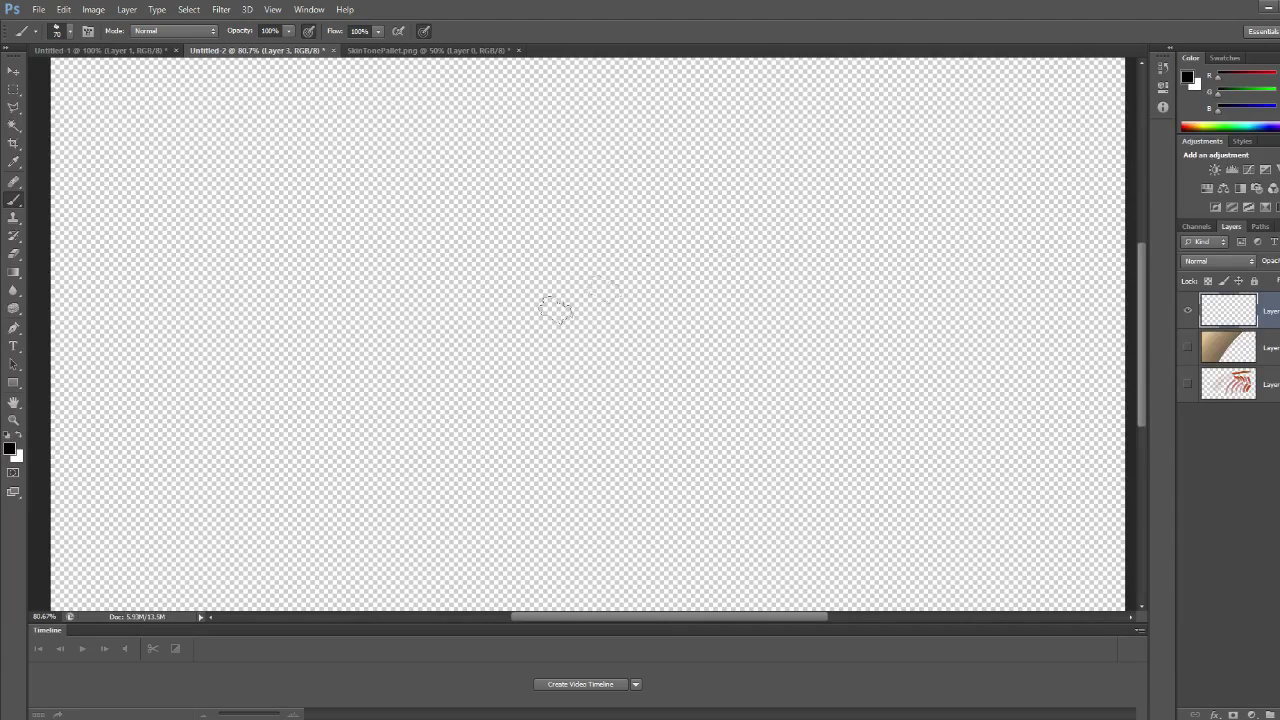
{"action": "mouse_move", "coordinate": [284, 238]}
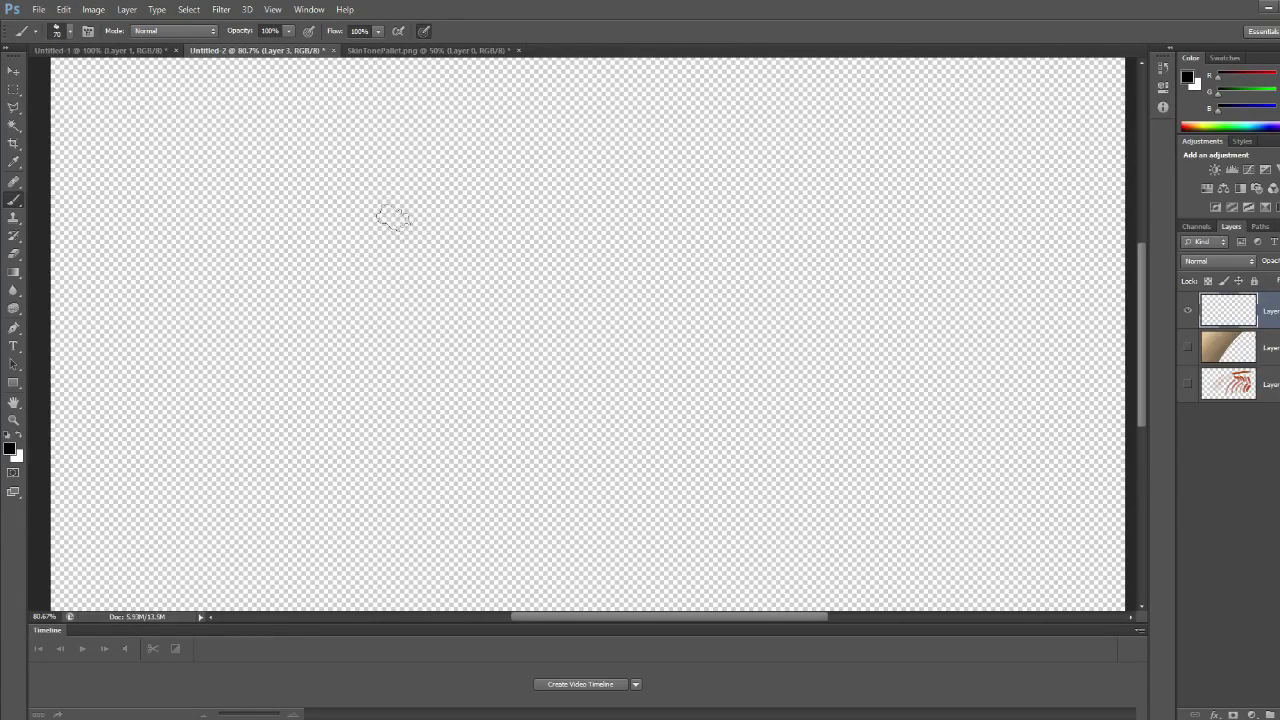
Sketch black lines for the jaw edge, brow curve and slanted cheek strokes.
{"action": "left_click_drag", "start_coordinate": [396, 184], "coordinate": [470, 376]}
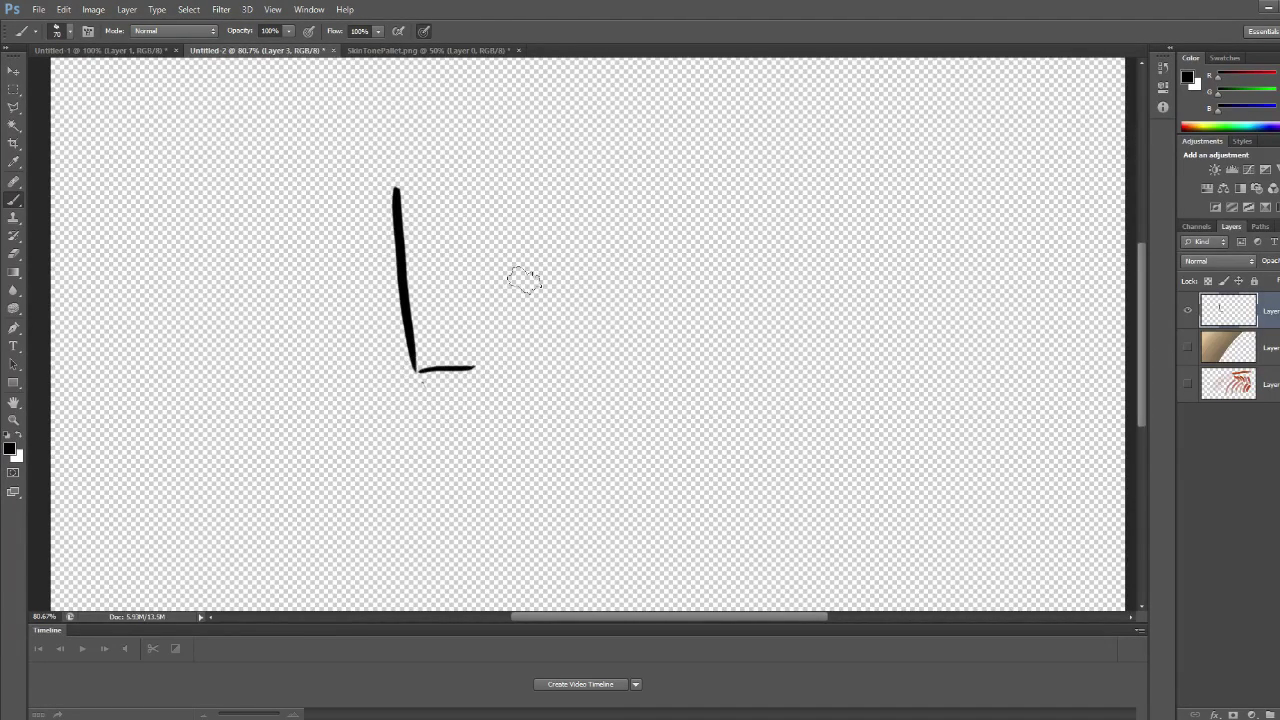
{"action": "left_click_drag", "start_coordinate": [400, 216], "coordinate": [556, 160]}
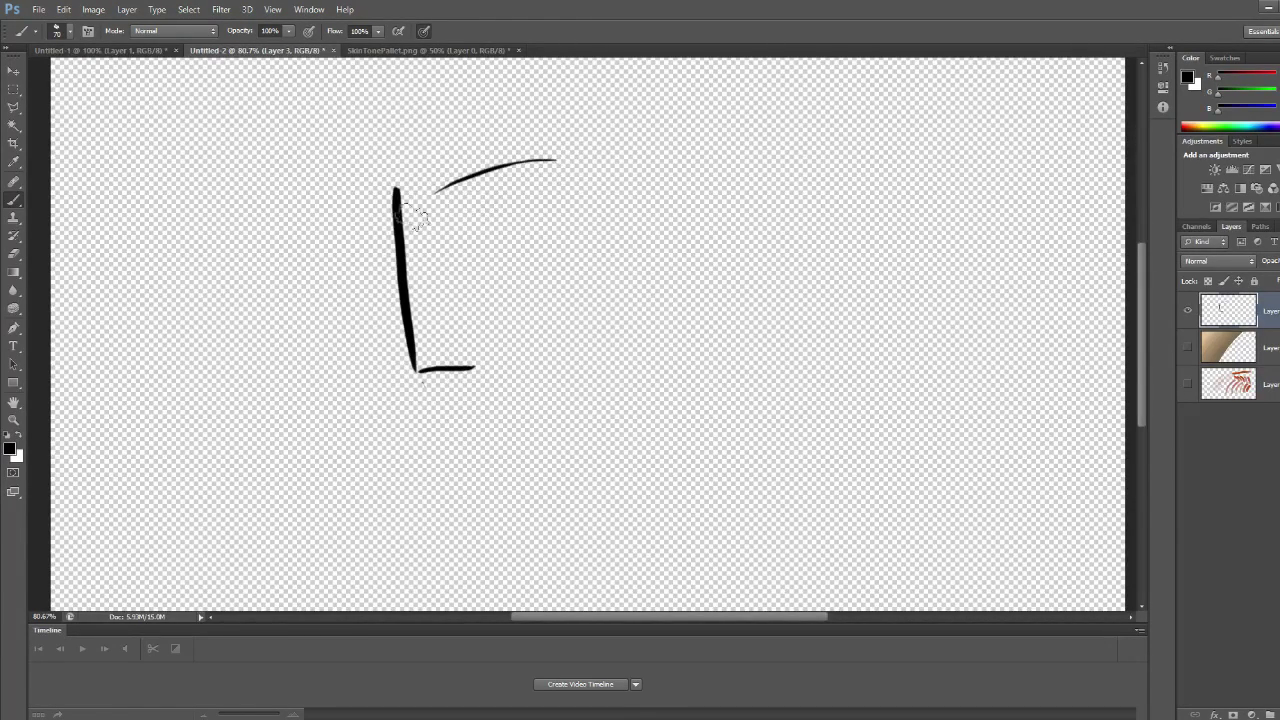
{"action": "left_click_drag", "start_coordinate": [296, 256], "coordinate": [396, 190]}
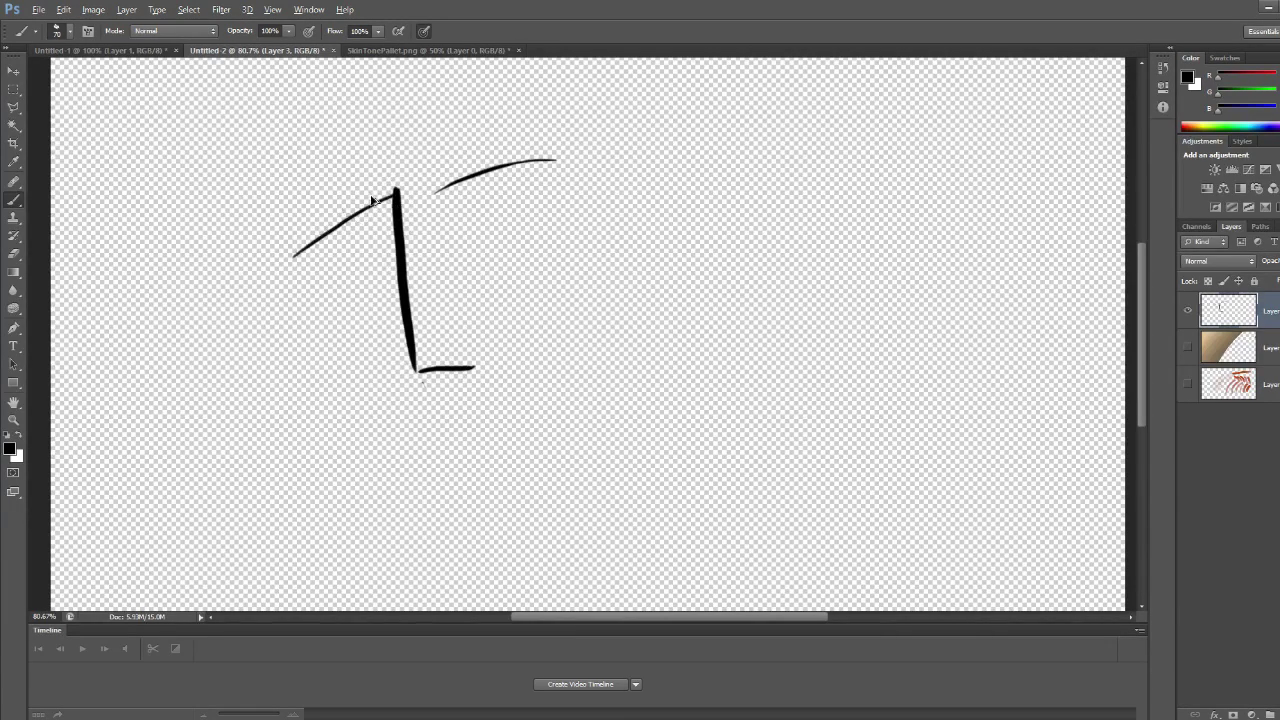
{"action": "left_click_drag", "start_coordinate": [350, 210], "coordinate": [276, 270]}
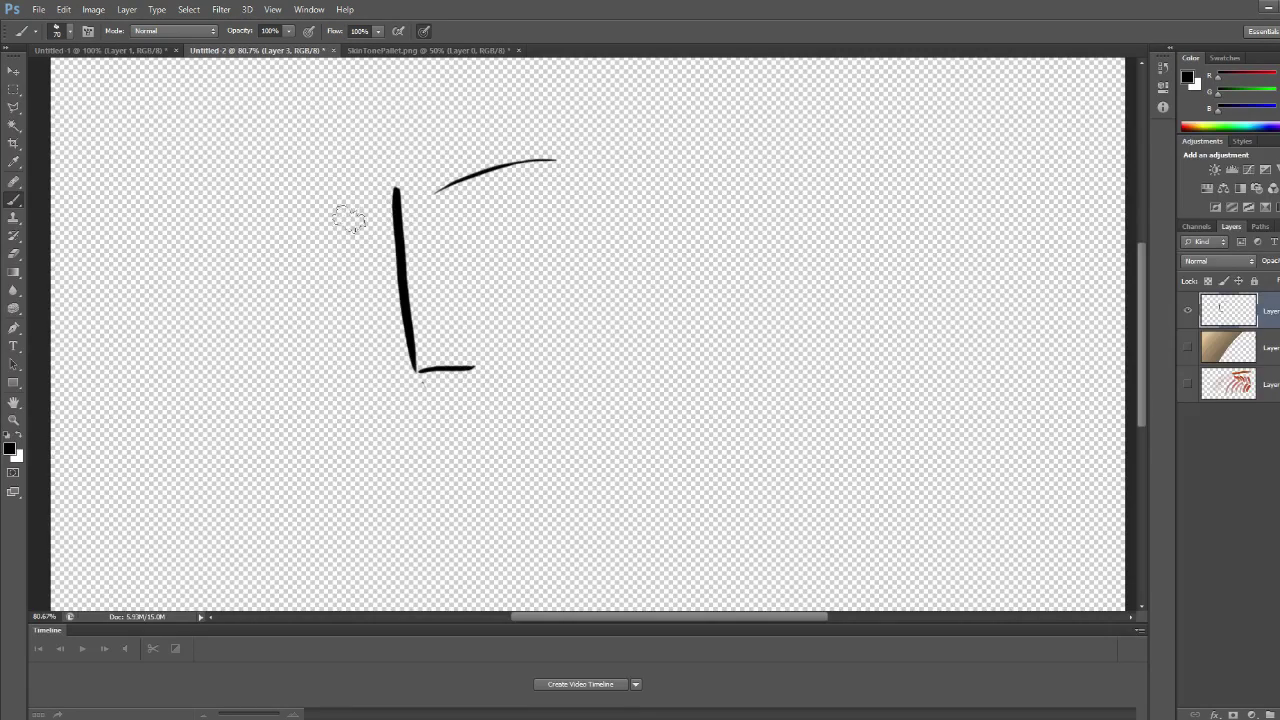
{"action": "mouse_move", "coordinate": [376, 204]}
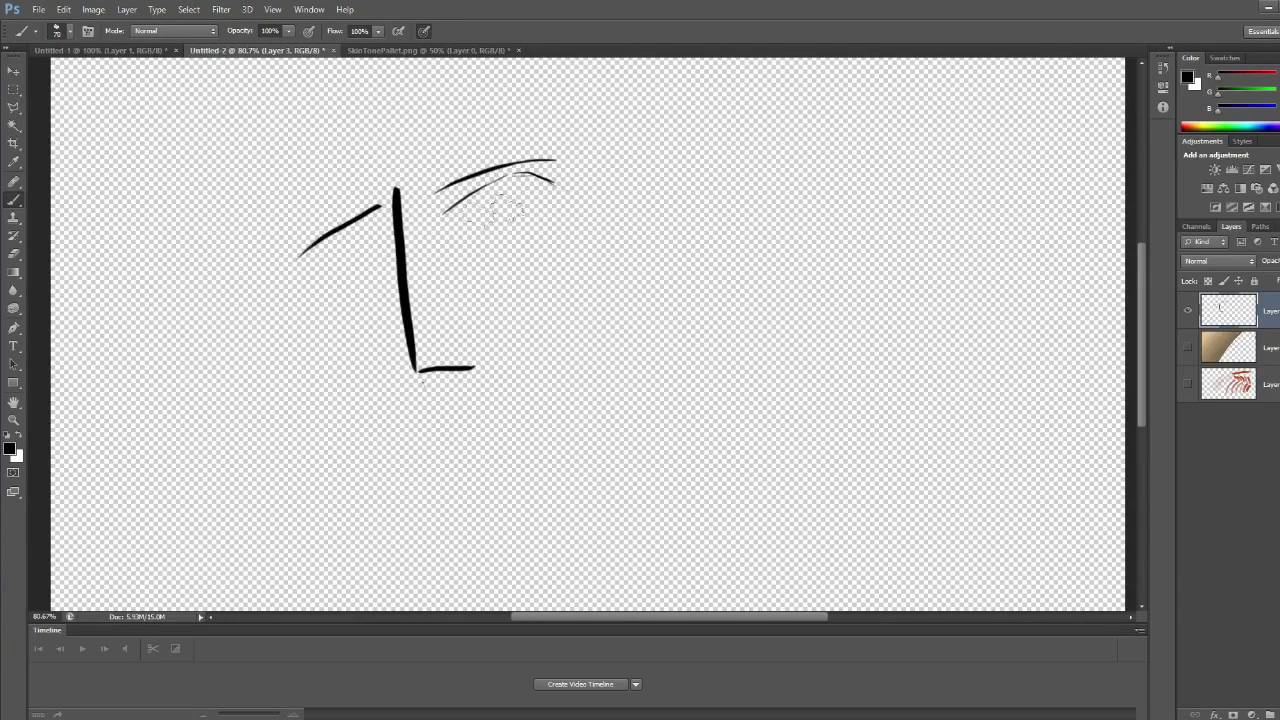
Draw an eye shape under the brow and continue the face strokes.
{"action": "left_click_drag", "start_coordinate": [450, 204], "coordinate": [530, 184]}
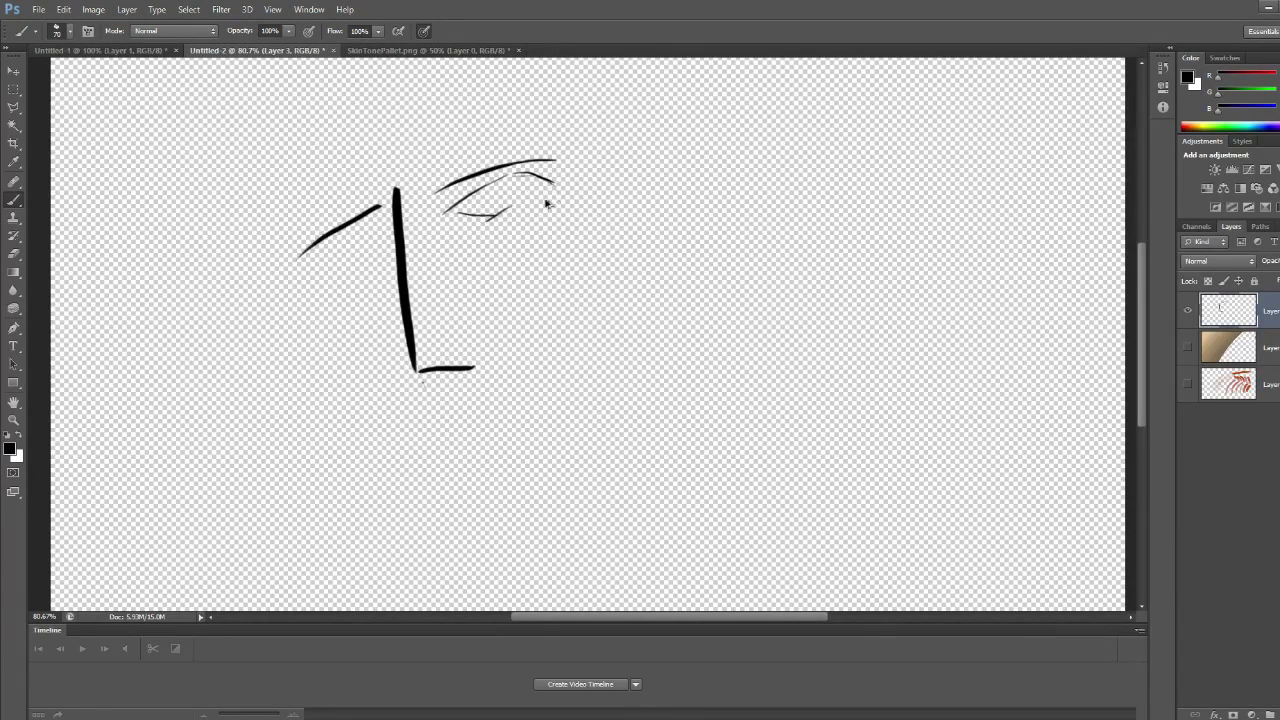
{"action": "left_click_drag", "start_coordinate": [470, 204], "coordinate": [556, 210]}
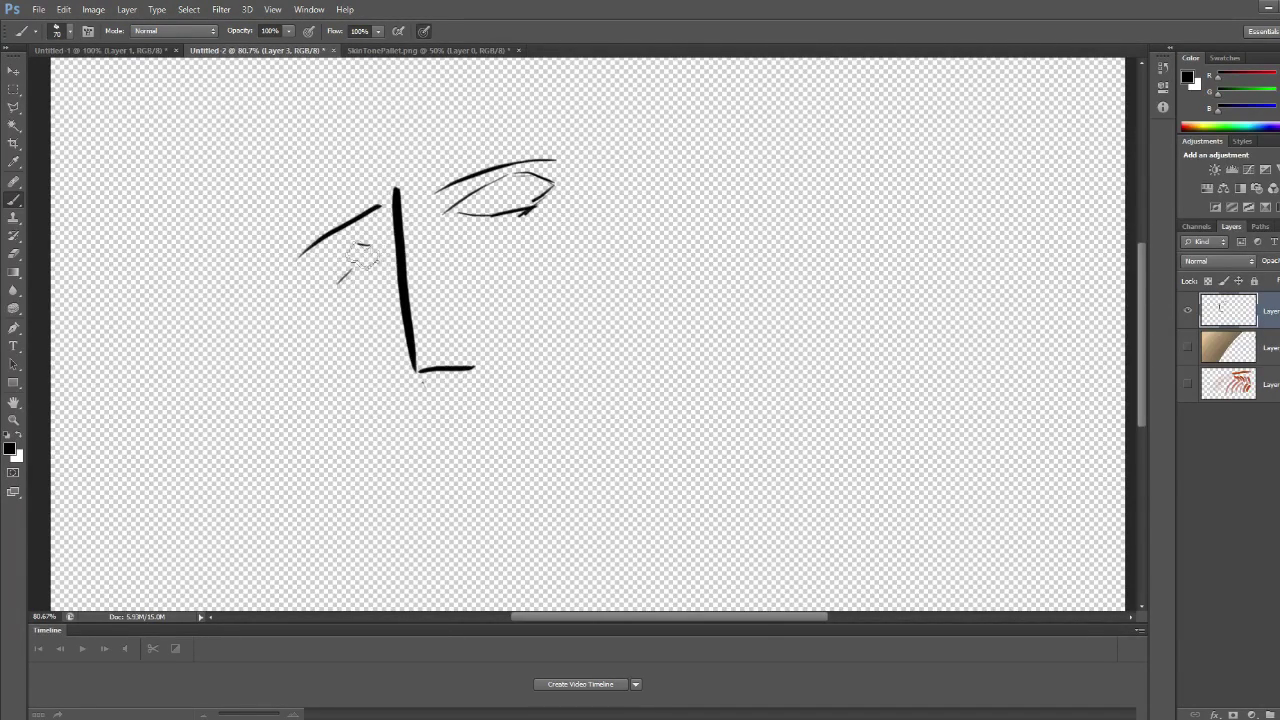
{"action": "left_click_drag", "start_coordinate": [370, 240], "coordinate": [300, 290]}
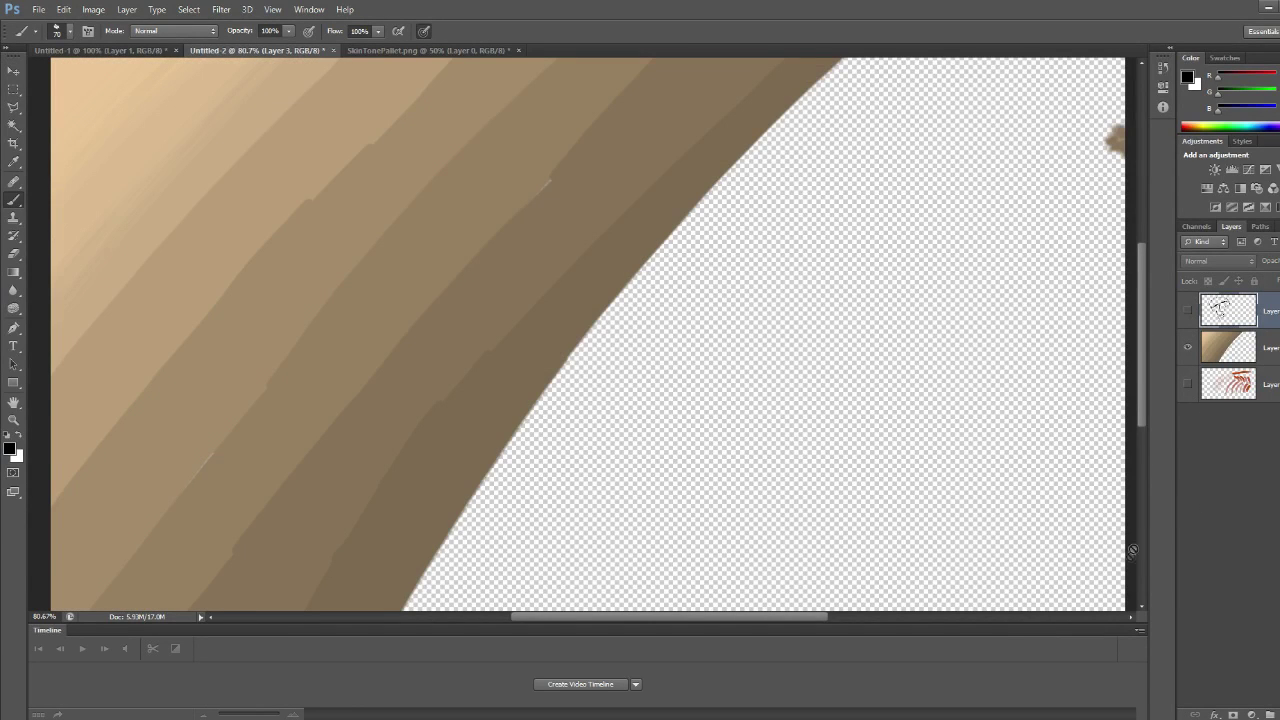
{"action": "mouse_move", "coordinate": [438, 52]}
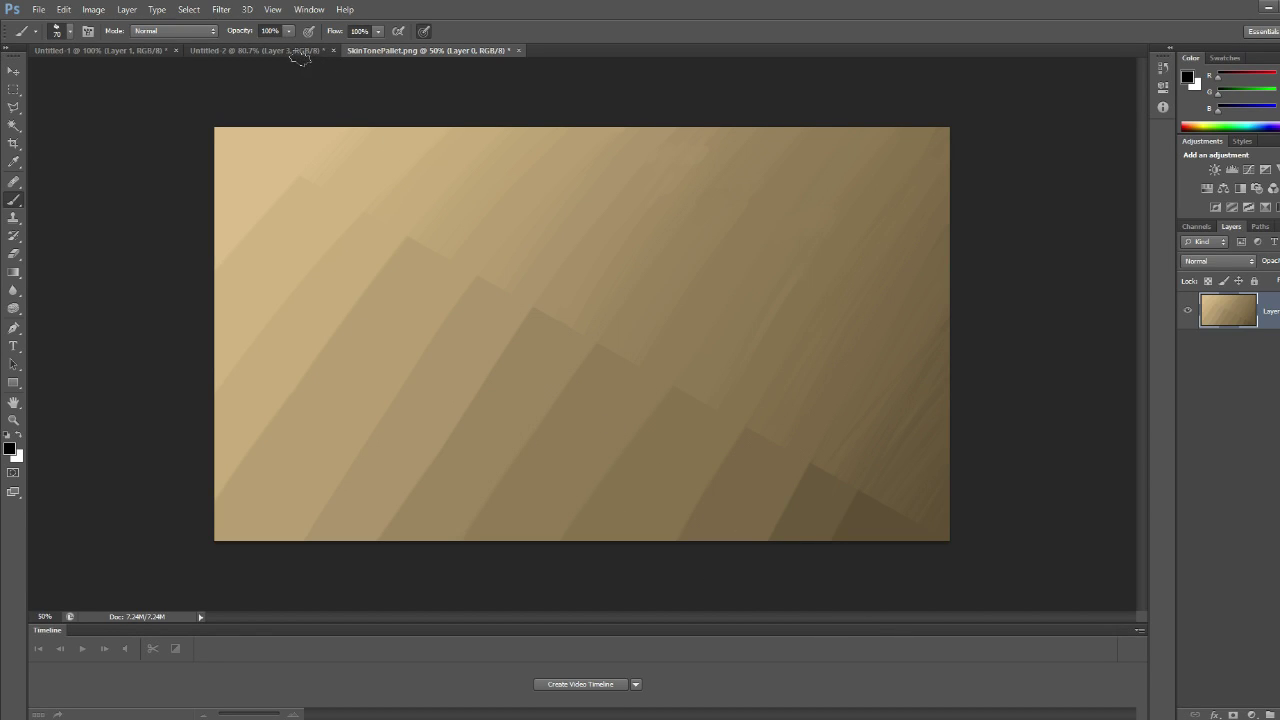
{"action": "mouse_move", "coordinate": [432, 382]}
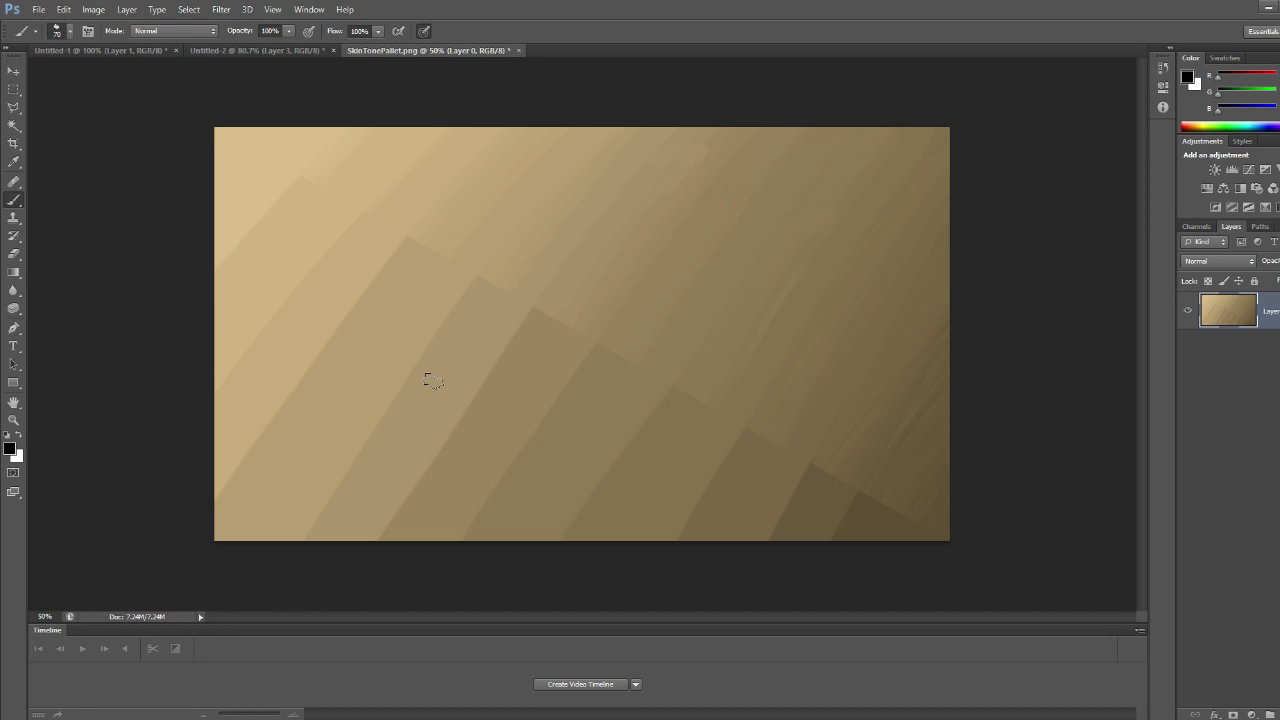
{"action": "mouse_move", "coordinate": [604, 368]}
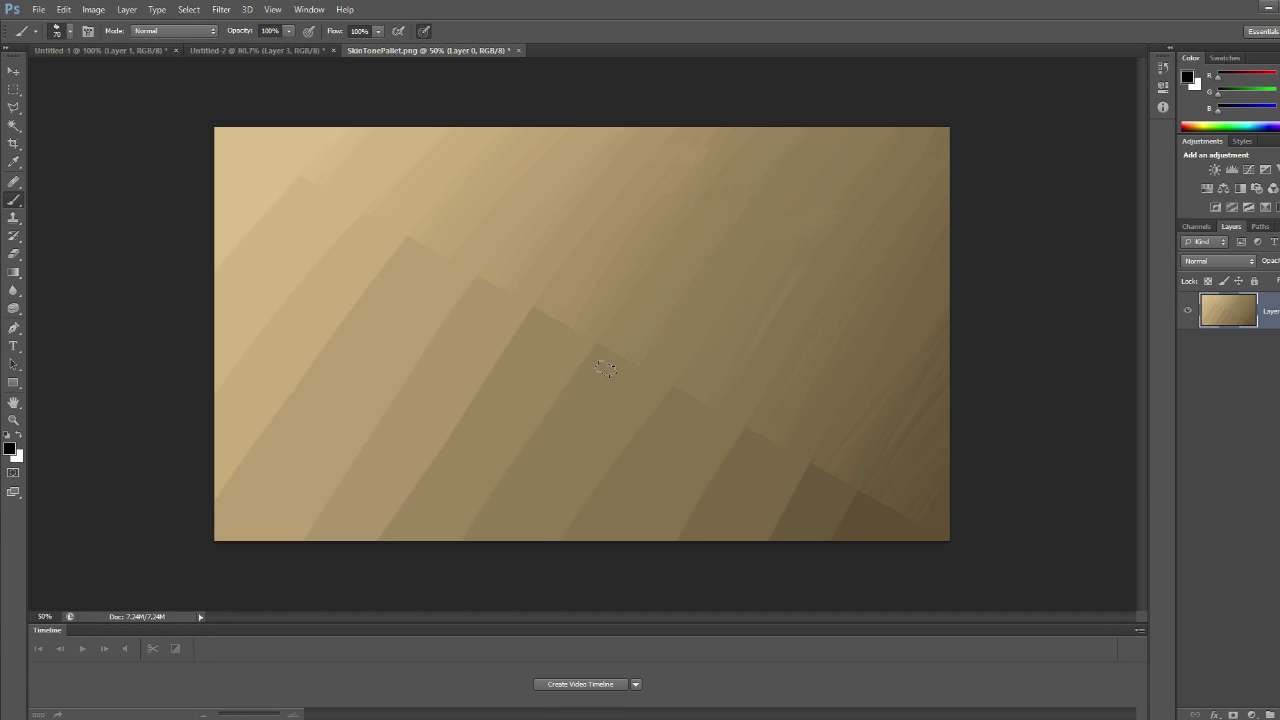
{"action": "mouse_move", "coordinate": [538, 328]}
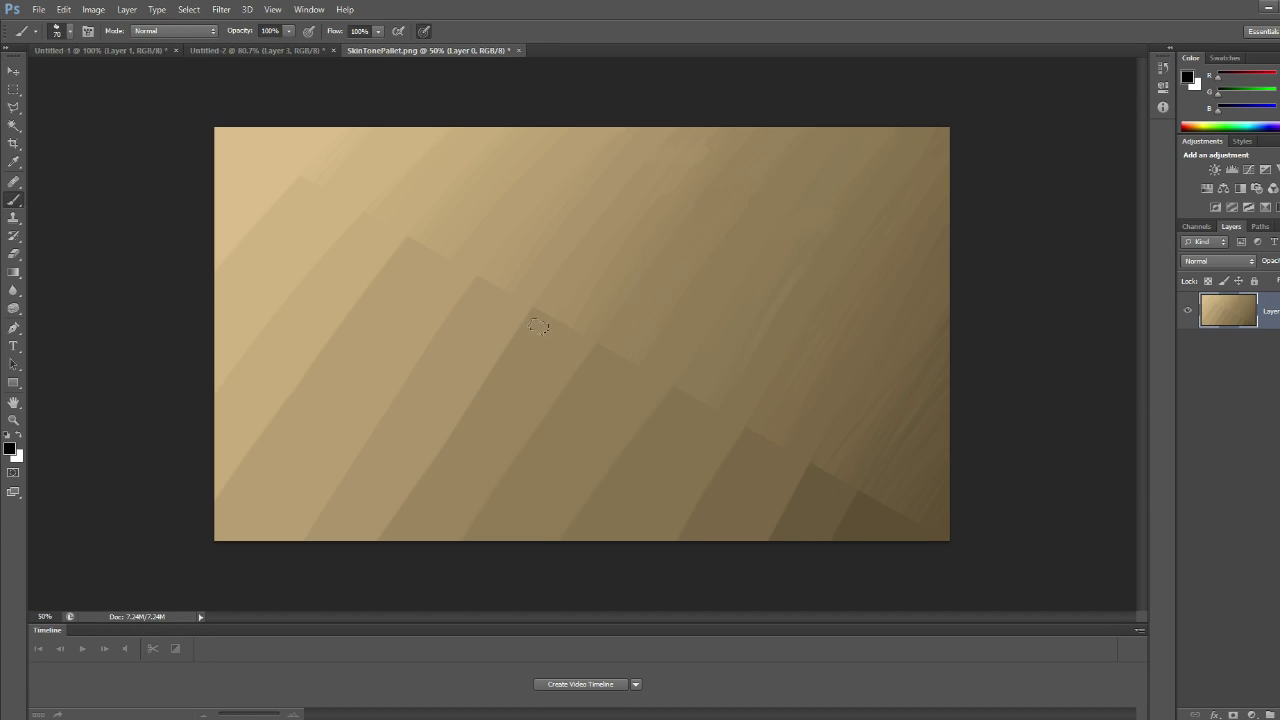
Paint a black vertical test stroke across the tan palette bands.
{"action": "left_click_drag", "start_coordinate": [364, 238], "coordinate": [372, 390]}
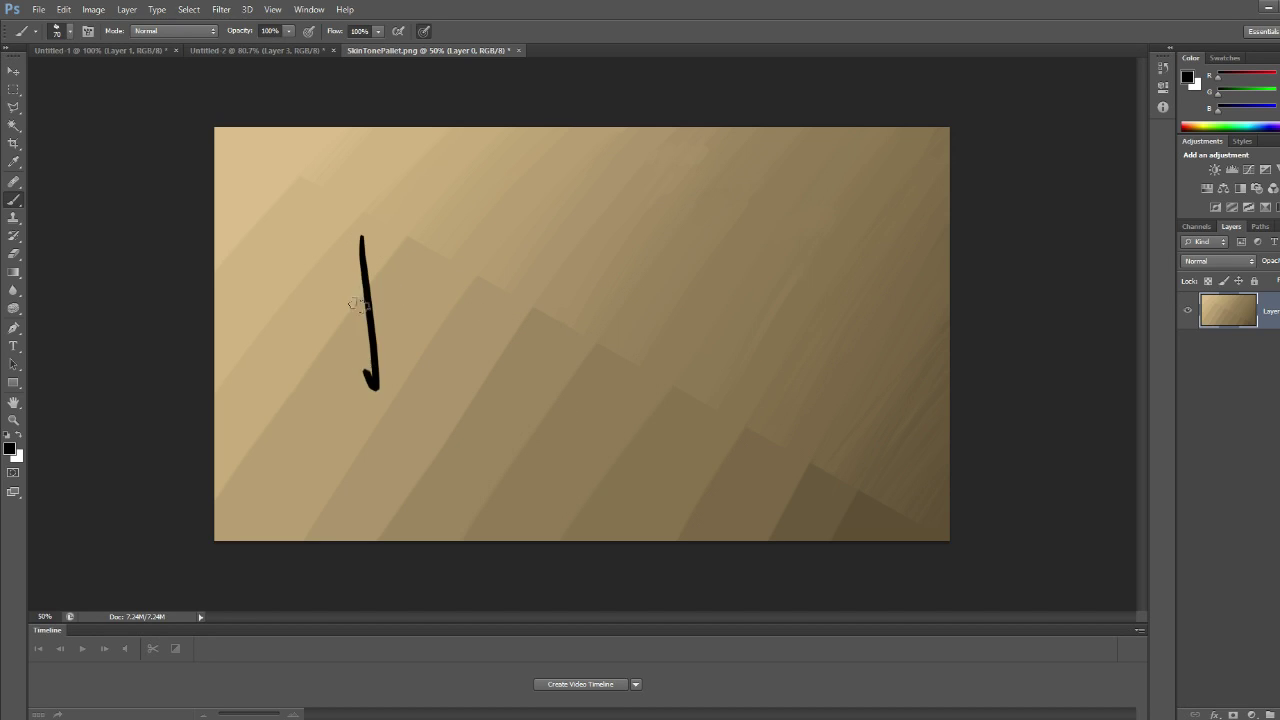